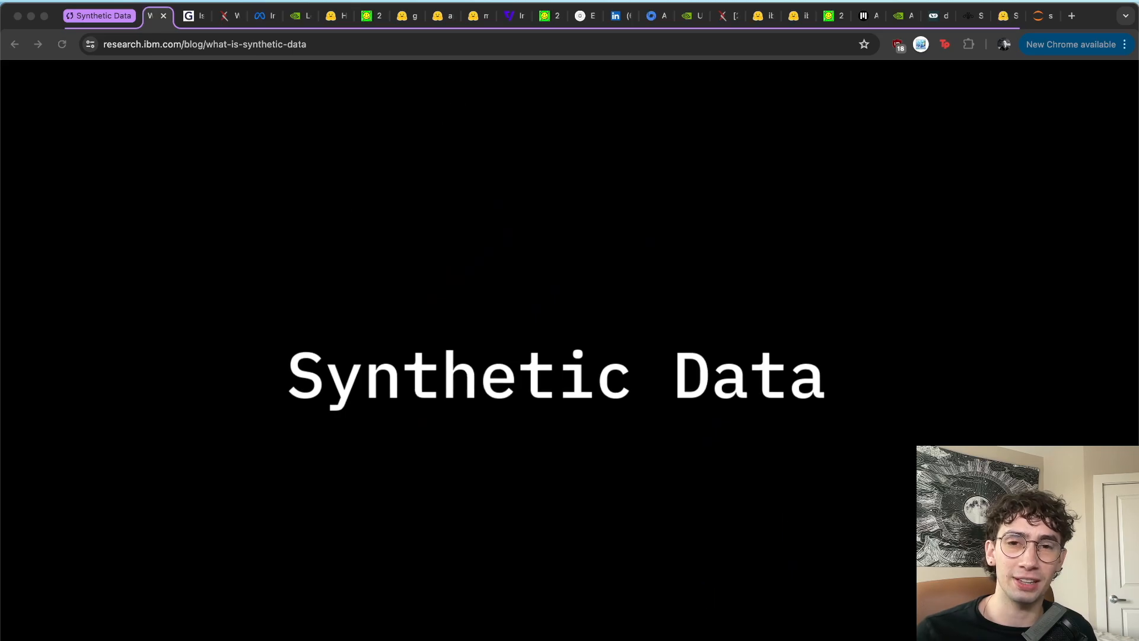
Step: Open the Meta Llama 3.1 post and scroll to its synthetic data passages
{"action": "left_click", "coordinate": [259, 16]}
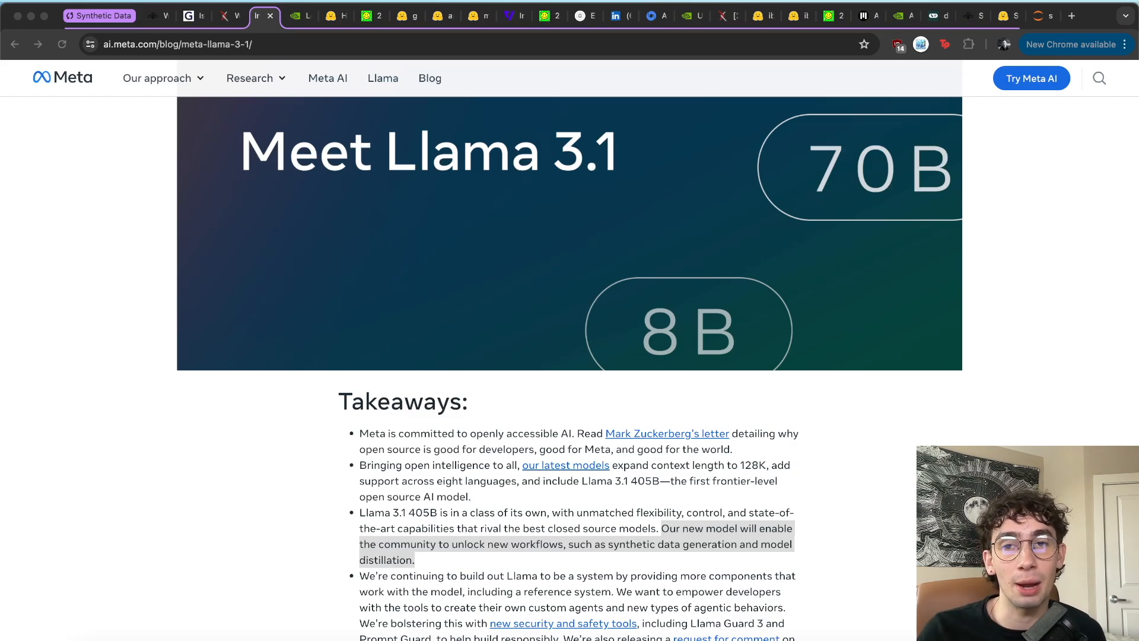
{"action": "scroll", "scroll_direction": "down", "scroll_amount": 3}
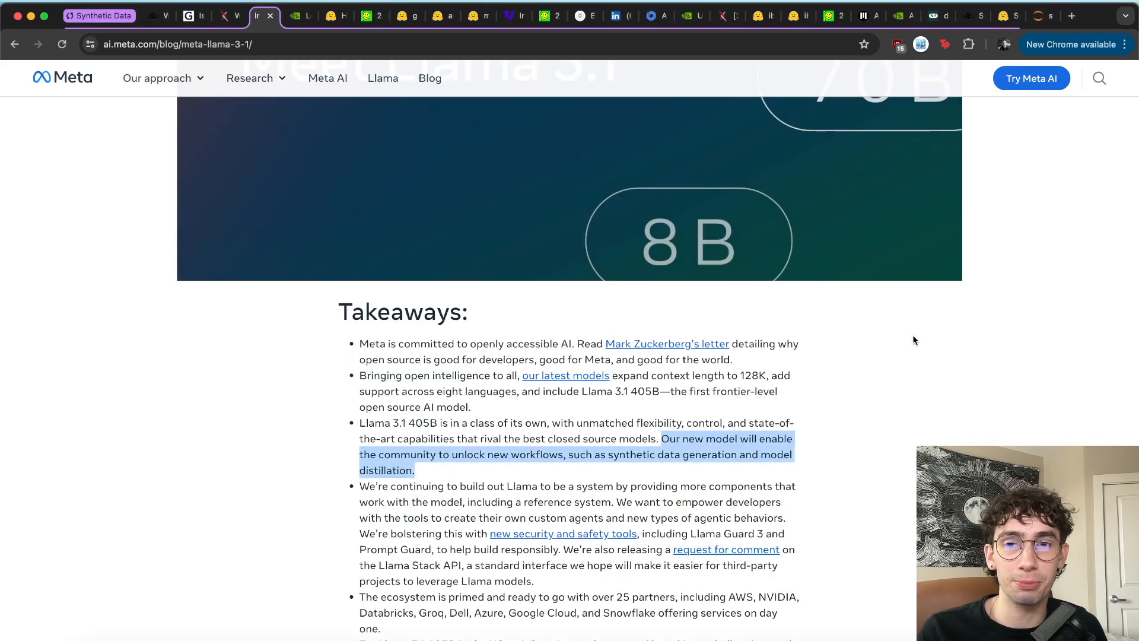
{"action": "scroll", "scroll_direction": "down", "scroll_amount": 3}
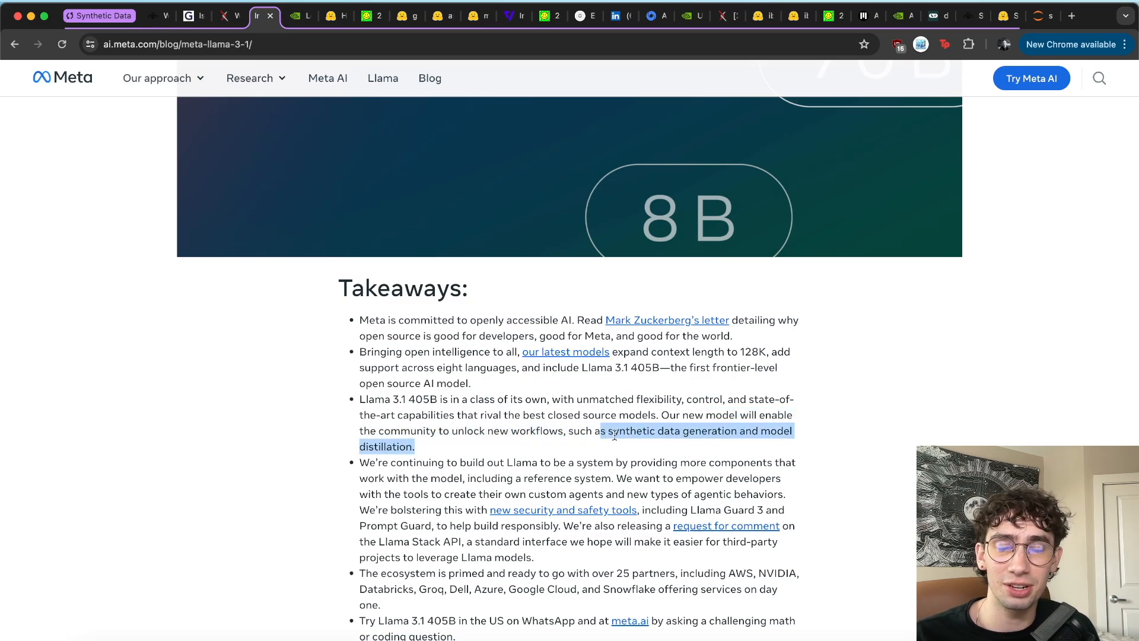
{"action": "scroll", "scroll_direction": "down", "scroll_amount": 3}
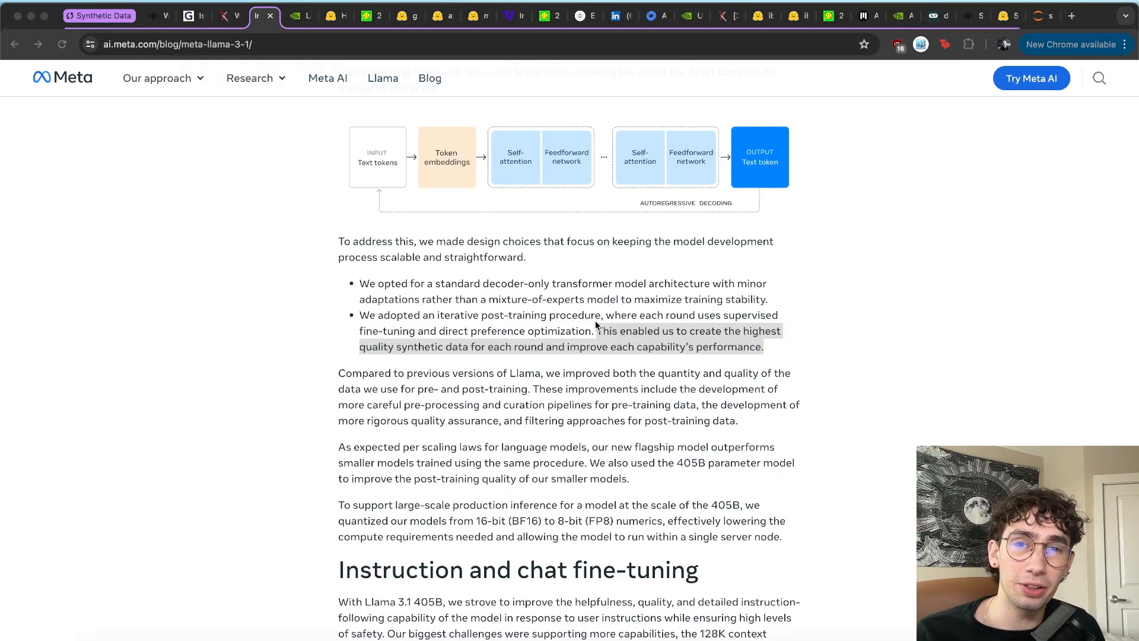
{"action": "mouse_move", "coordinate": [774, 374]}
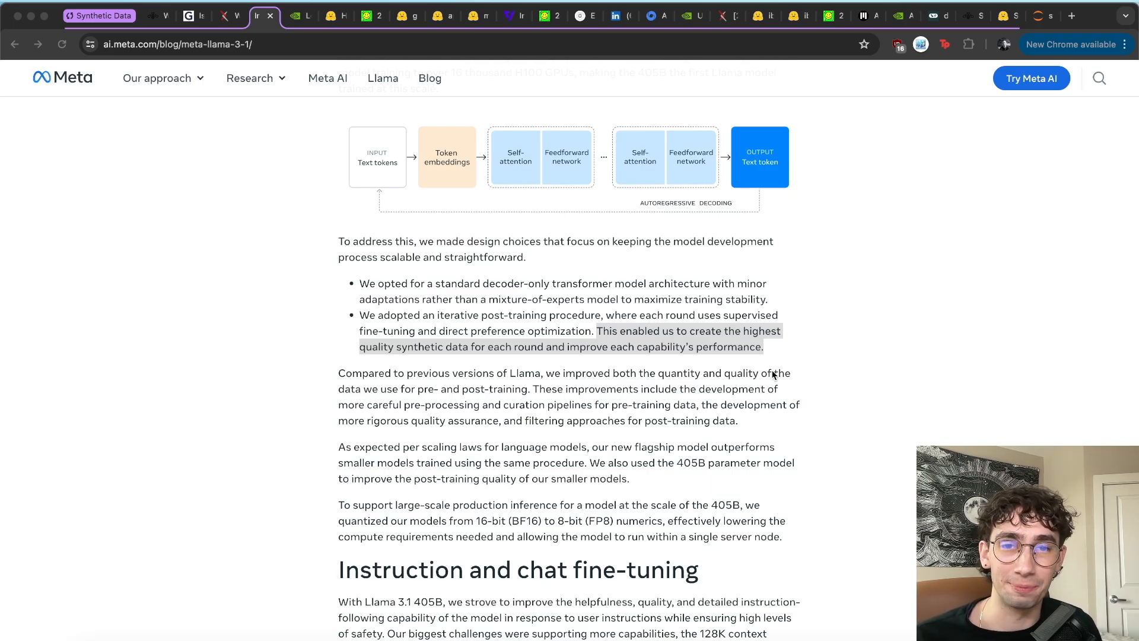
Step: Read Gartner's 2030 synthetic data forecast, then move to IBM's 'What is synthetic data?' post
{"action": "left_click", "coordinate": [186, 16]}
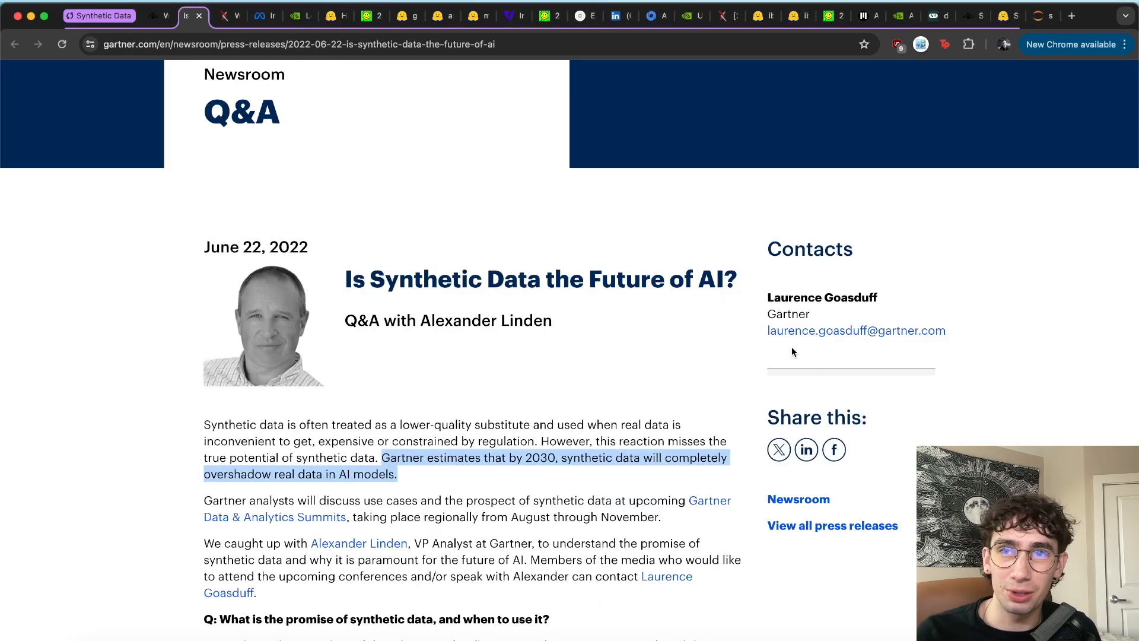
{"action": "scroll", "scroll_direction": "down", "scroll_amount": 3}
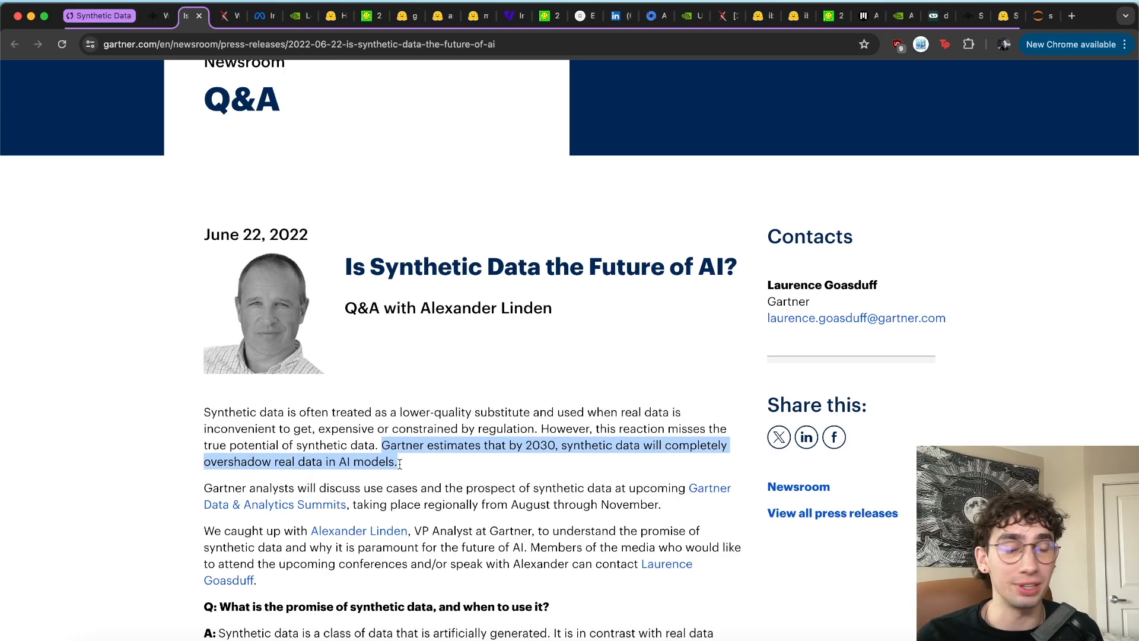
{"action": "left_click", "coordinate": [155, 16]}
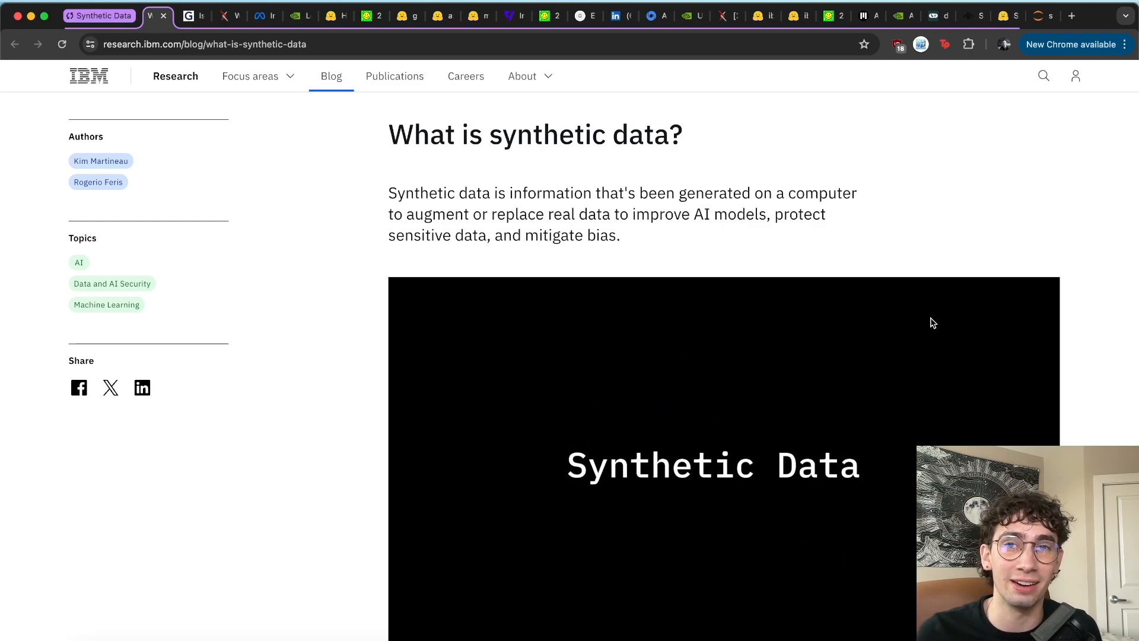
Step: Scroll through IBM's 'What is synthetic data?' blog post
{"action": "scroll", "scroll_direction": "down", "scroll_amount": 3}
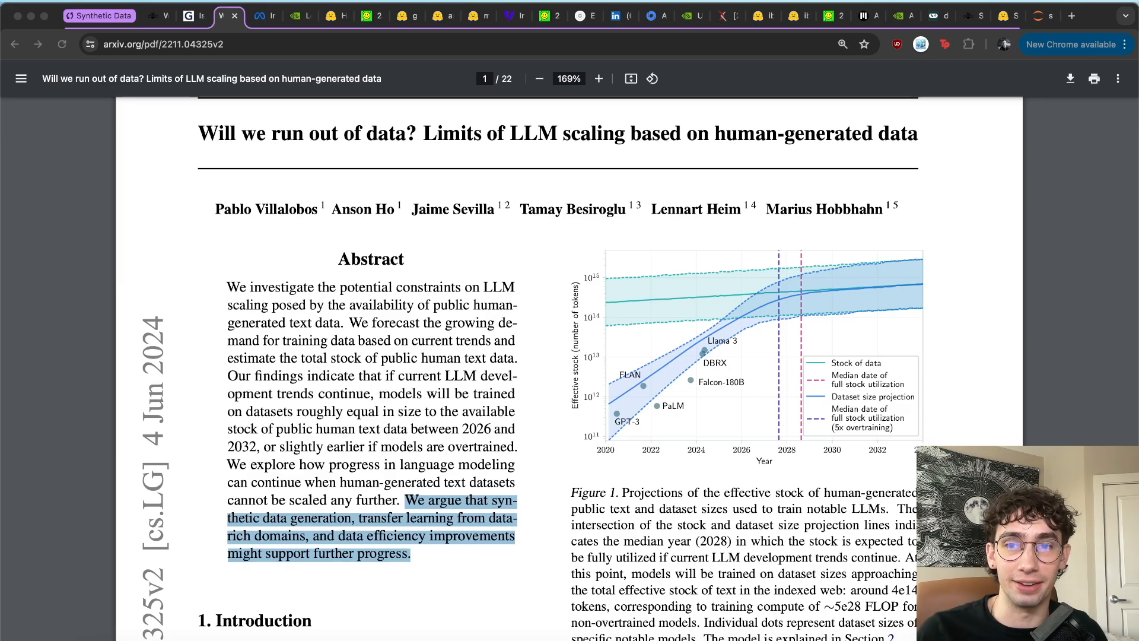
Step: Zoom into Figure 1's data-stock versus dataset-size projection in the arXiv PDF
{"action": "left_click", "coordinate": [599, 78]}
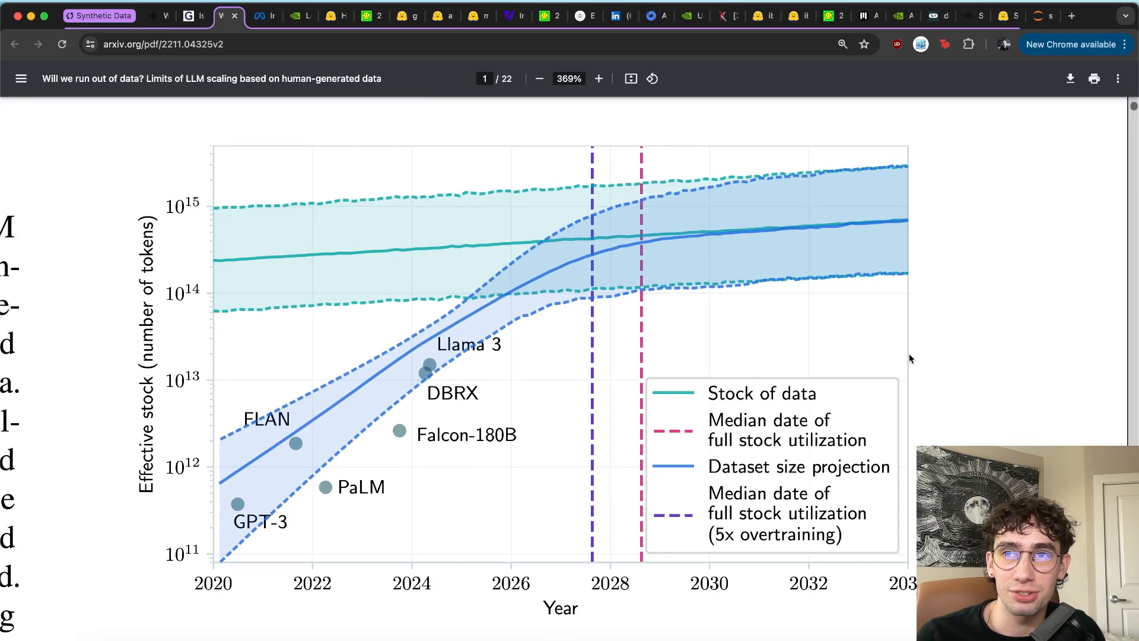
{"action": "mouse_move", "coordinate": [925, 268]}
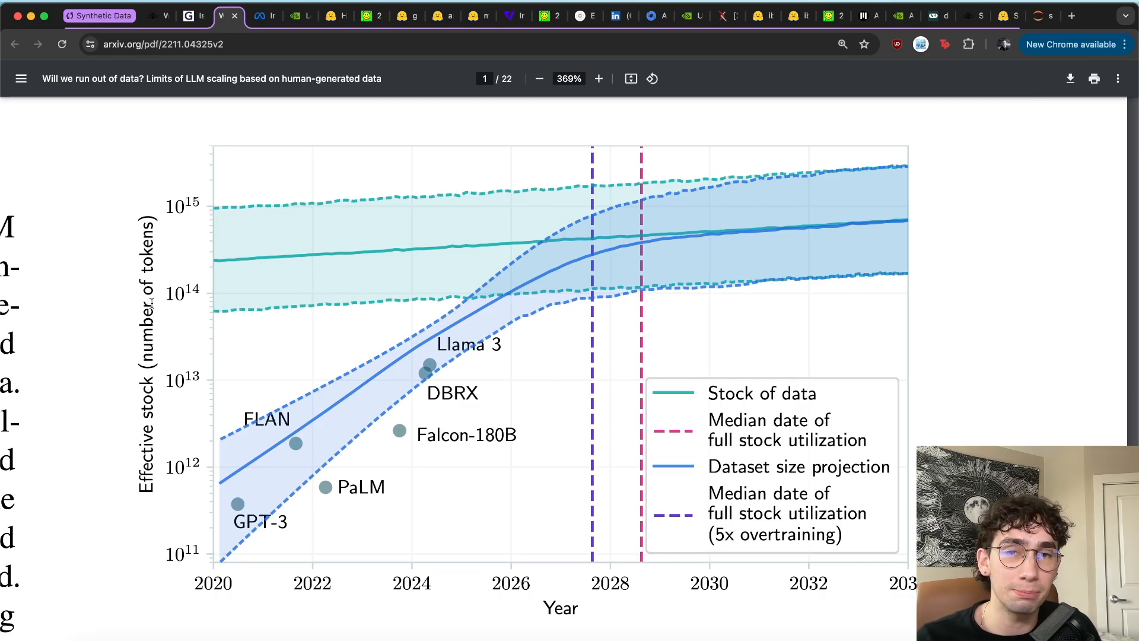
{"action": "mouse_move", "coordinate": [396, 361]}
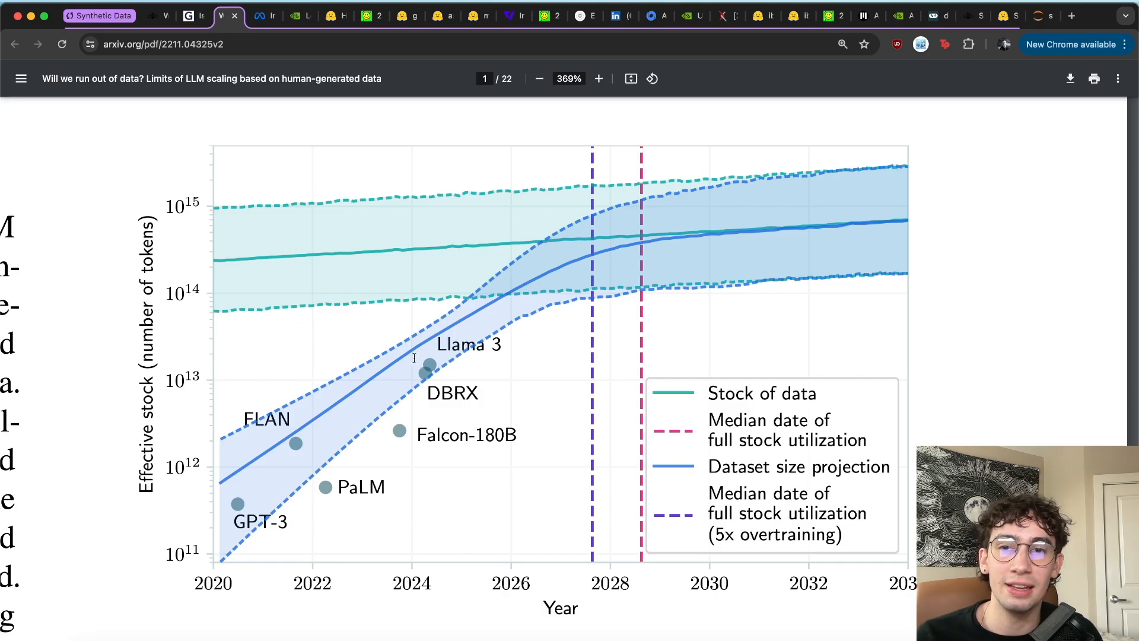
{"action": "mouse_move", "coordinate": [641, 221]}
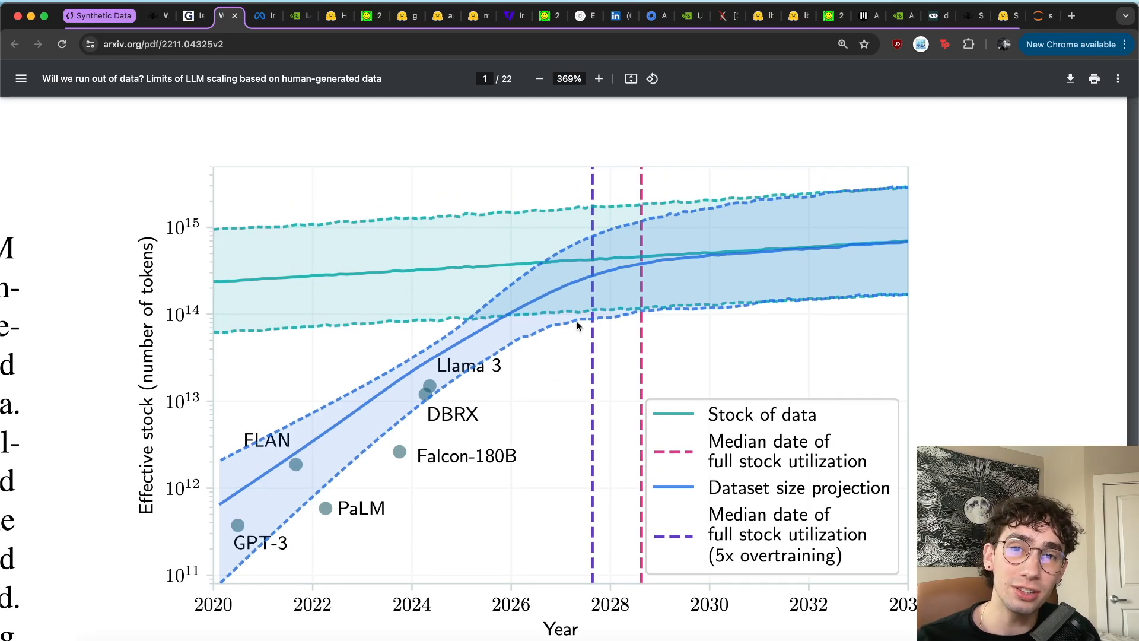
{"action": "mouse_move", "coordinate": [655, 561]}
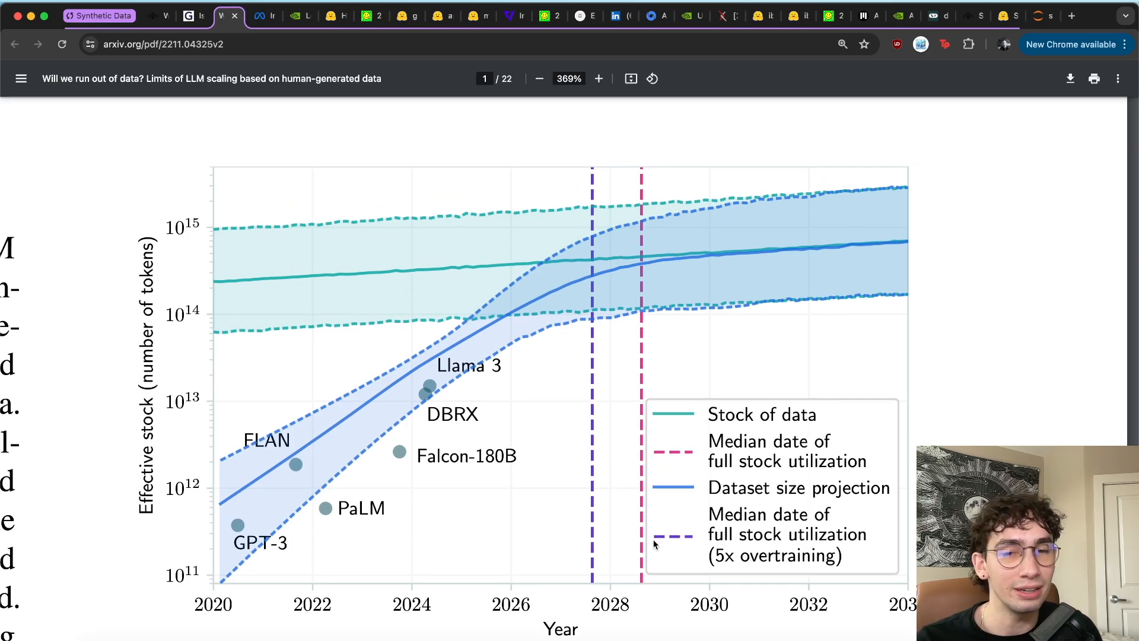
{"action": "mouse_move", "coordinate": [650, 563]}
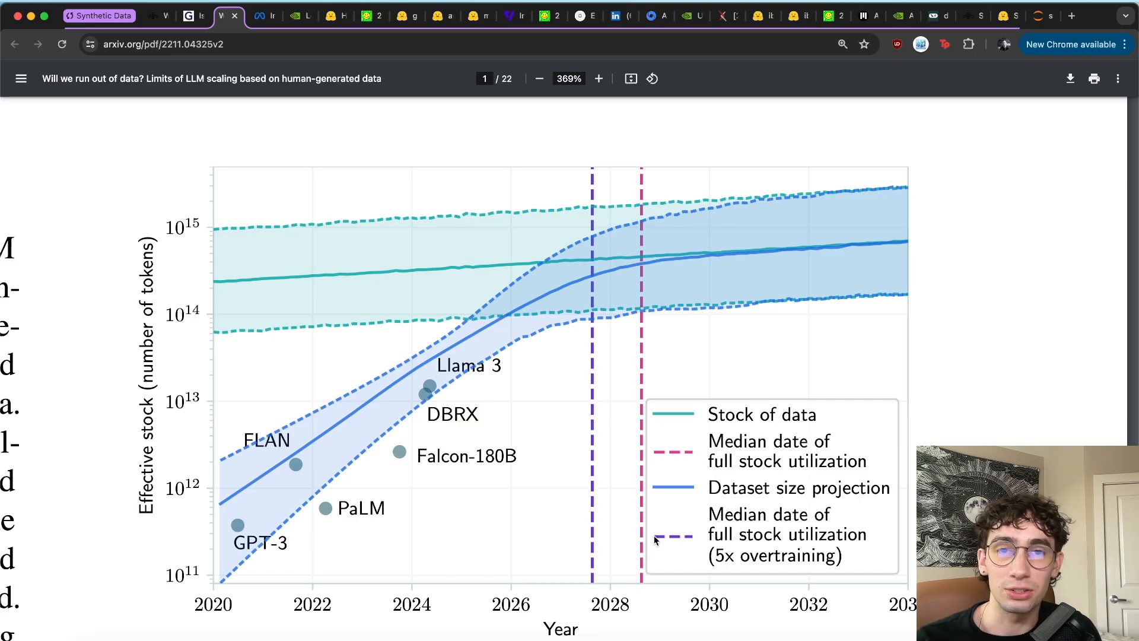
{"action": "mouse_move", "coordinate": [488, 363]}
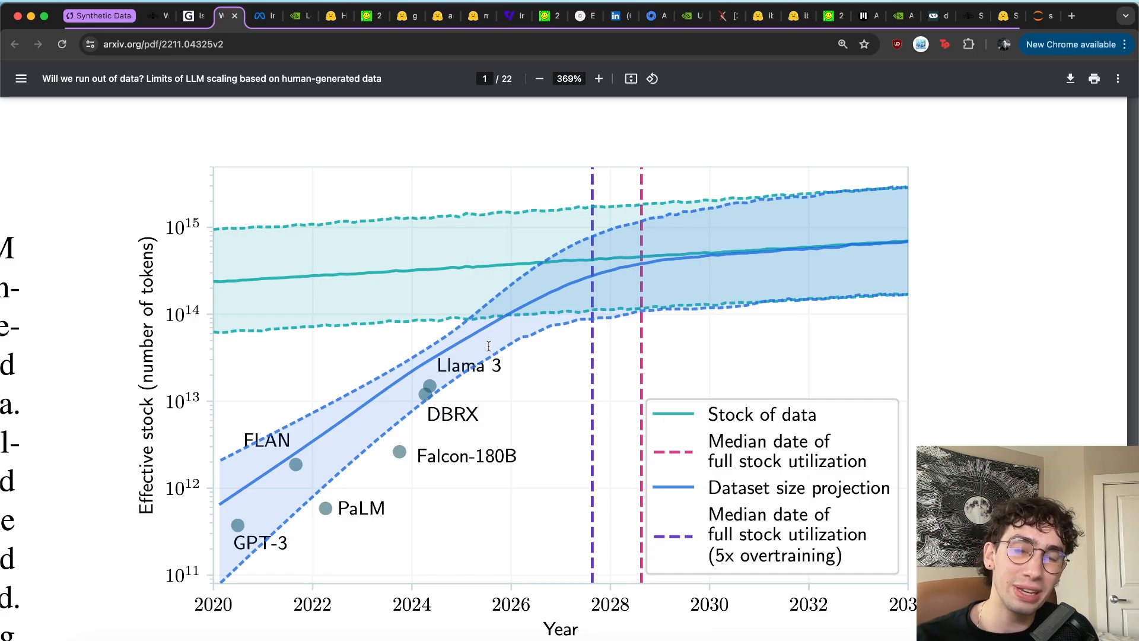
{"action": "mouse_move", "coordinate": [548, 421]}
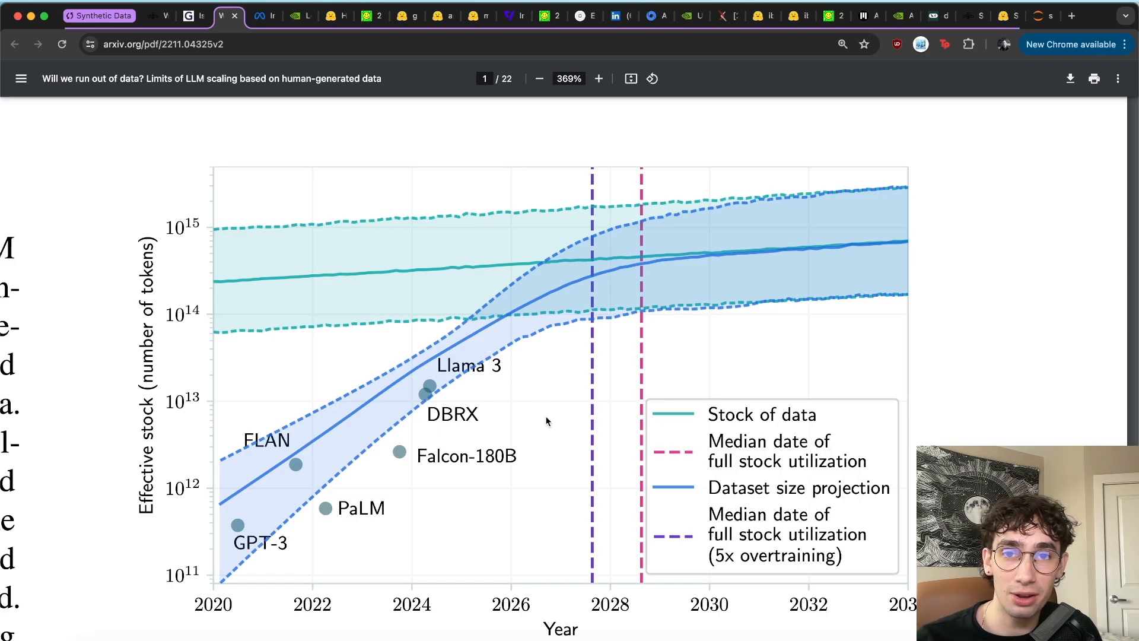
{"action": "mouse_move", "coordinate": [523, 282]}
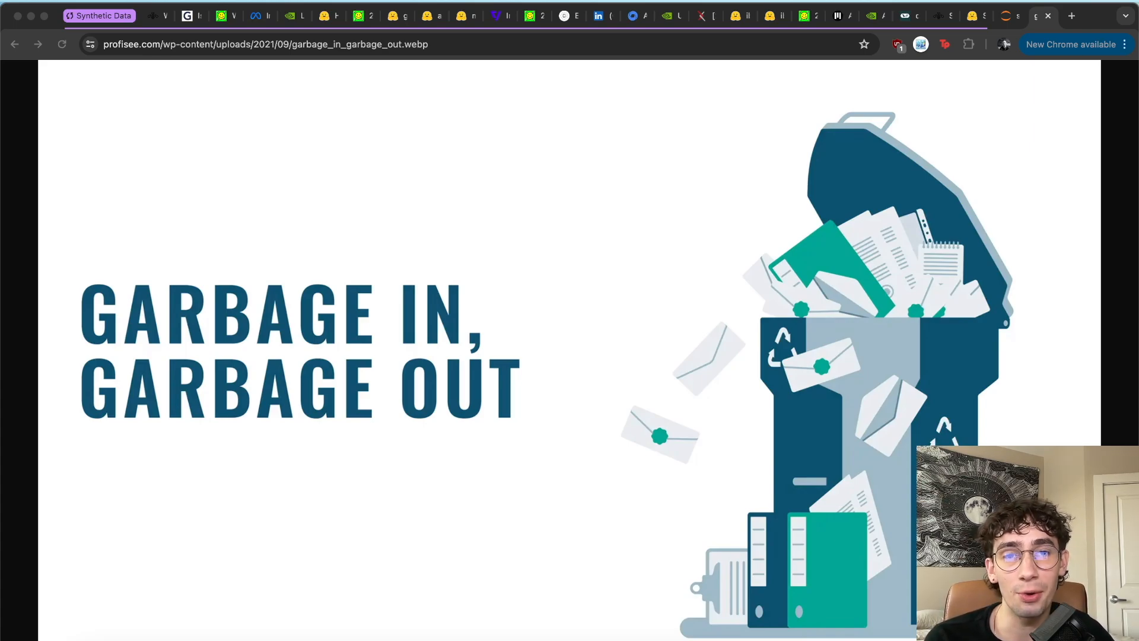
Step: Read the FineWeb dataset page's 'What is it?' section on Hugging Face
{"action": "left_click", "coordinate": [321, 16]}
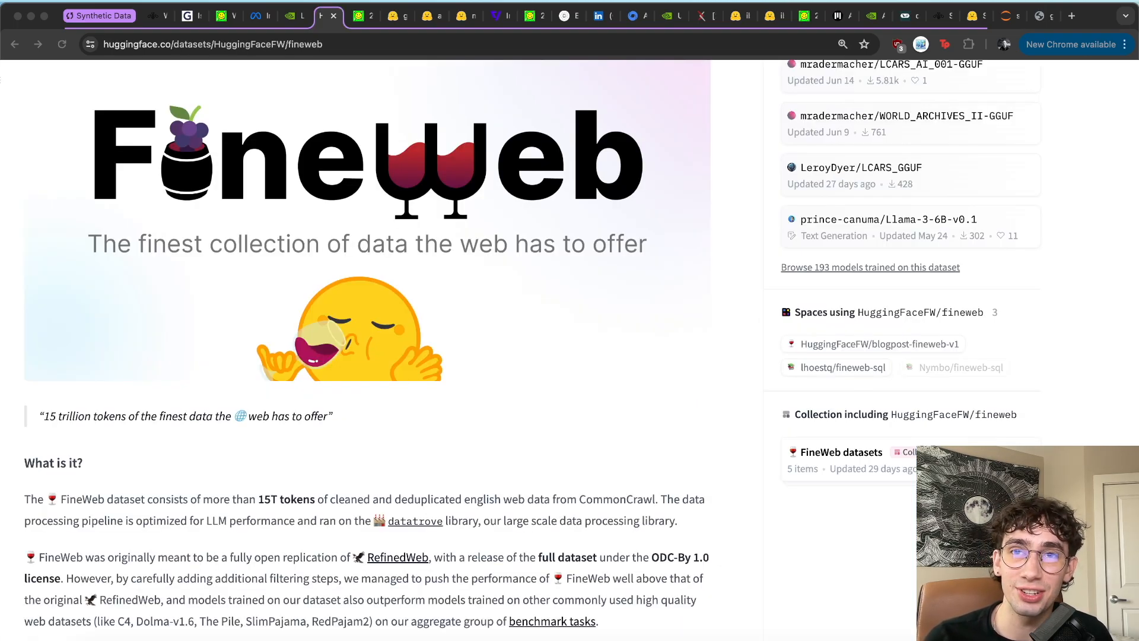
{"action": "scroll", "scroll_direction": "down", "scroll_amount": 3}
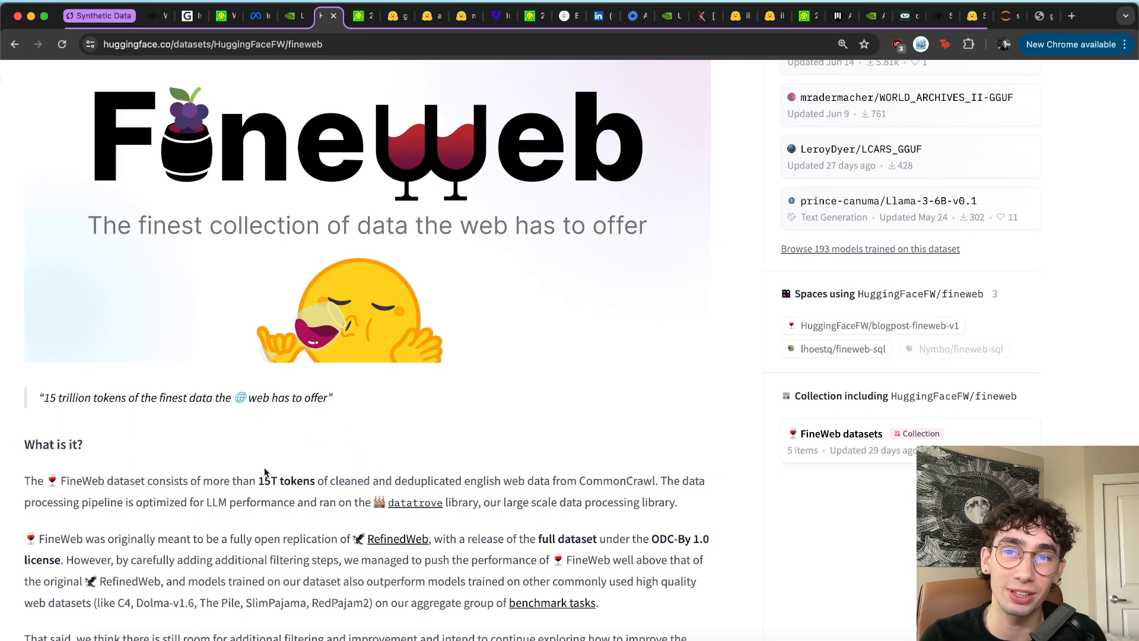
{"action": "mouse_move", "coordinate": [228, 495]}
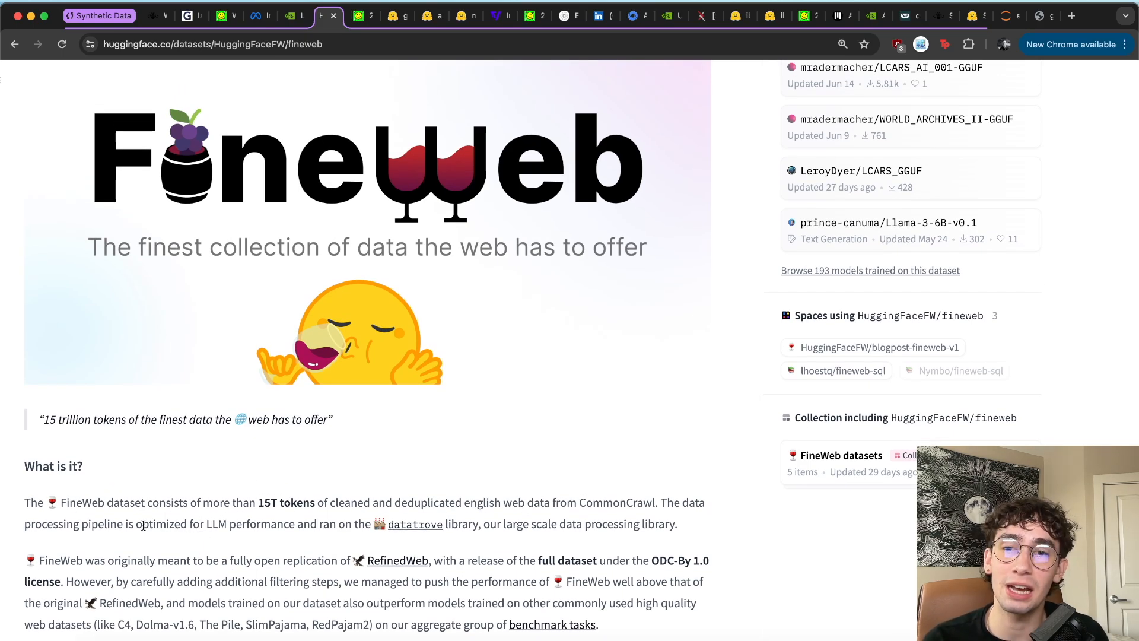
{"action": "left_click_drag", "start_coordinate": [142, 524], "coordinate": [337, 524]}
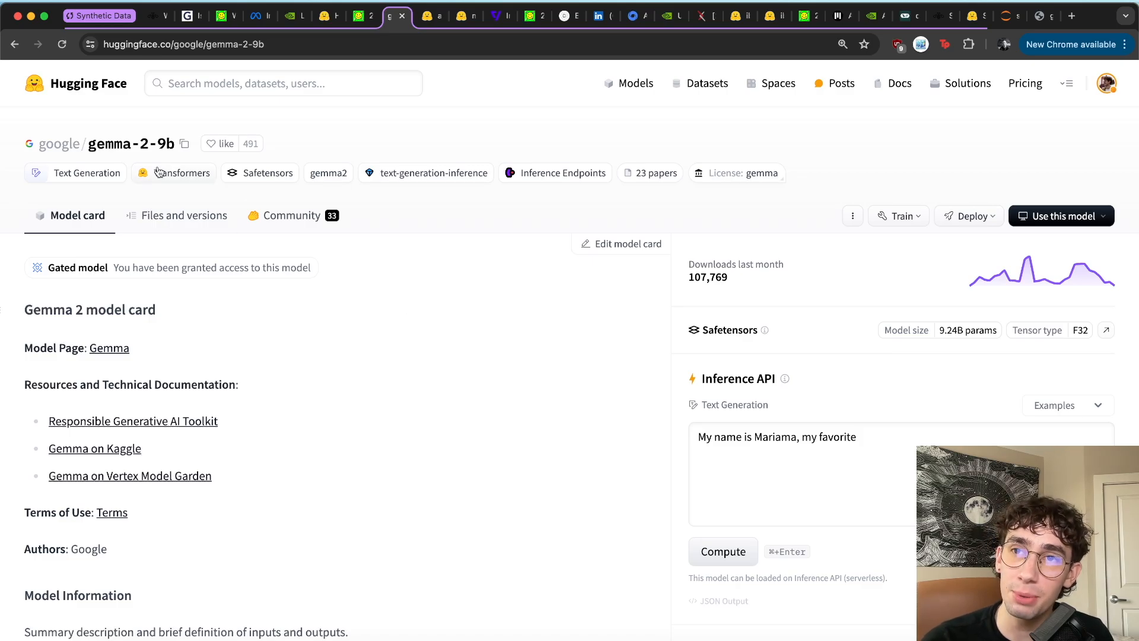
Step: Scroll the gemma-2-9b model card to Model Data > Training Dataset
{"action": "scroll", "scroll_direction": "down", "scroll_amount": 3}
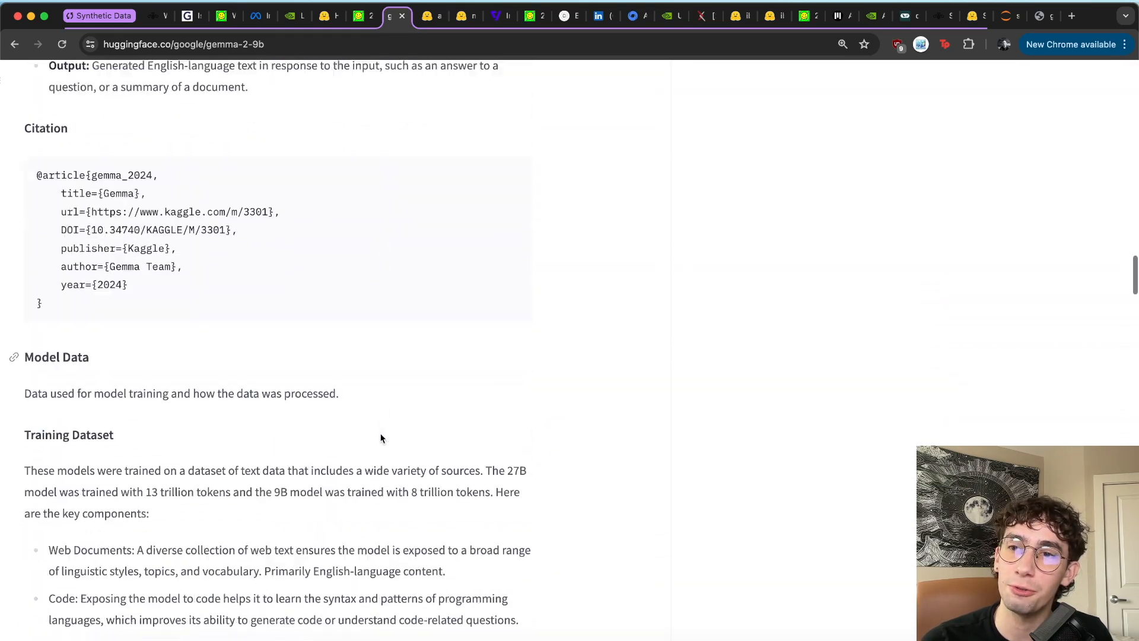
{"action": "scroll", "scroll_direction": "down", "scroll_amount": 3}
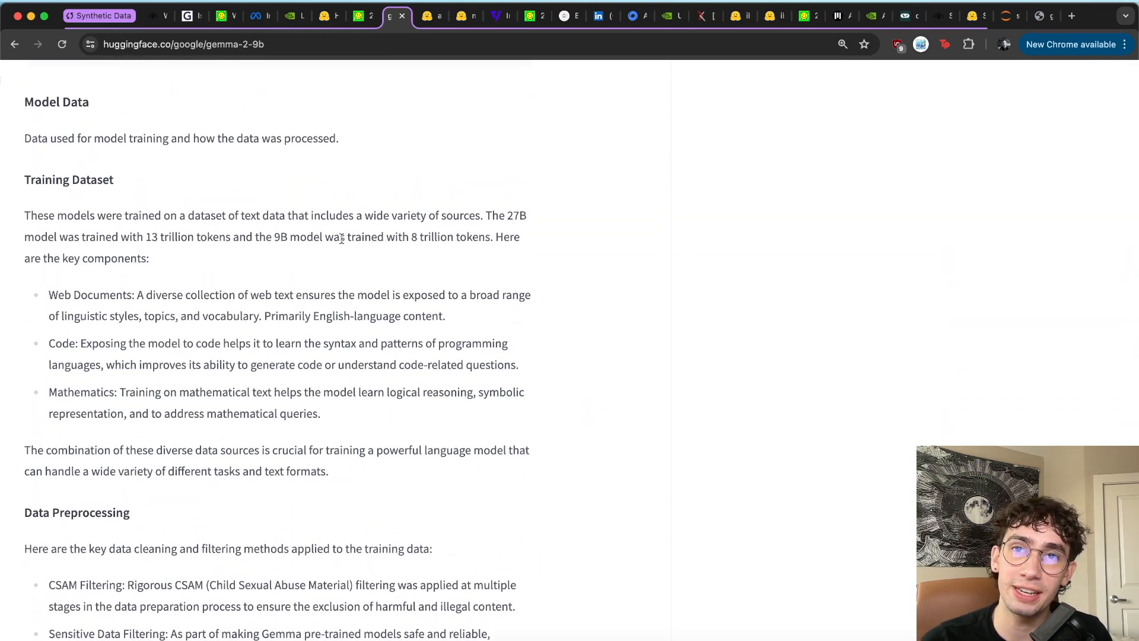
{"action": "mouse_move", "coordinate": [501, 292]}
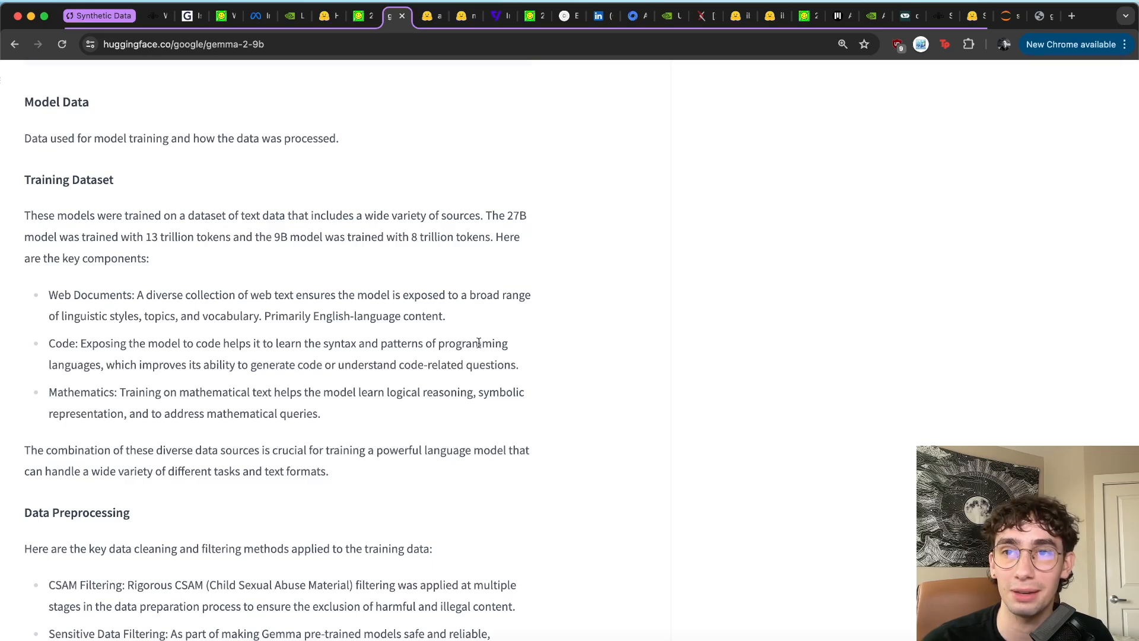
{"action": "mouse_move", "coordinate": [486, 368]}
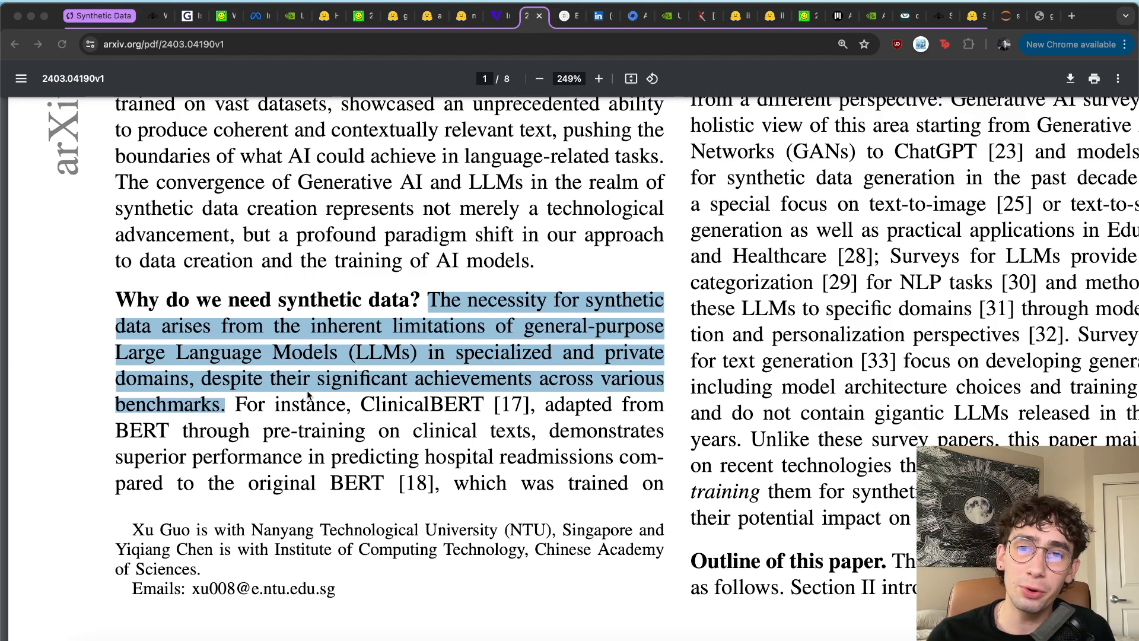
{"action": "mouse_move", "coordinate": [392, 534]}
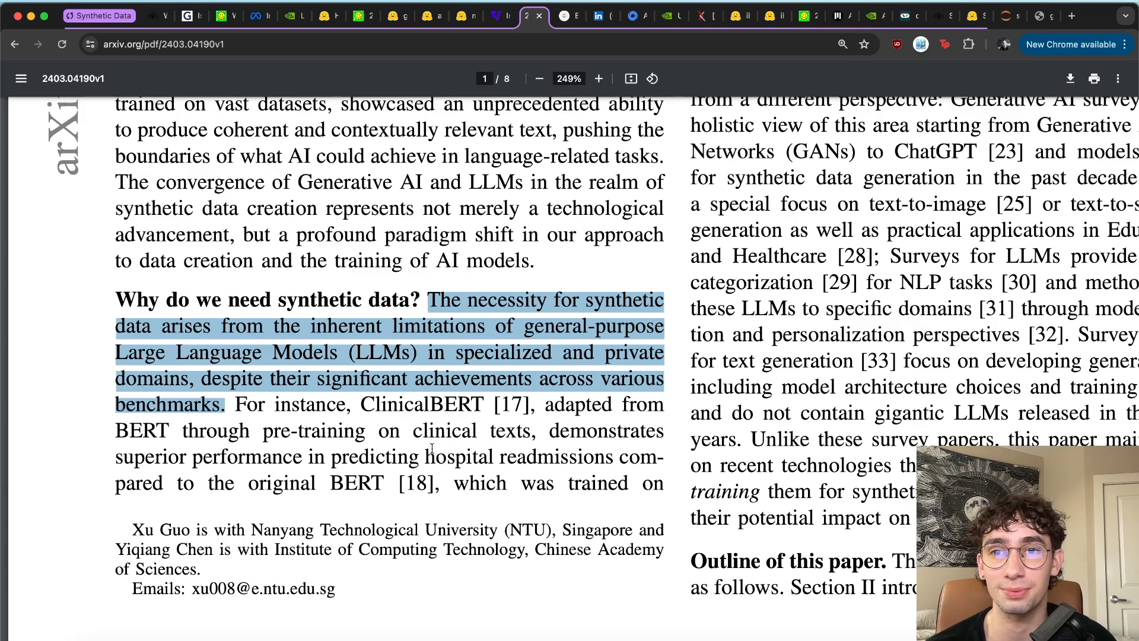
Step: Zoom in on the 'Why do we need synthetic data?' passage of arXiv 2403.04190
{"action": "left_click", "coordinate": [599, 79]}
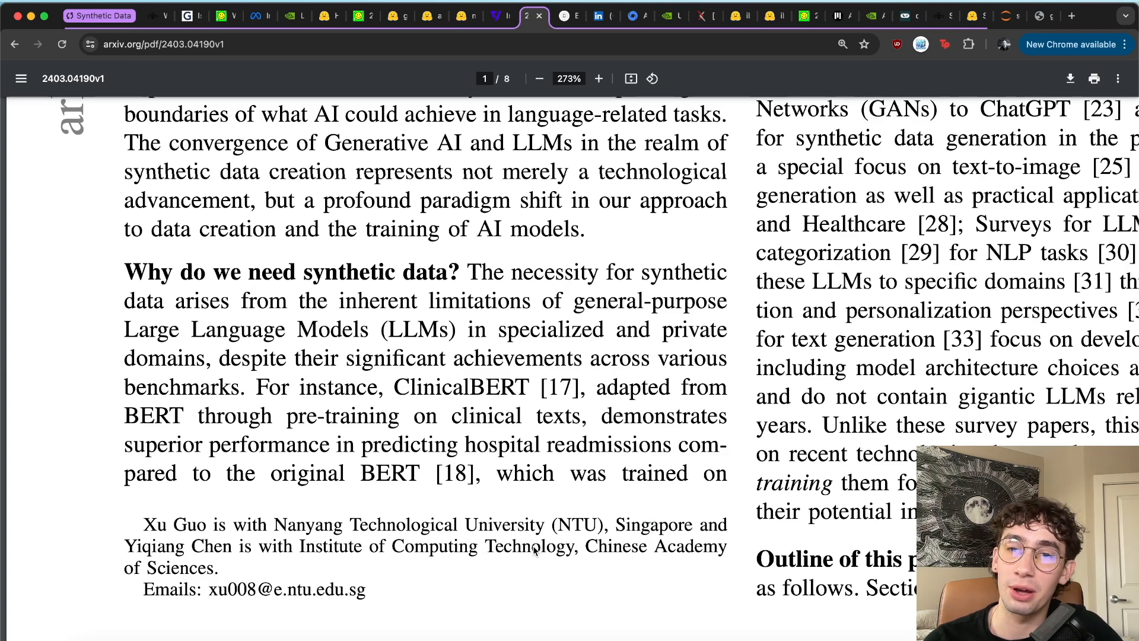
Step: Scroll DeepMind's IMO post to the AlphaGeometry 2 section, then switch to the Claude medical-records chat
{"action": "left_click", "coordinate": [626, 15]}
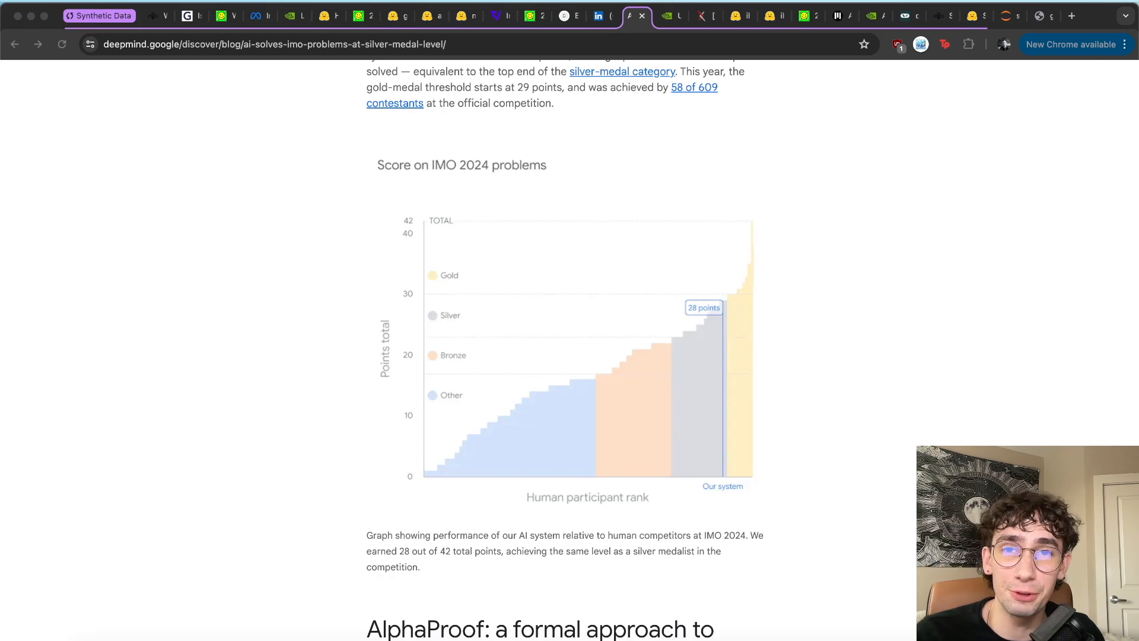
{"action": "mouse_move", "coordinate": [841, 314]}
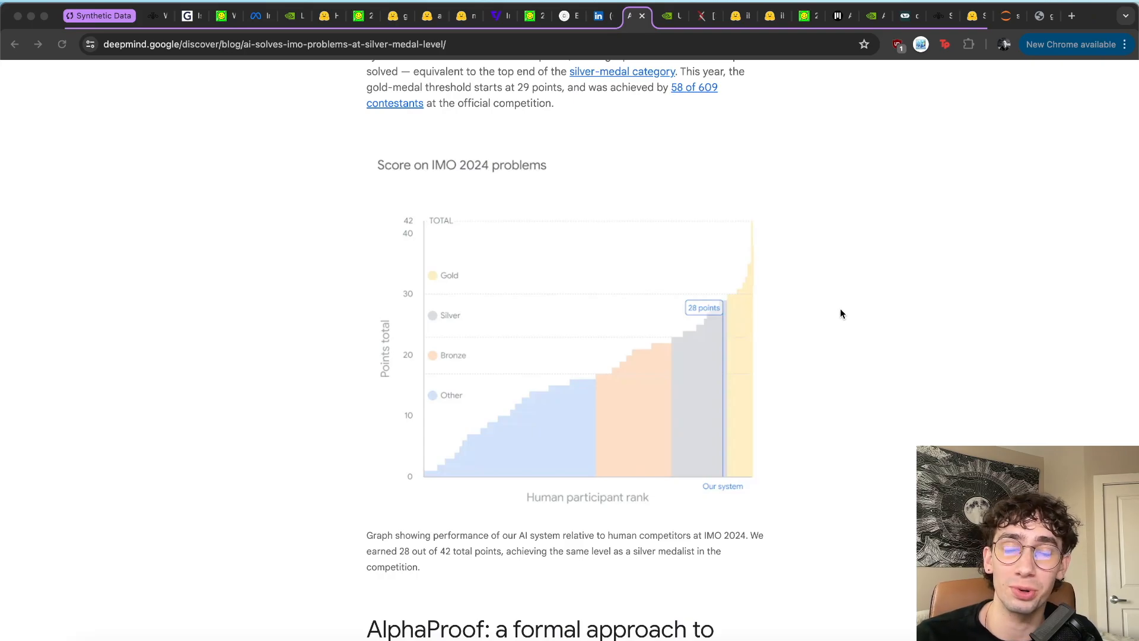
{"action": "mouse_move", "coordinate": [752, 550]}
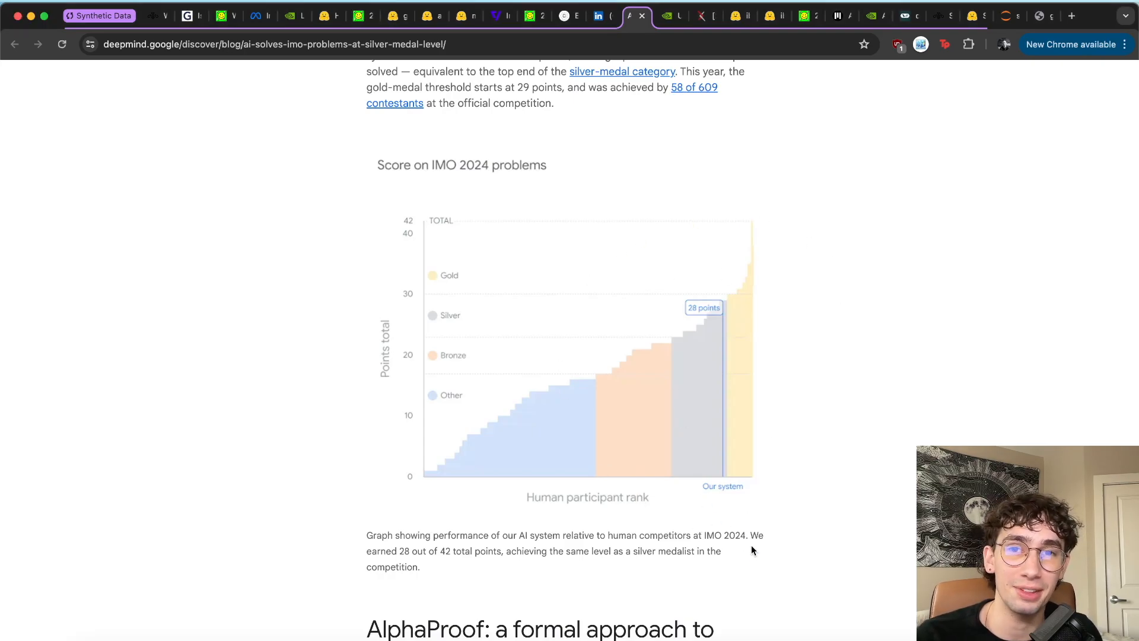
{"action": "scroll", "scroll_direction": "down", "scroll_amount": 3}
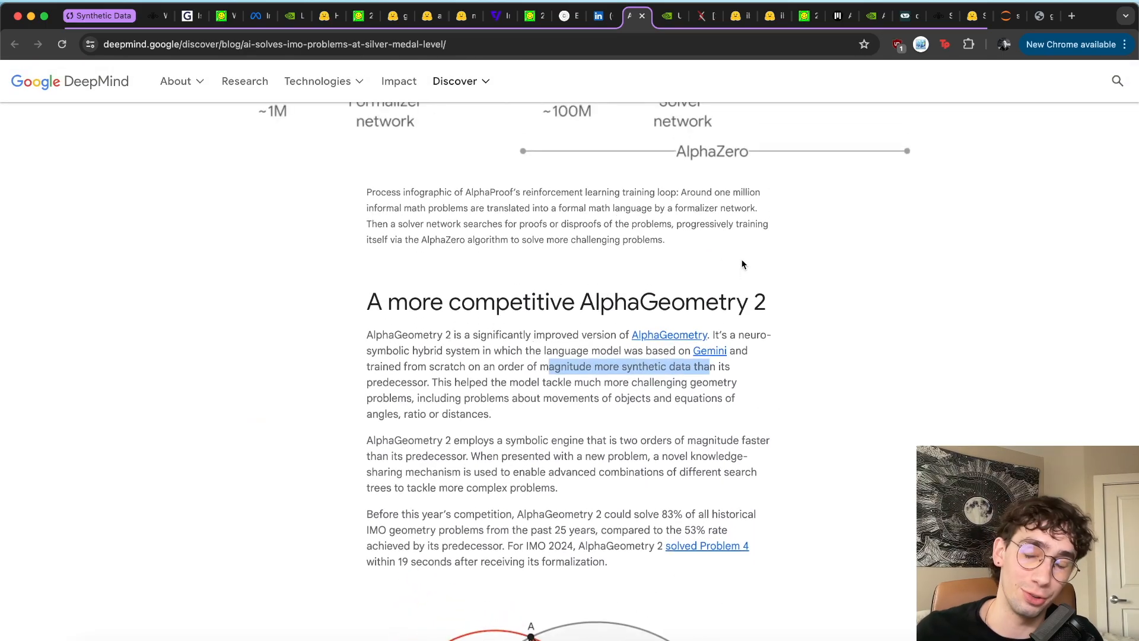
{"action": "mouse_move", "coordinate": [867, 388]}
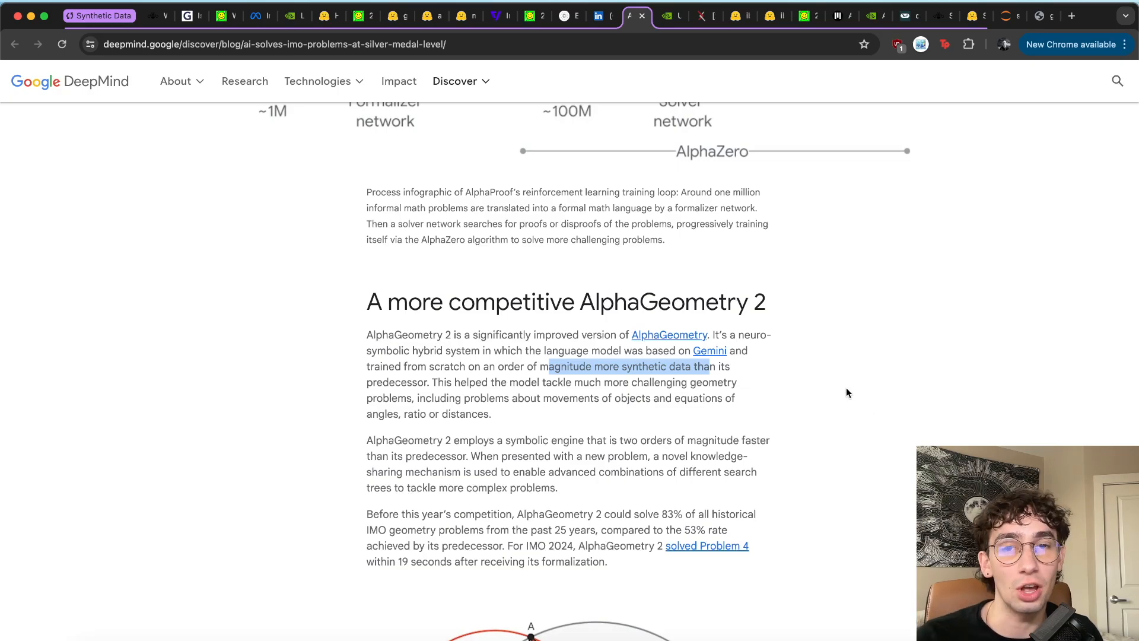
{"action": "left_click", "coordinate": [528, 14]}
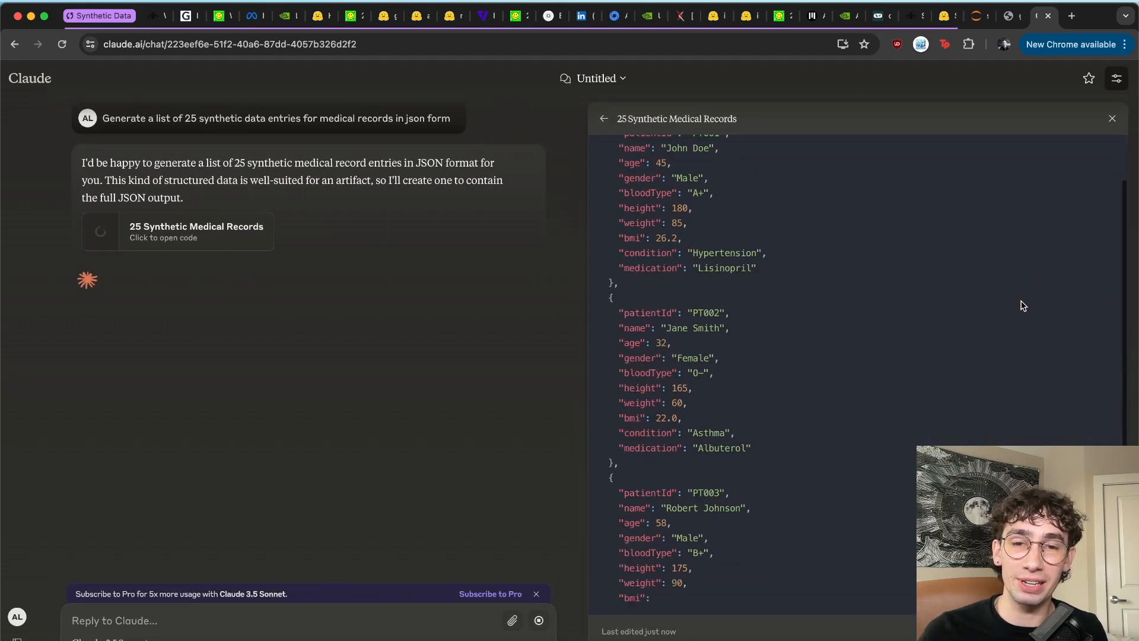
{"action": "scroll", "scroll_direction": "down", "scroll_amount": 3}
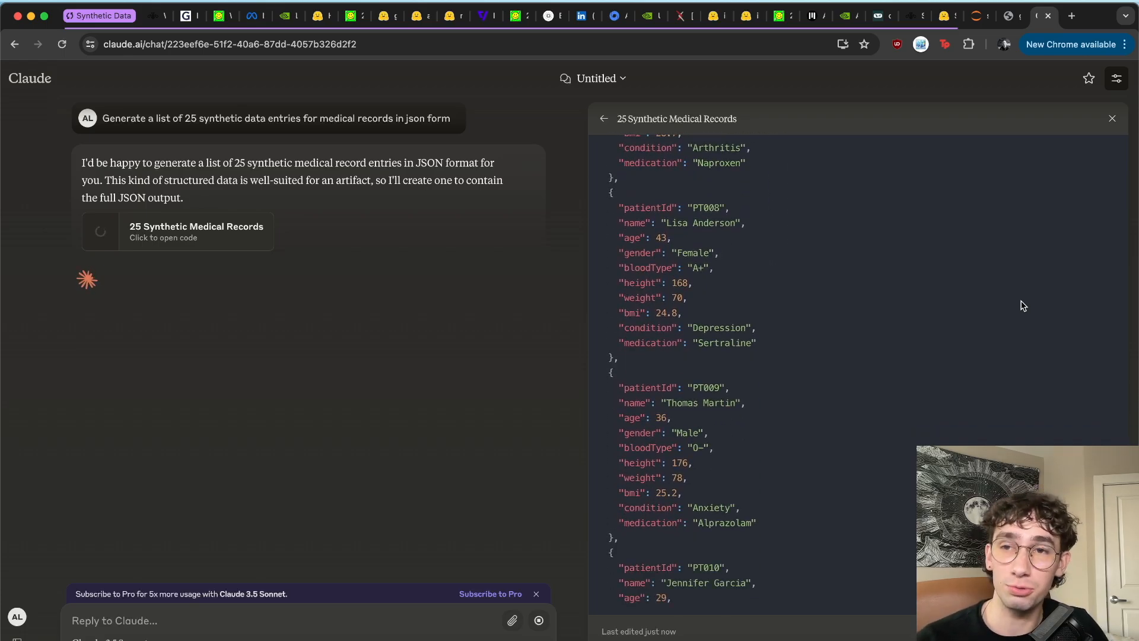
{"action": "scroll", "scroll_direction": "down", "scroll_amount": 3}
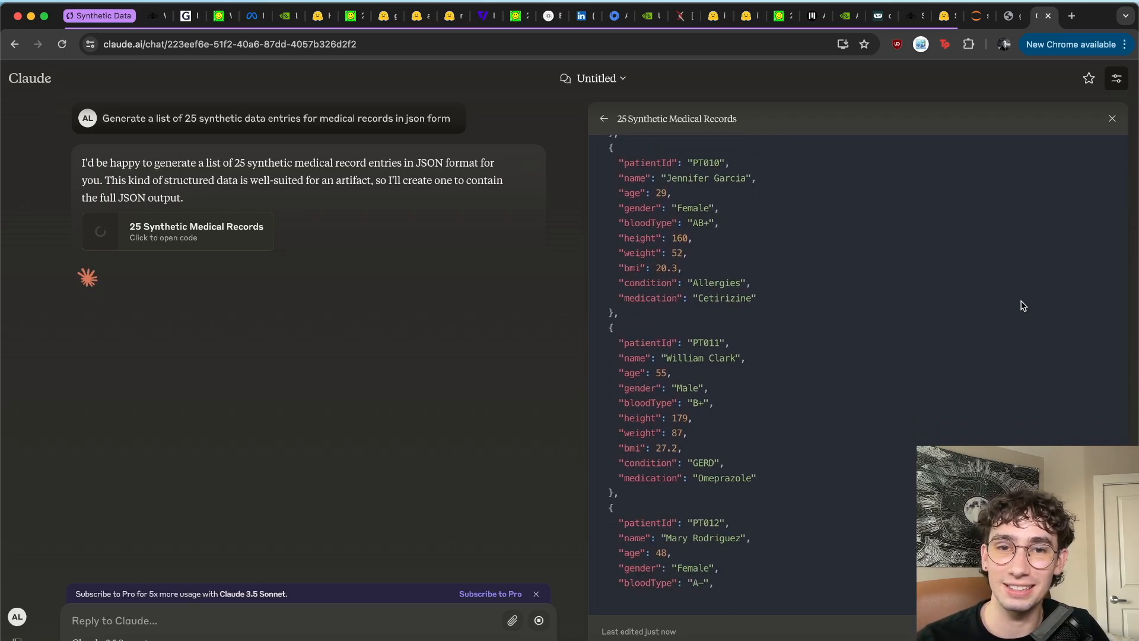
{"action": "left_click", "coordinate": [680, 15]}
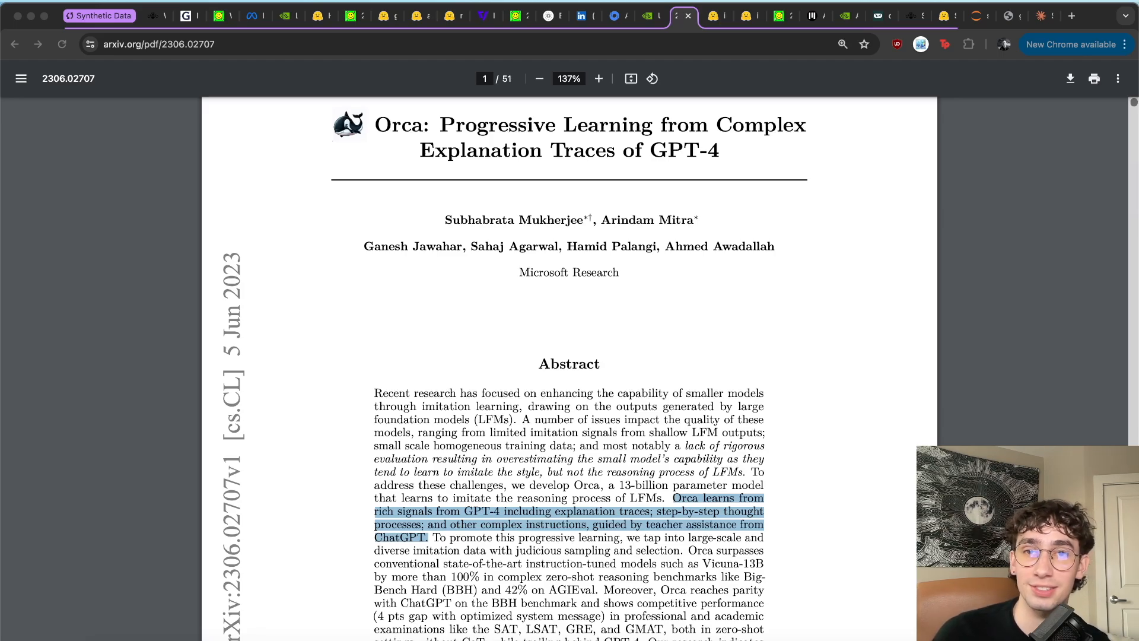
Step: Enlarge the Orca paper's abstract in the Chrome PDF viewer
{"action": "left_click", "coordinate": [599, 77]}
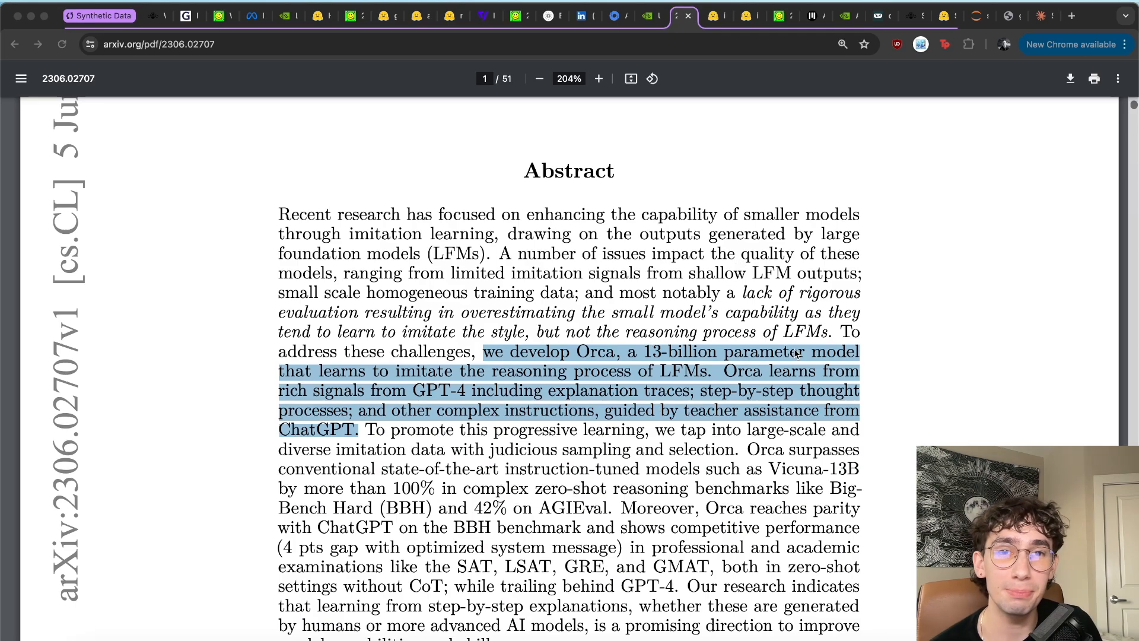
{"action": "mouse_move", "coordinate": [501, 374]}
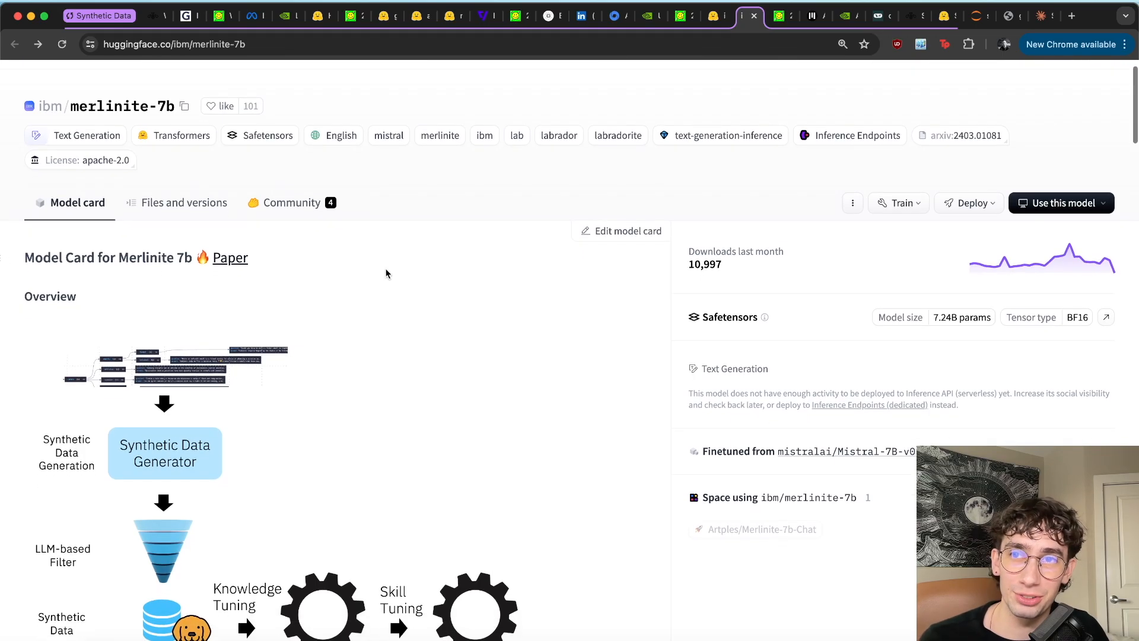
Step: Scroll merlinite-7b's model card through its Performance table and LAB method sections
{"action": "scroll", "scroll_direction": "down", "scroll_amount": 3}
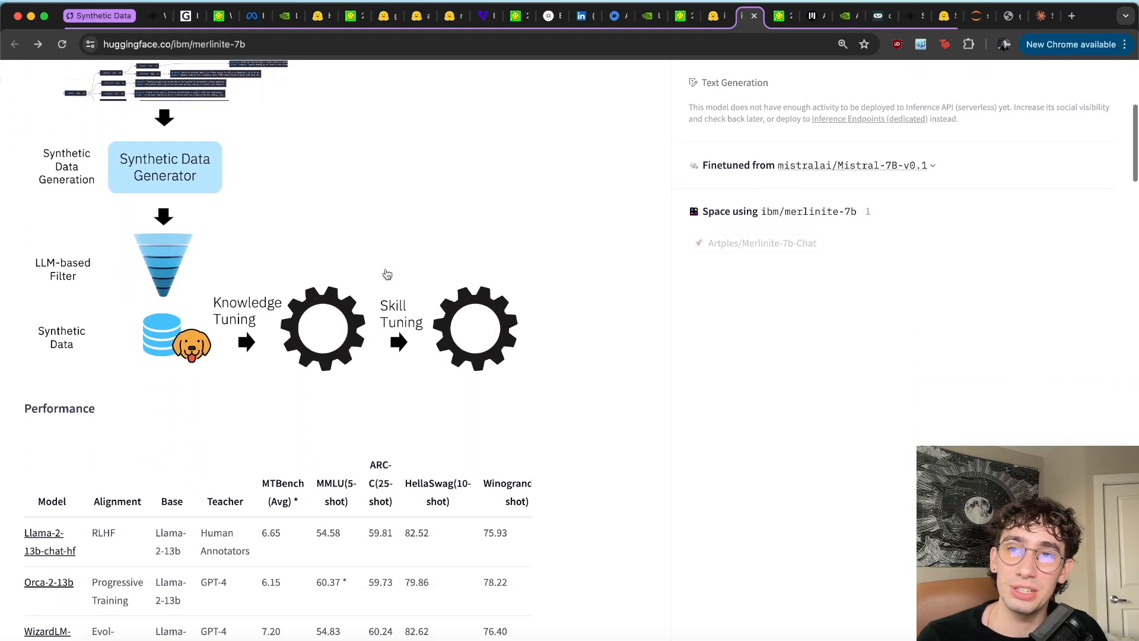
{"action": "scroll", "scroll_direction": "down", "scroll_amount": 3}
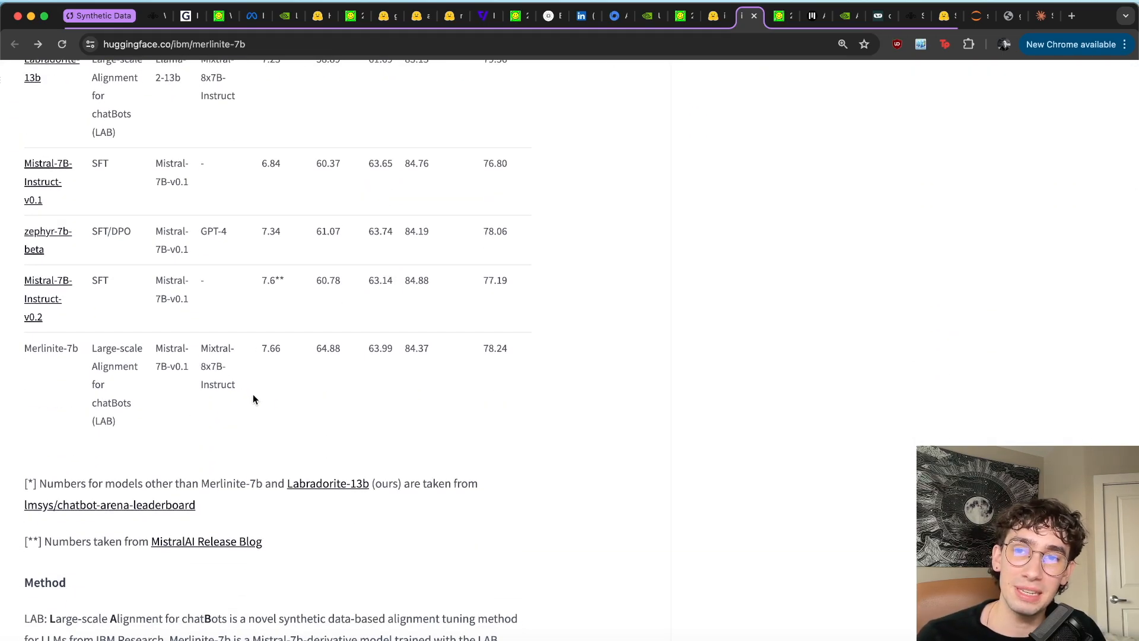
{"action": "scroll", "scroll_direction": "down", "scroll_amount": 3}
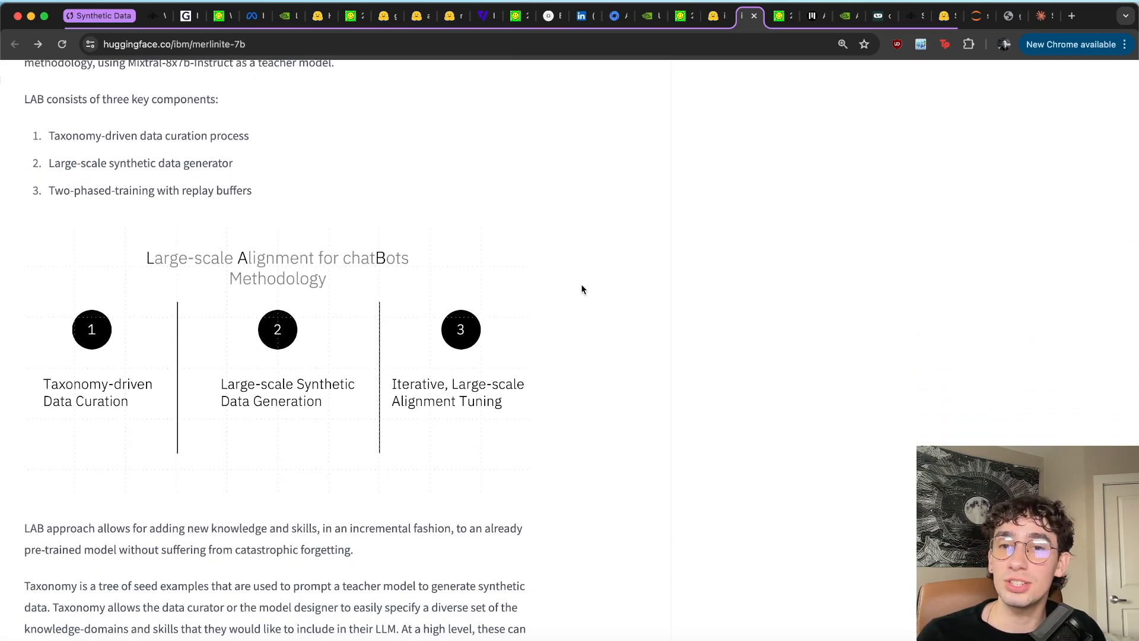
{"action": "scroll", "scroll_direction": "down", "scroll_amount": 3}
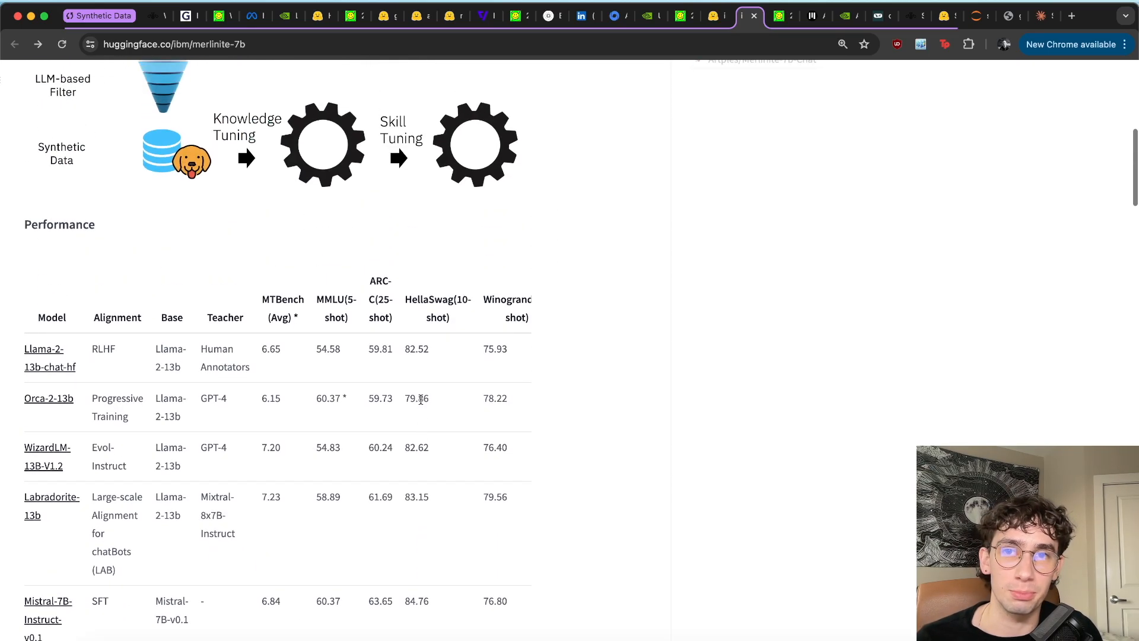
{"action": "scroll", "scroll_direction": "down", "scroll_amount": 3}
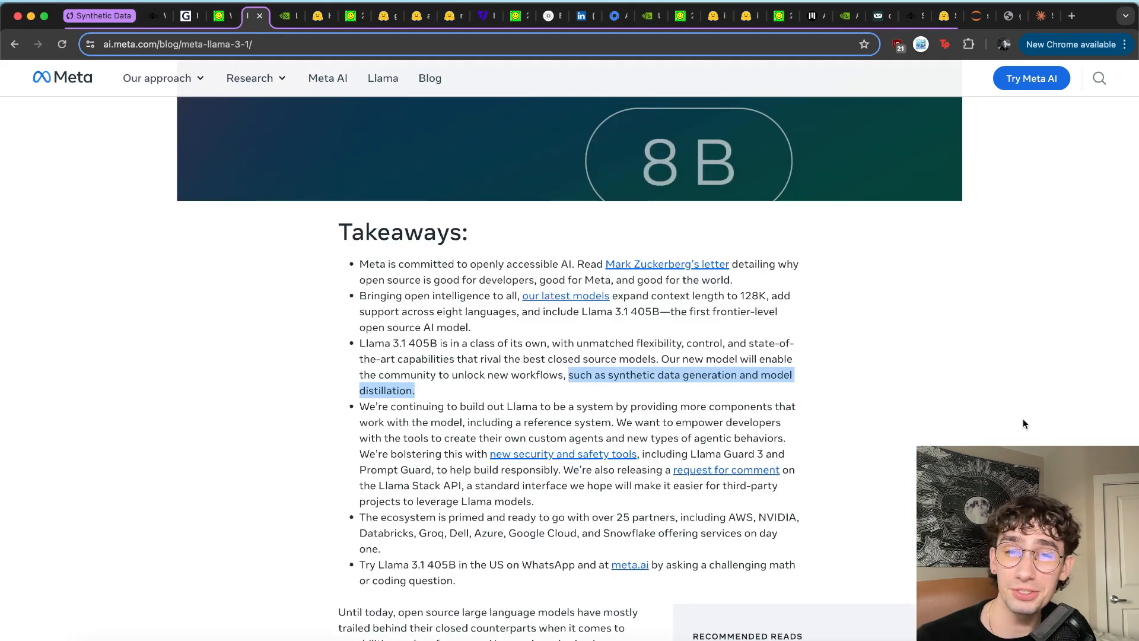
Step: Scroll through the Llama 3.1 blog's Takeaways on synthetic data generation and distillation
{"action": "scroll", "scroll_direction": "down", "scroll_amount": 3}
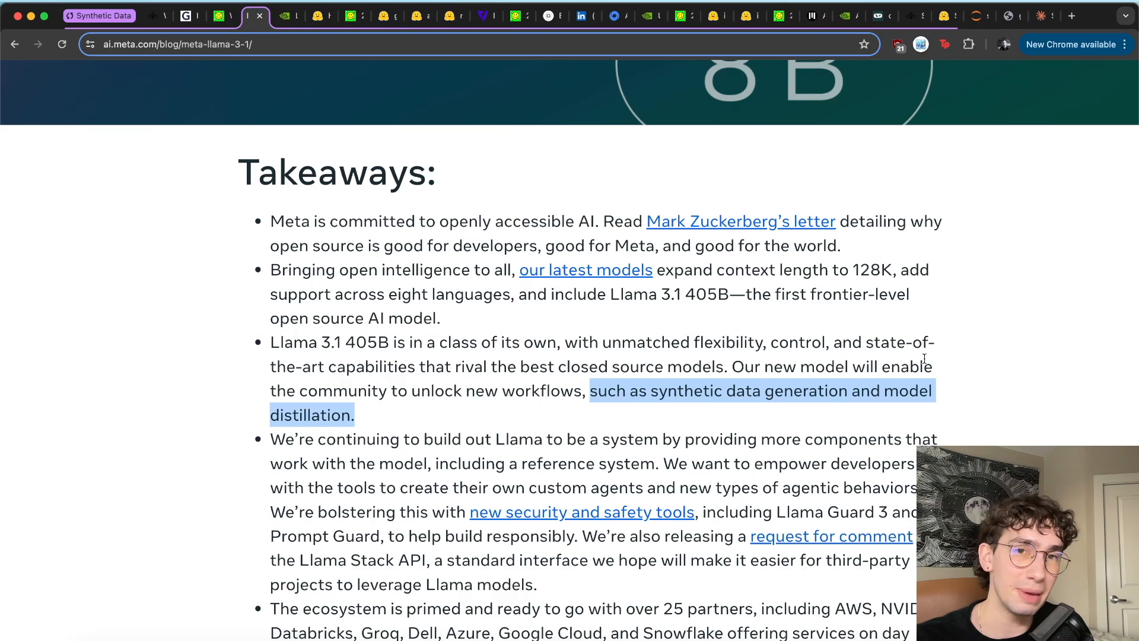
{"action": "scroll", "scroll_direction": "down", "scroll_amount": 3}
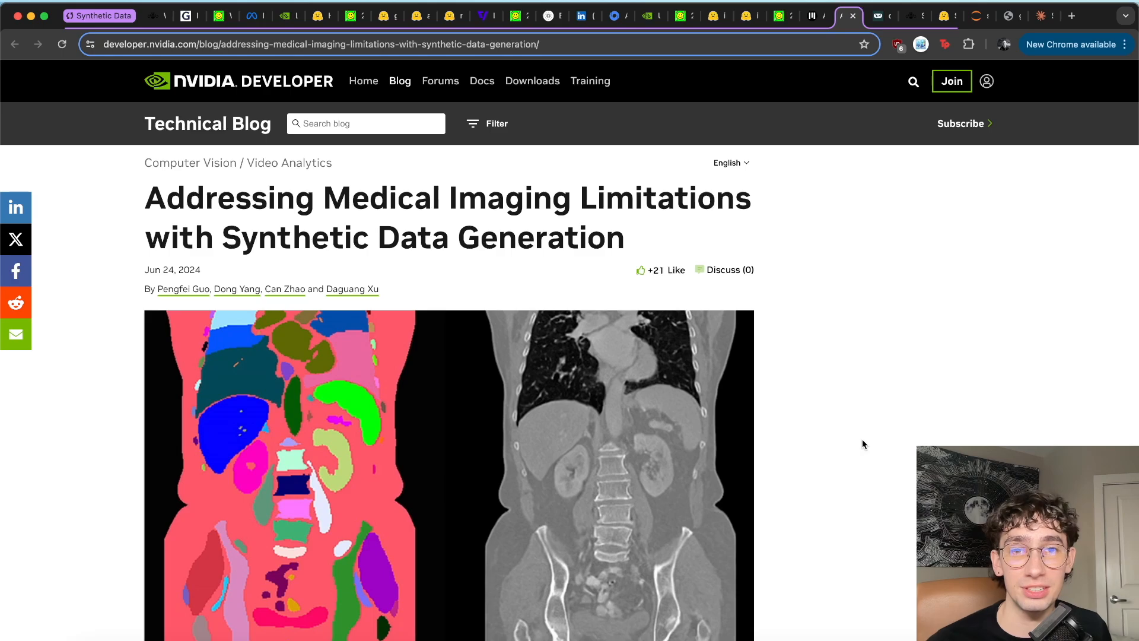
{"action": "mouse_move", "coordinate": [815, 365]}
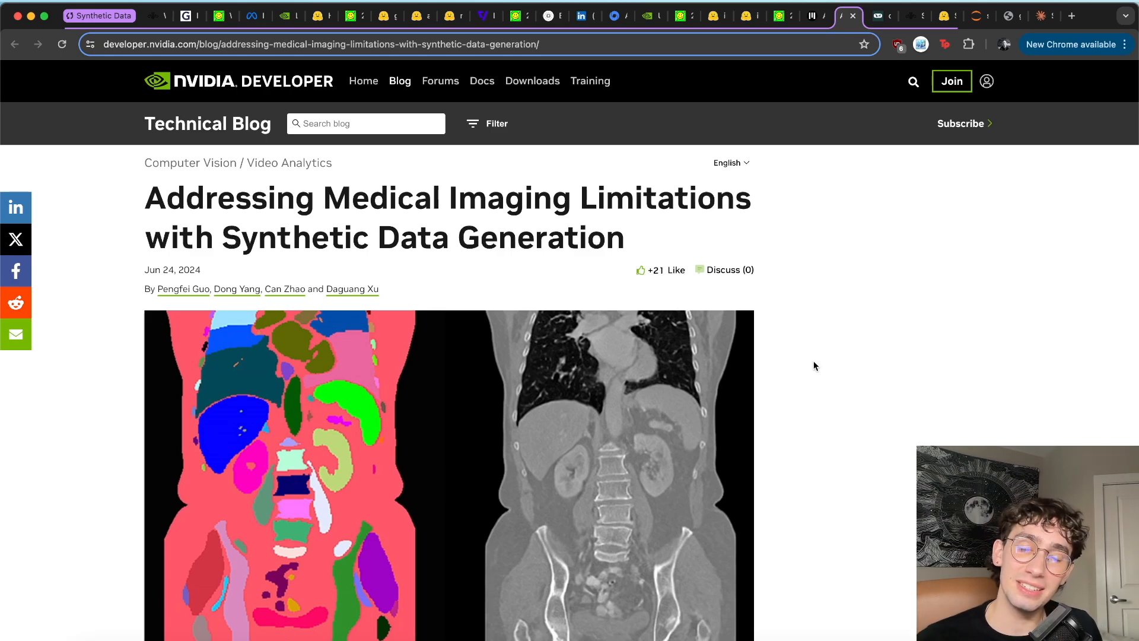
Step: Scroll through NVIDIA's medical imaging and autonomous vehicle synthetic data articles
{"action": "scroll", "scroll_direction": "down", "scroll_amount": 3}
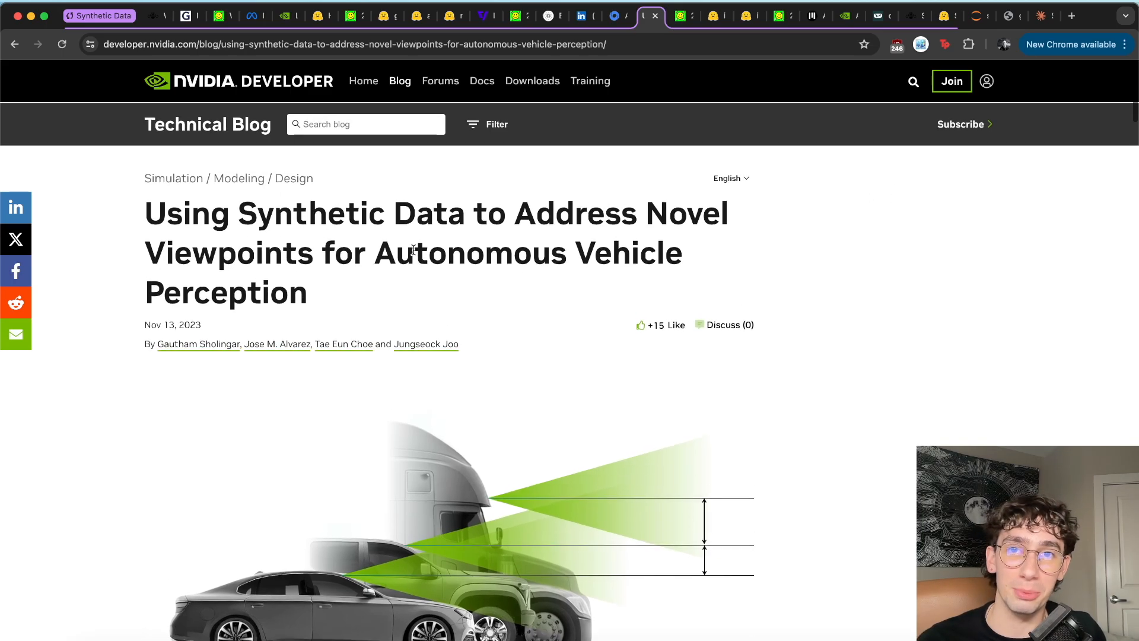
{"action": "scroll", "scroll_direction": "down", "scroll_amount": 3}
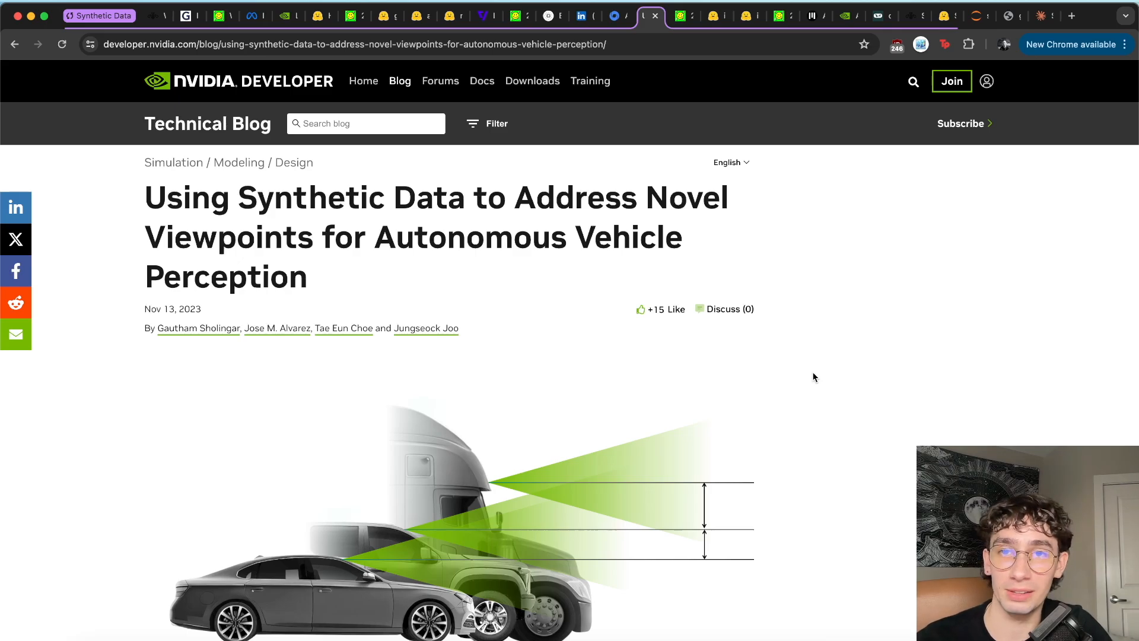
Step: Bring up the LinkedIn AI bias article and scroll to its Types of Data Bias section
{"action": "left_click", "coordinate": [581, 15]}
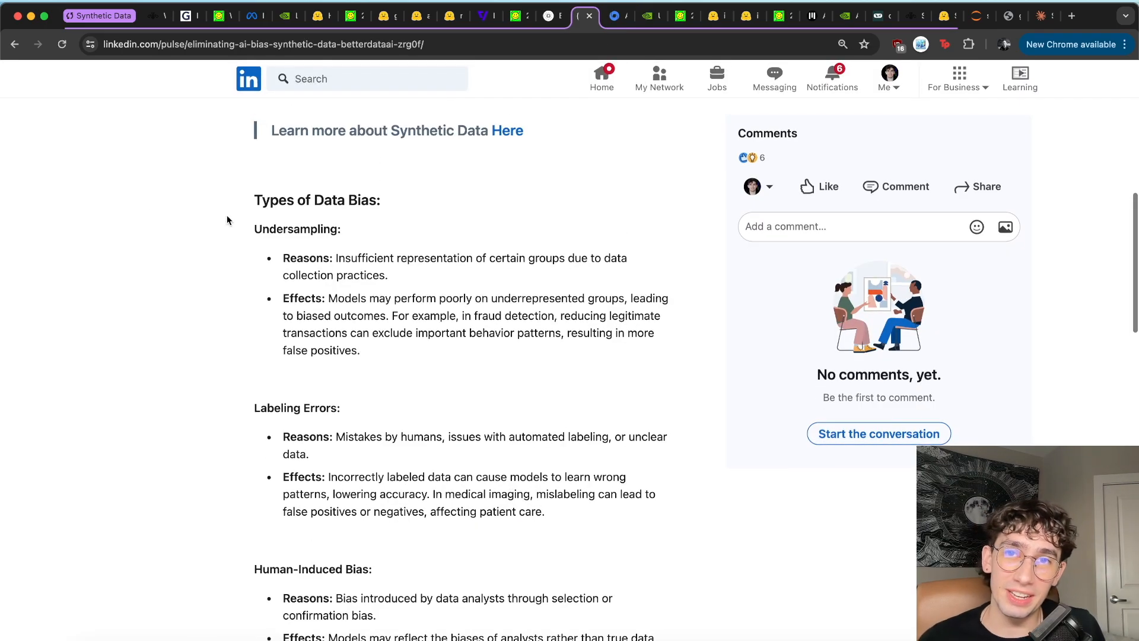
{"action": "scroll", "scroll_direction": "down", "scroll_amount": 3}
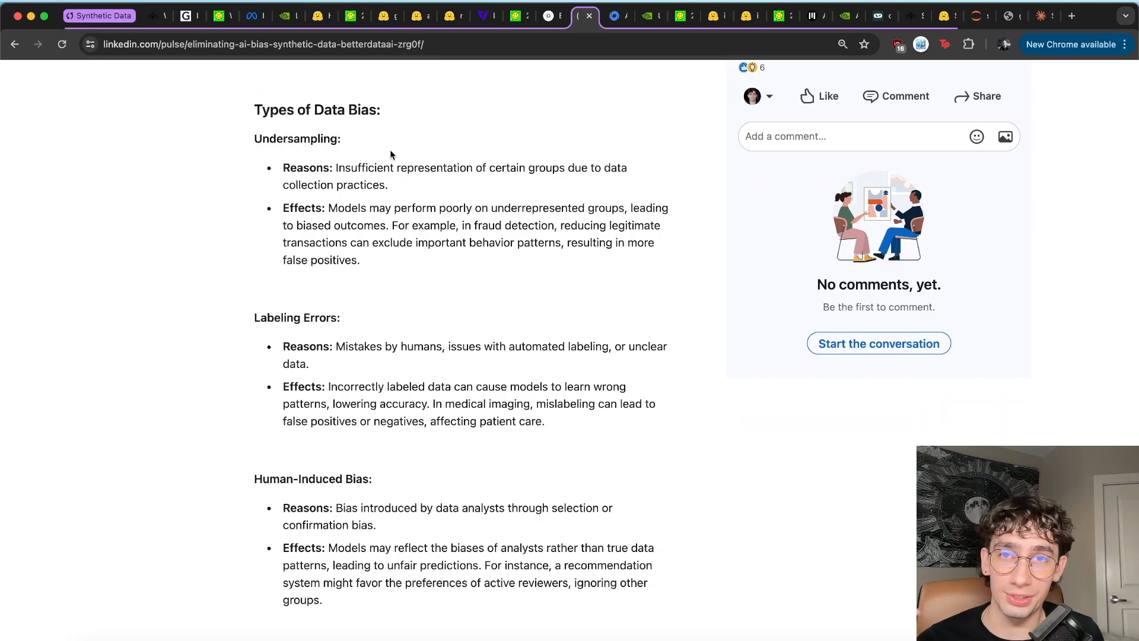
{"action": "scroll", "scroll_direction": "down", "scroll_amount": 3}
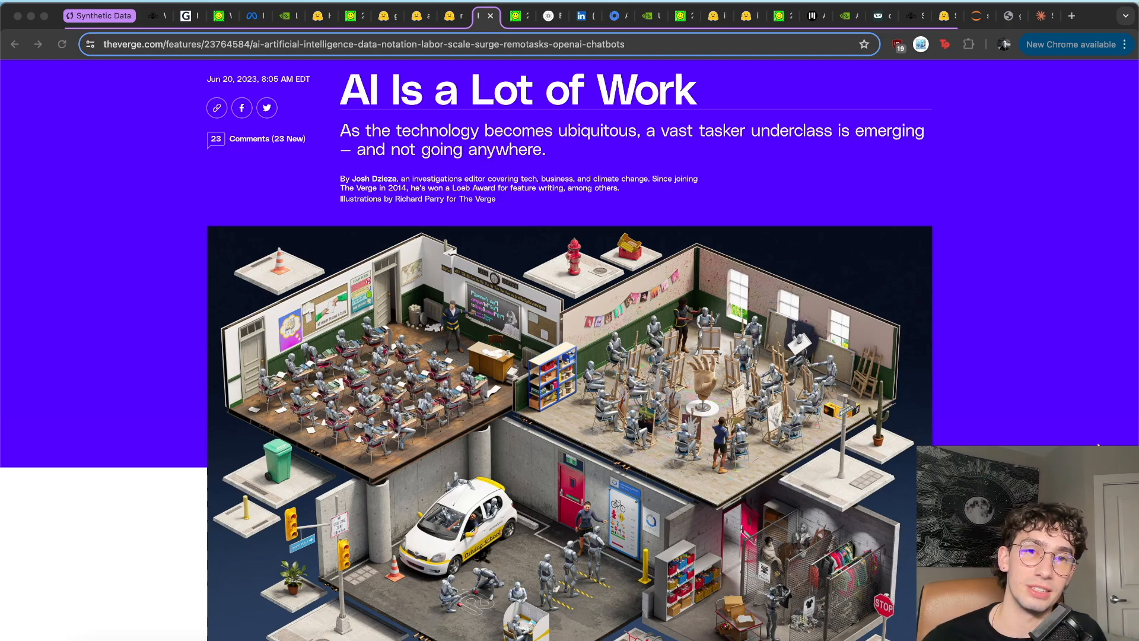
{"action": "mouse_move", "coordinate": [1024, 378]}
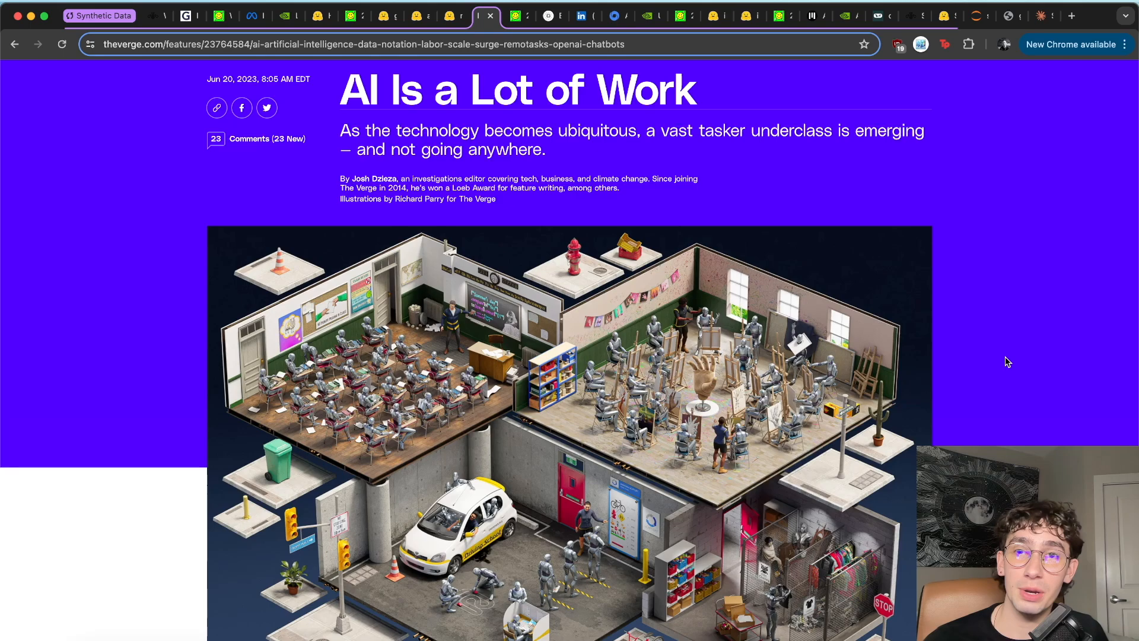
{"action": "mouse_move", "coordinate": [940, 337]}
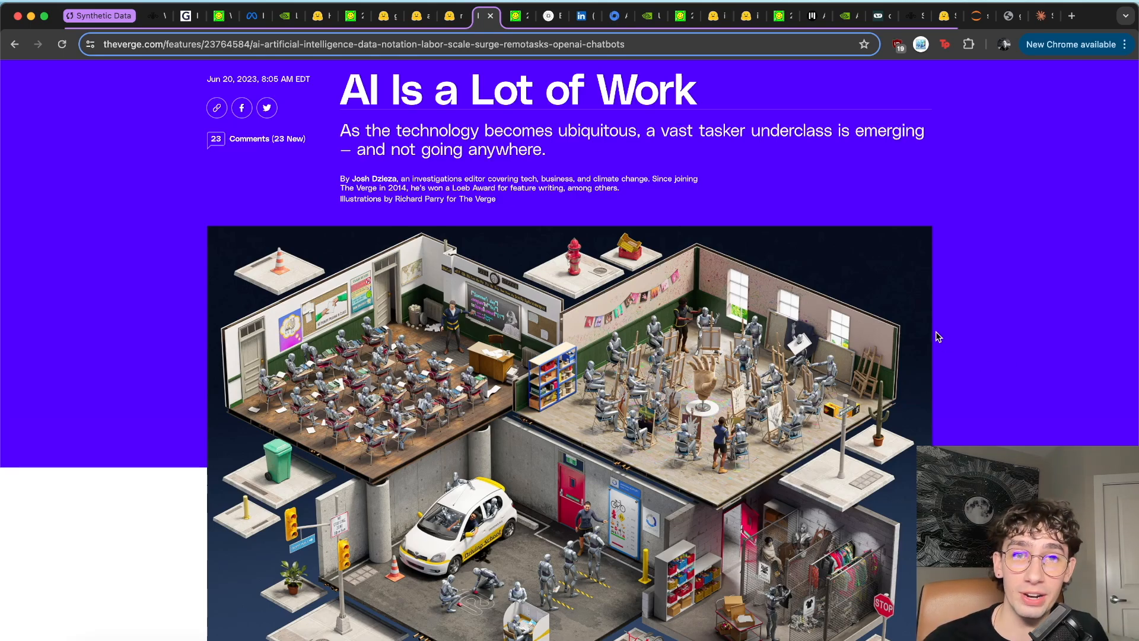
{"action": "mouse_move", "coordinate": [965, 319]}
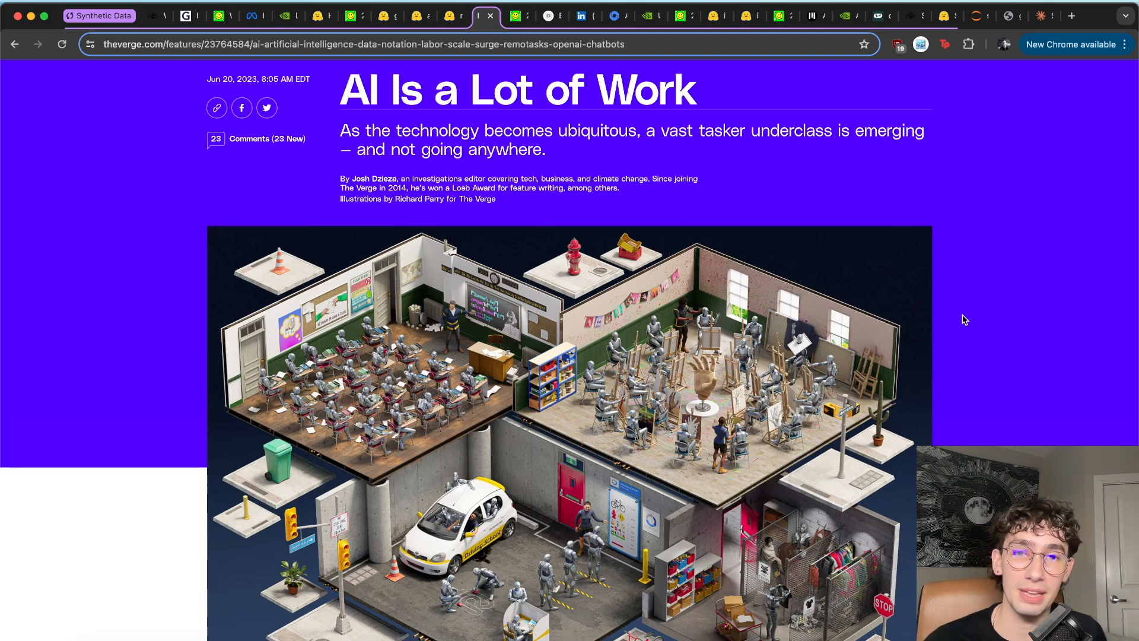
Step: Return to arXiv paper 2403.04190v1 showing Table I of LLM data generation methods
{"action": "left_click", "coordinate": [488, 15]}
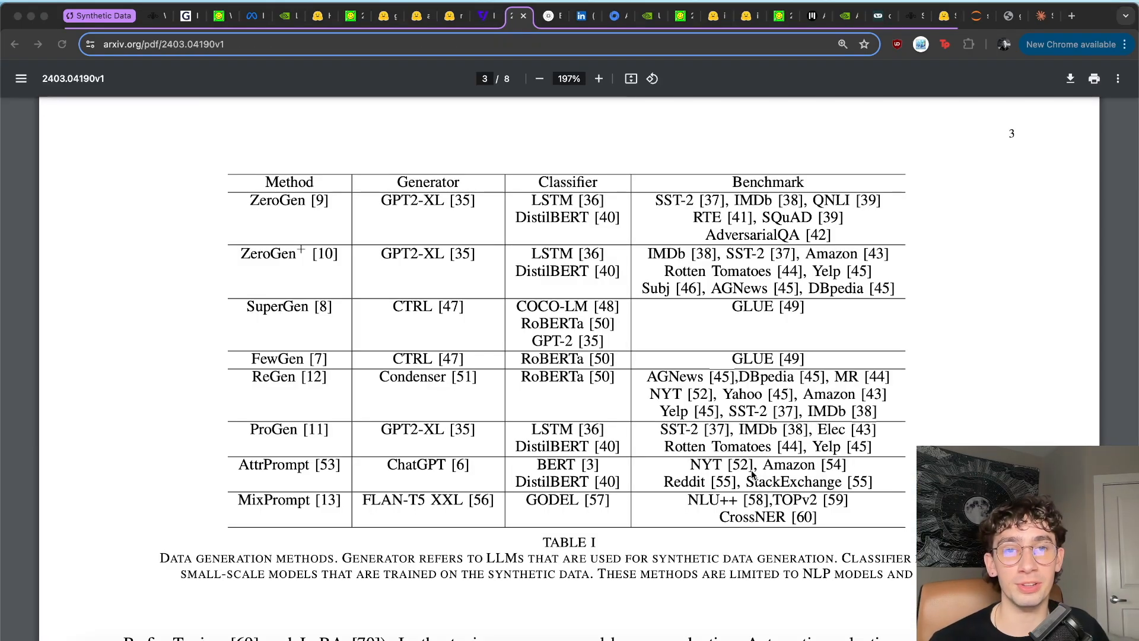
{"action": "mouse_move", "coordinate": [890, 517]}
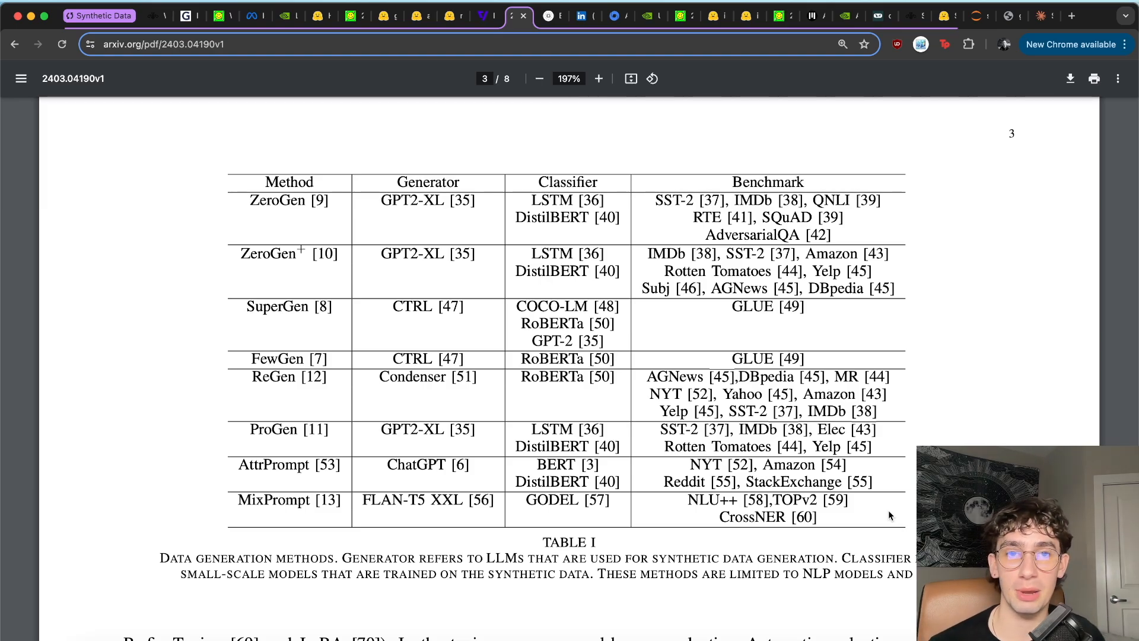
Step: Glance at the LangChain tutorial, then return to the synthetic_data_gen notebook's data model section
{"action": "left_click", "coordinate": [218, 16]}
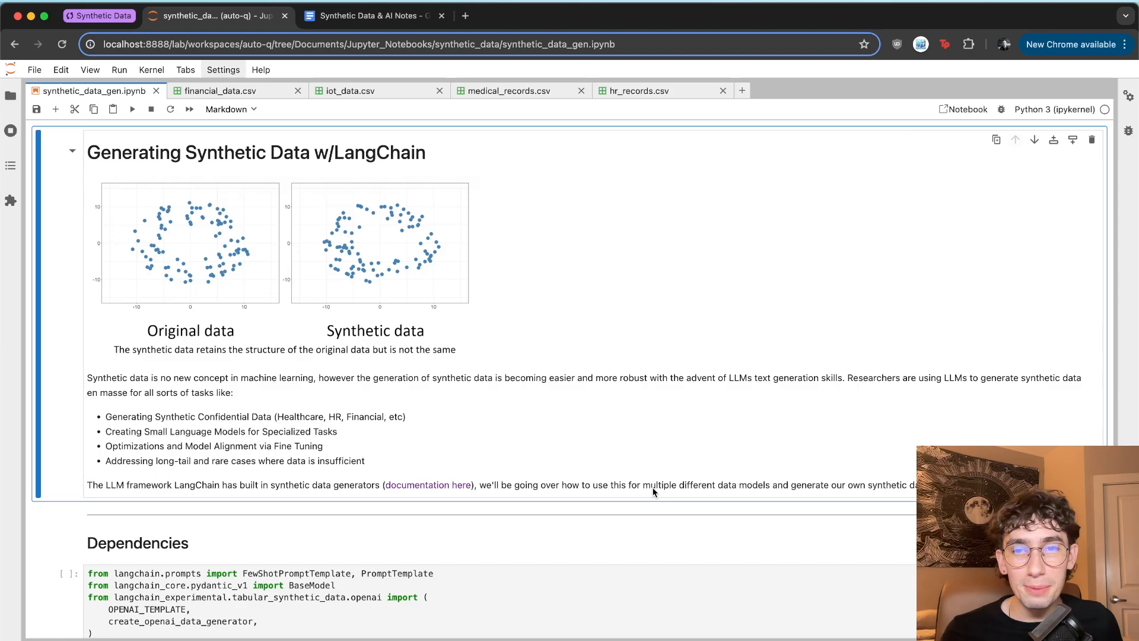
{"action": "mouse_move", "coordinate": [598, 394]}
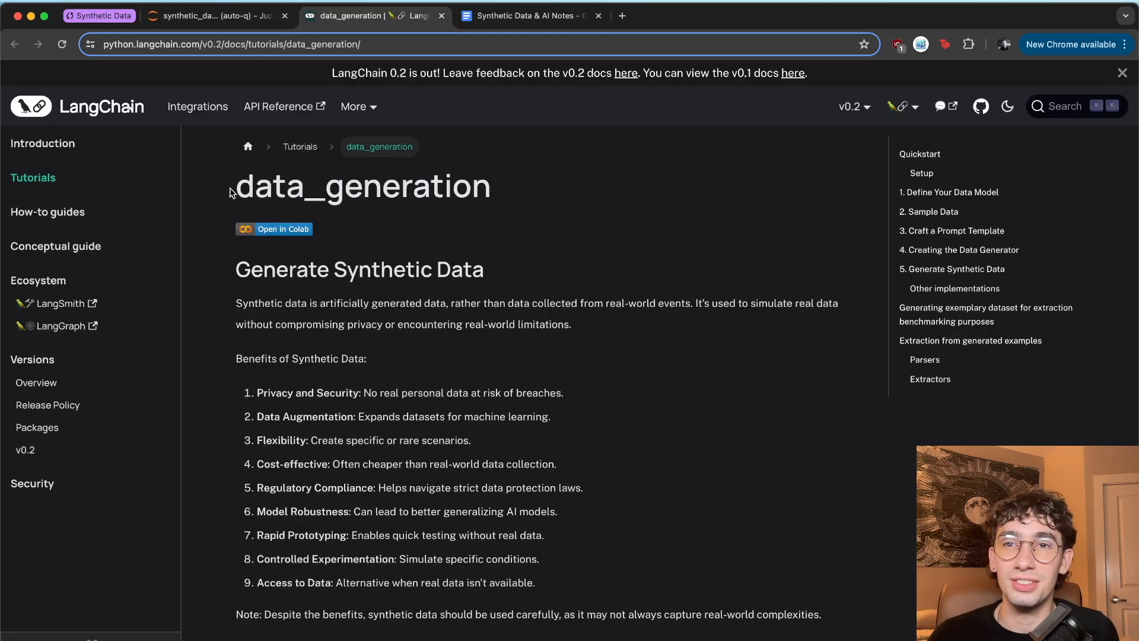
{"action": "mouse_move", "coordinate": [594, 370]}
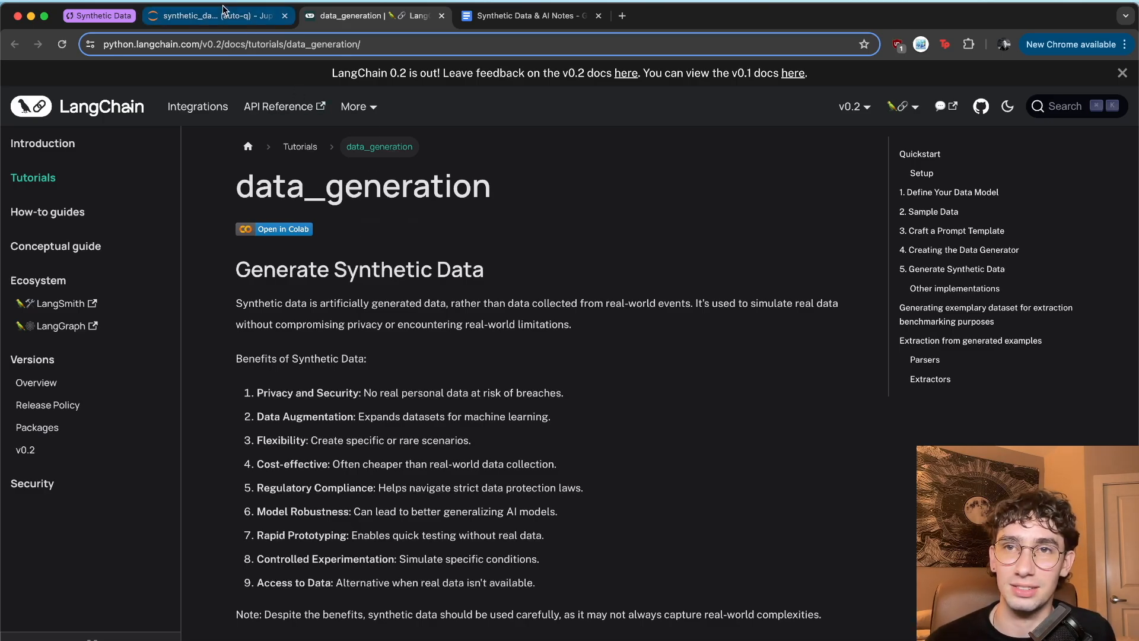
{"action": "left_click", "coordinate": [217, 16]}
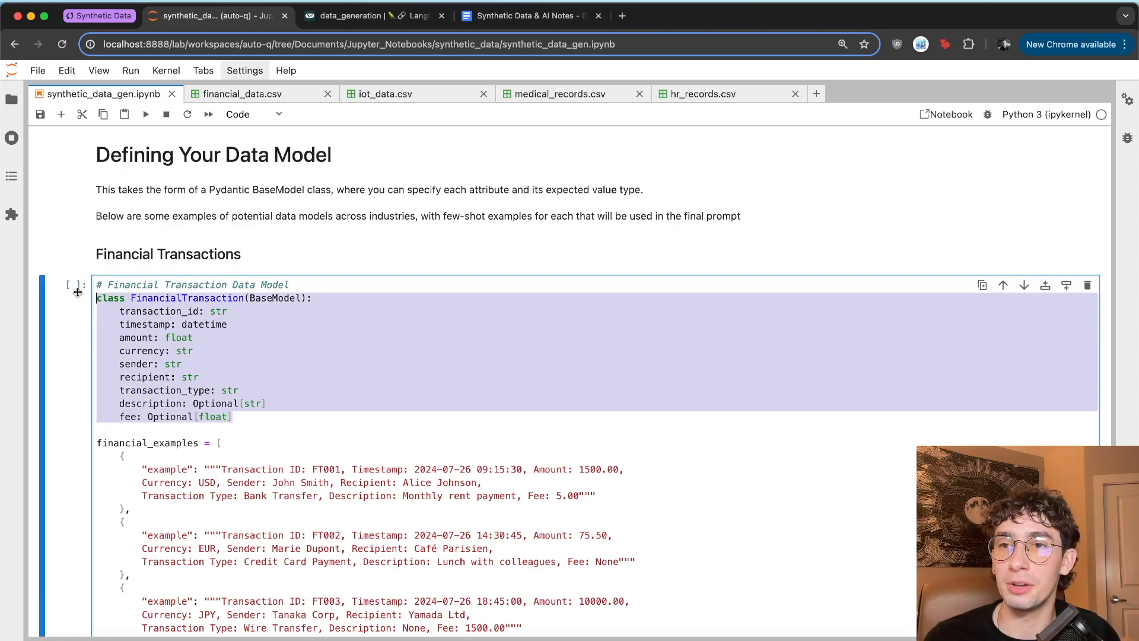
{"action": "left_click", "coordinate": [225, 347]}
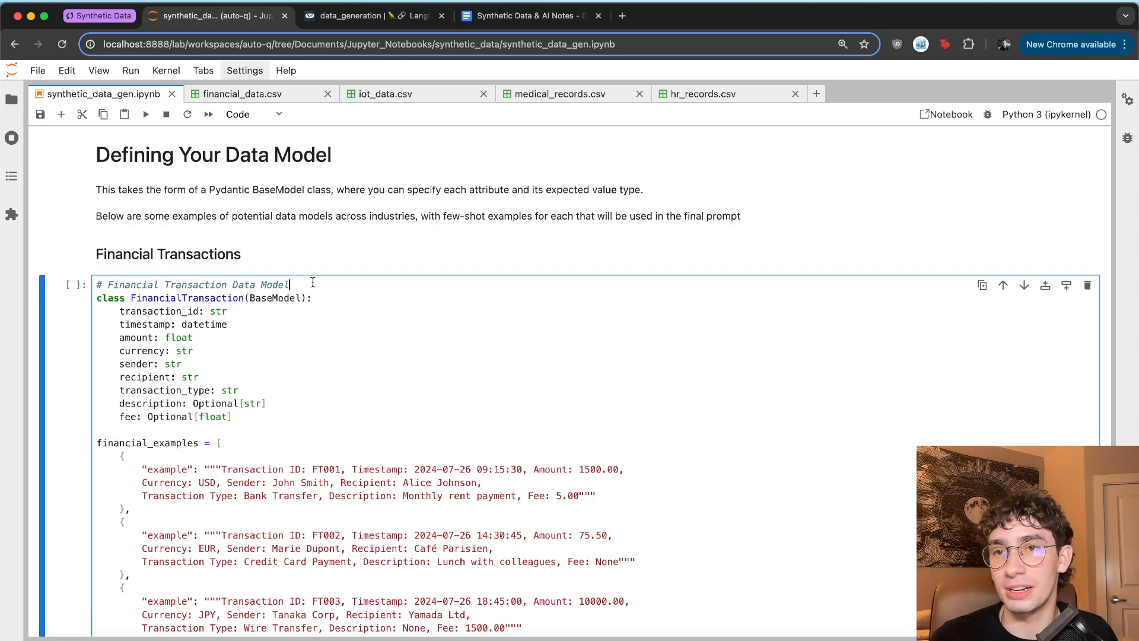
{"action": "scroll", "scroll_direction": "down", "scroll_amount": 3}
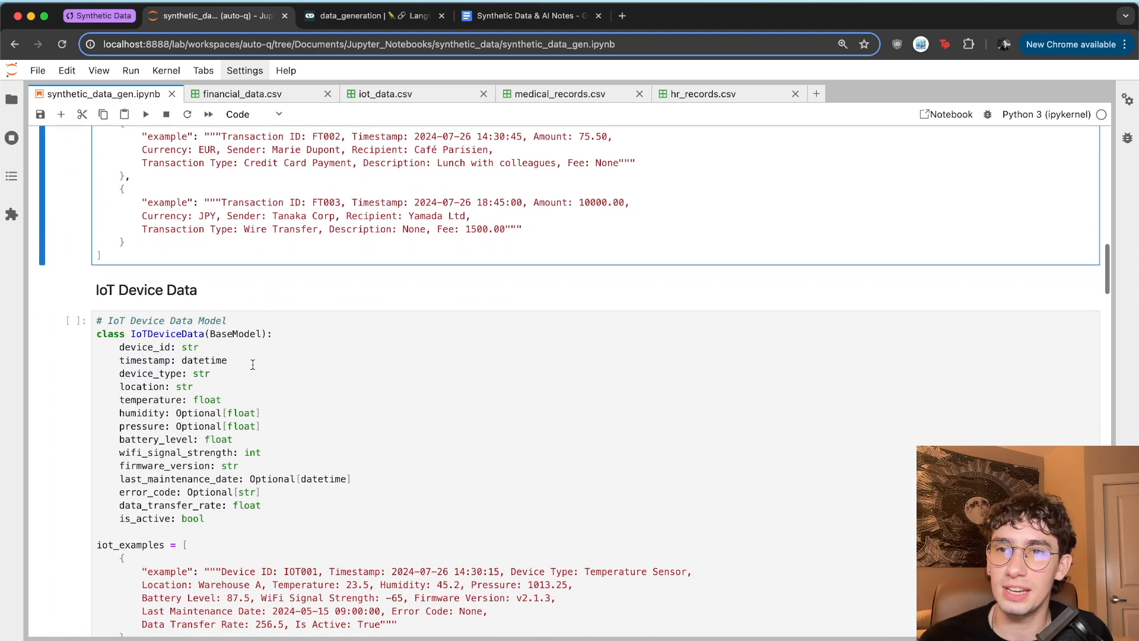
{"action": "scroll", "scroll_direction": "down", "scroll_amount": 3}
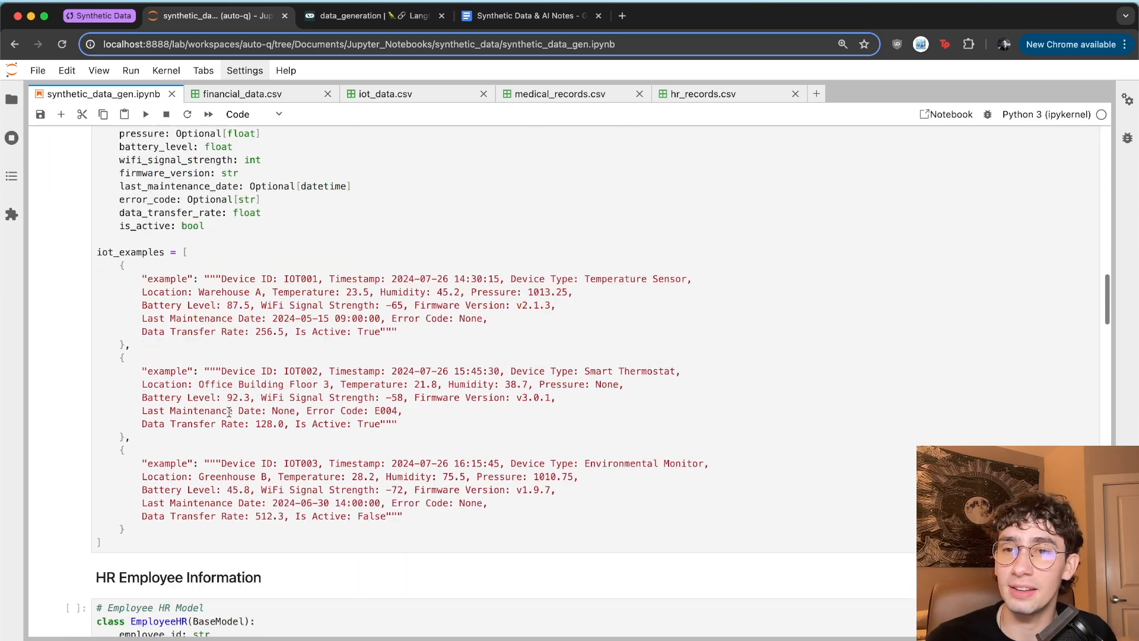
{"action": "scroll", "scroll_direction": "down", "scroll_amount": 3}
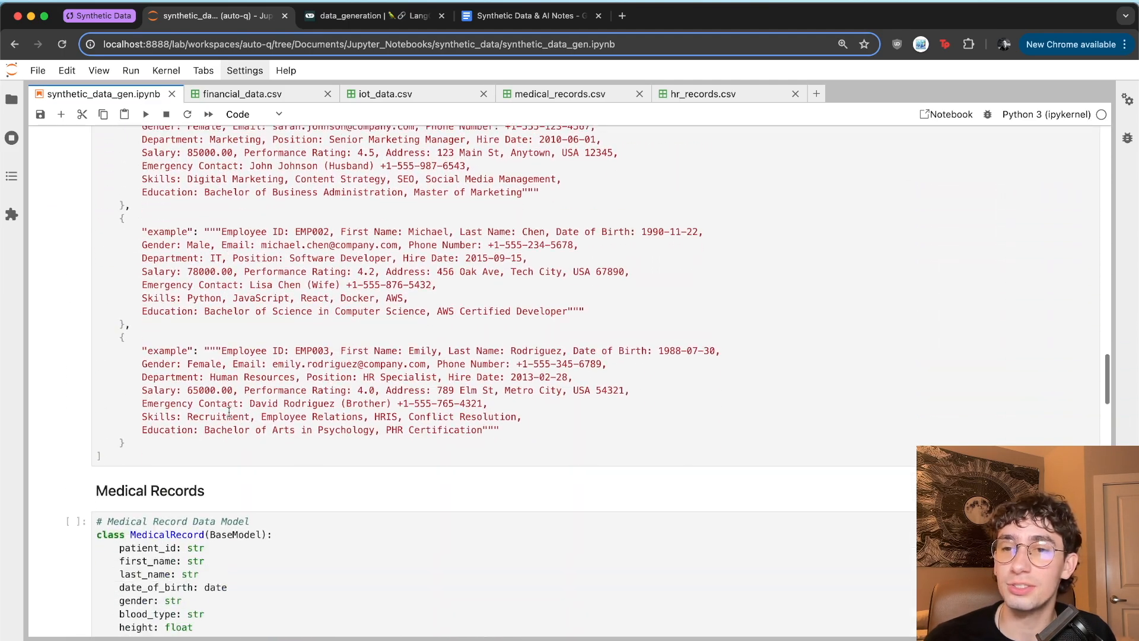
{"action": "scroll", "scroll_direction": "down", "scroll_amount": 3}
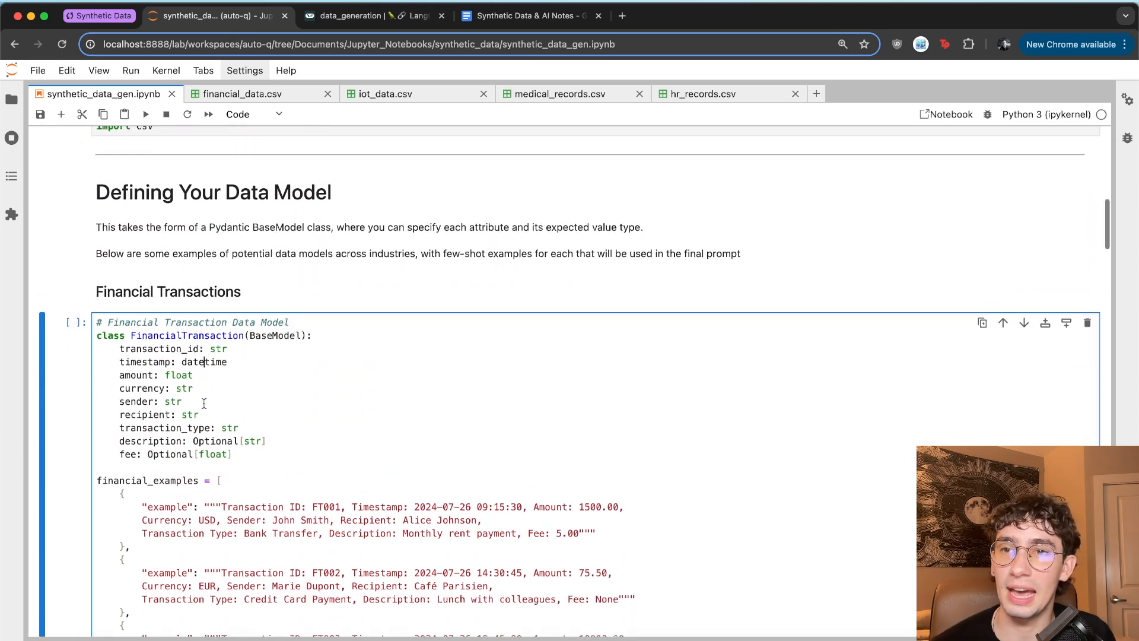
{"action": "scroll", "scroll_direction": "down", "scroll_amount": 3}
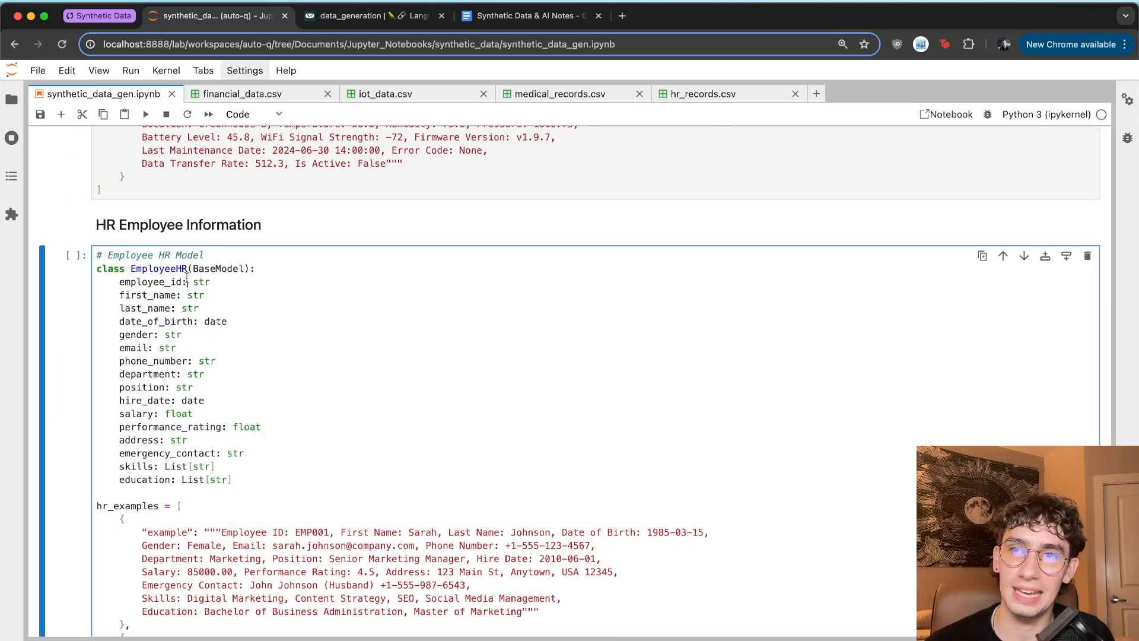
{"action": "mouse_move", "coordinate": [273, 345]}
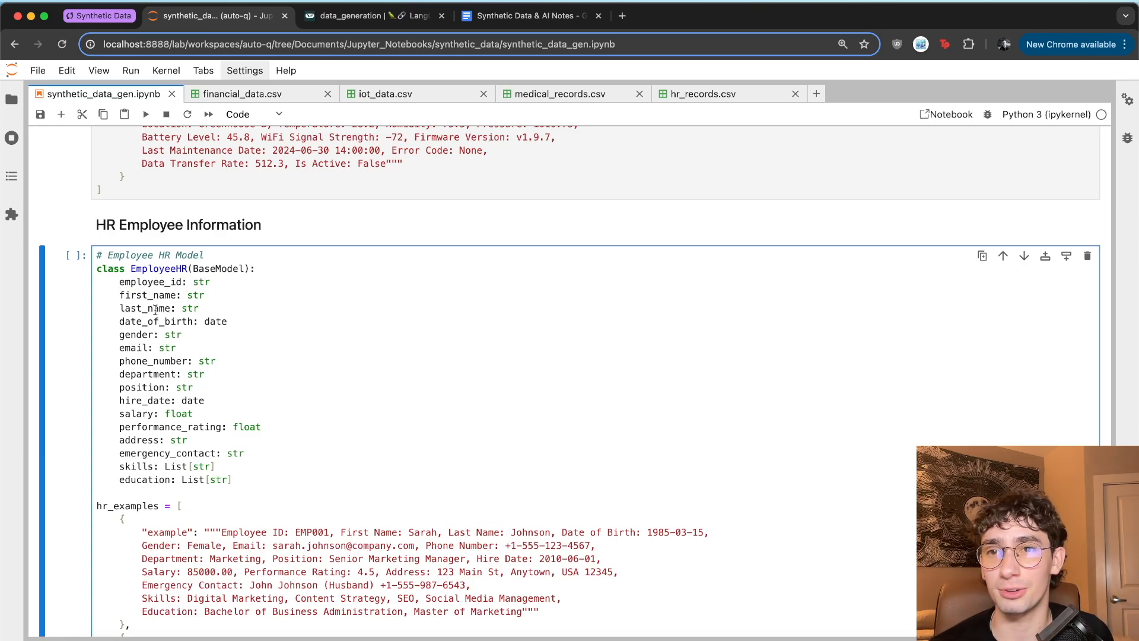
{"action": "mouse_move", "coordinate": [132, 341]}
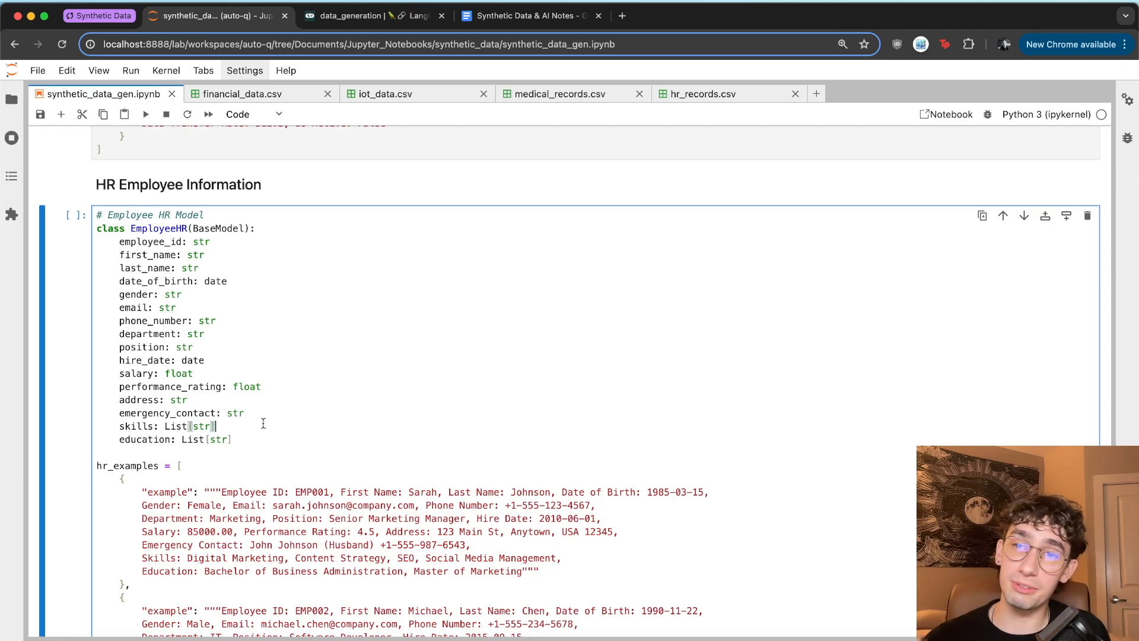
{"action": "left_click", "coordinate": [245, 412]}
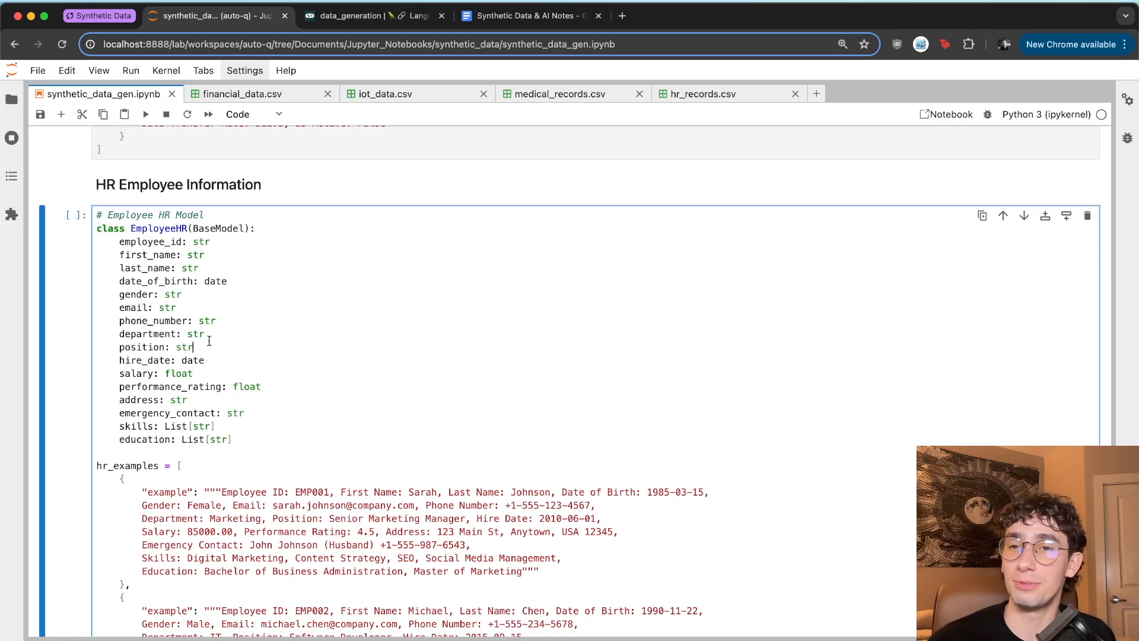
{"action": "left_click", "coordinate": [204, 308]}
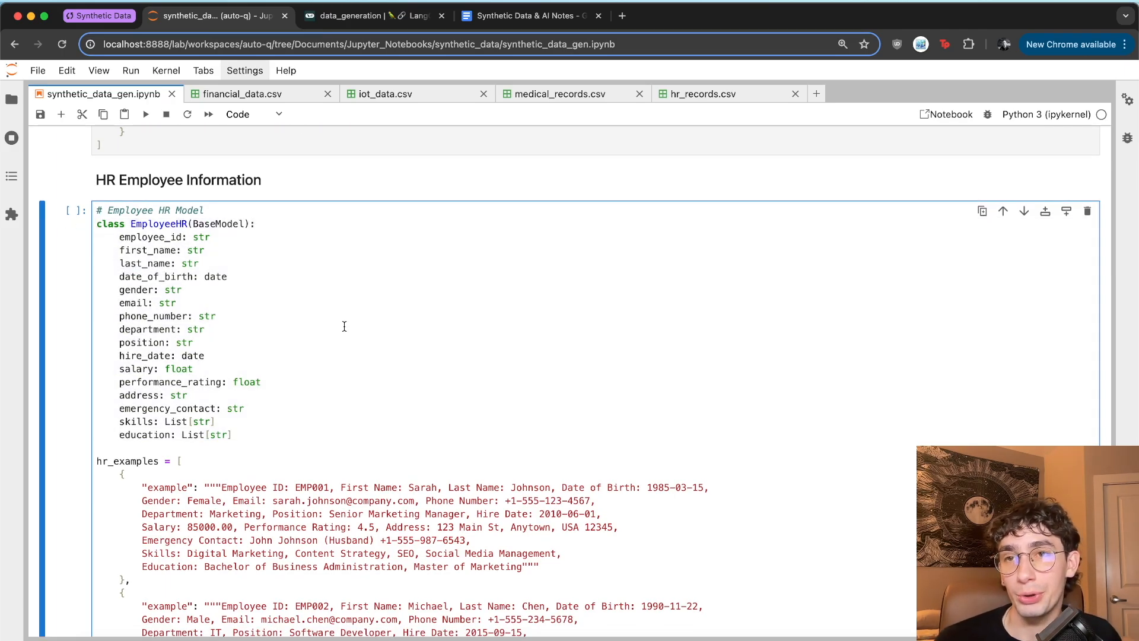
{"action": "scroll", "scroll_direction": "down", "scroll_amount": 3}
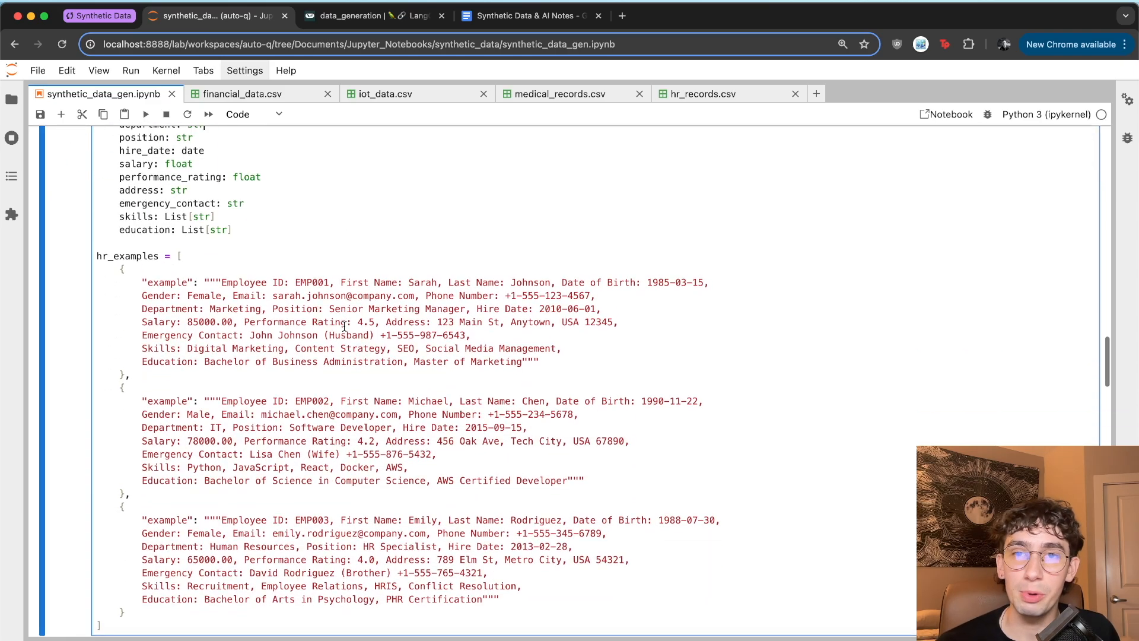
{"action": "scroll", "scroll_direction": "down", "scroll_amount": 3}
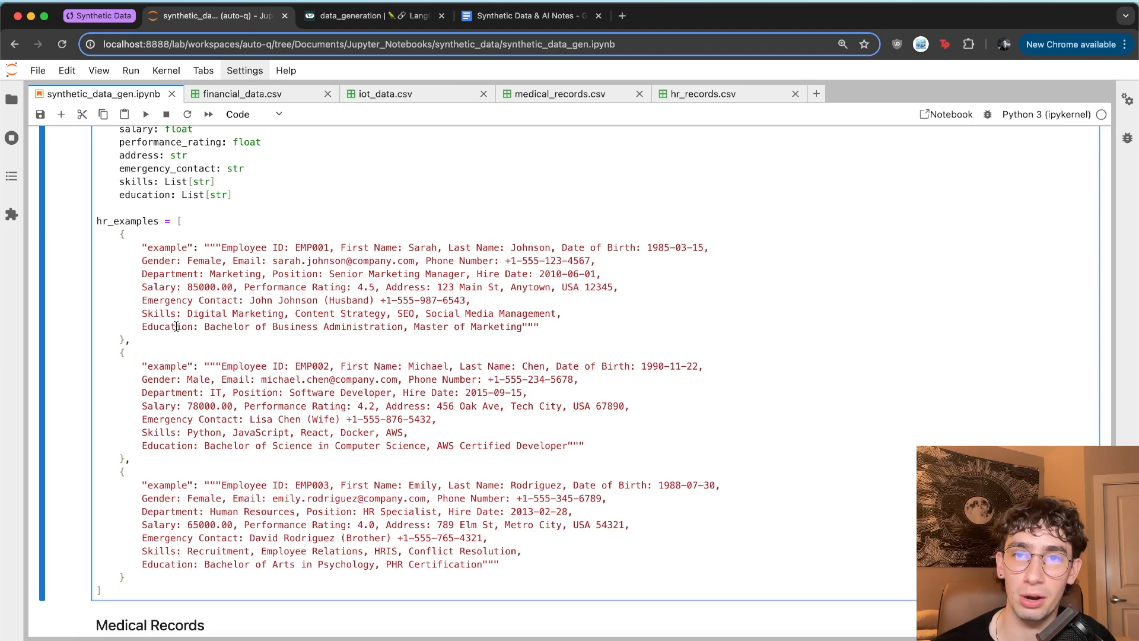
{"action": "scroll", "scroll_direction": "down", "scroll_amount": 3}
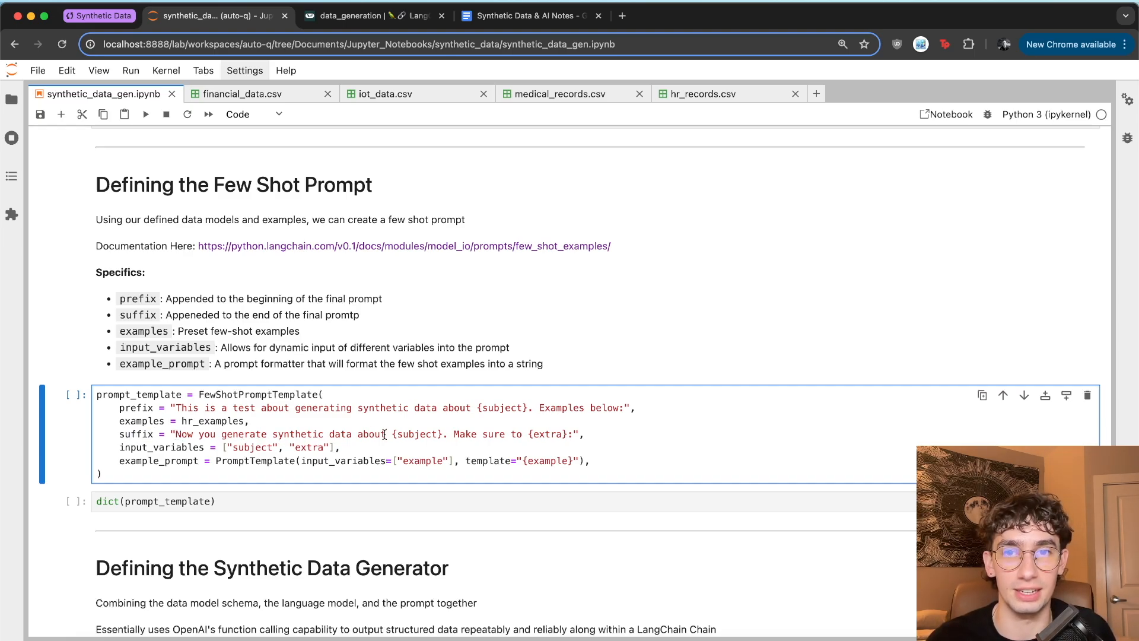
{"action": "mouse_move", "coordinate": [534, 434]}
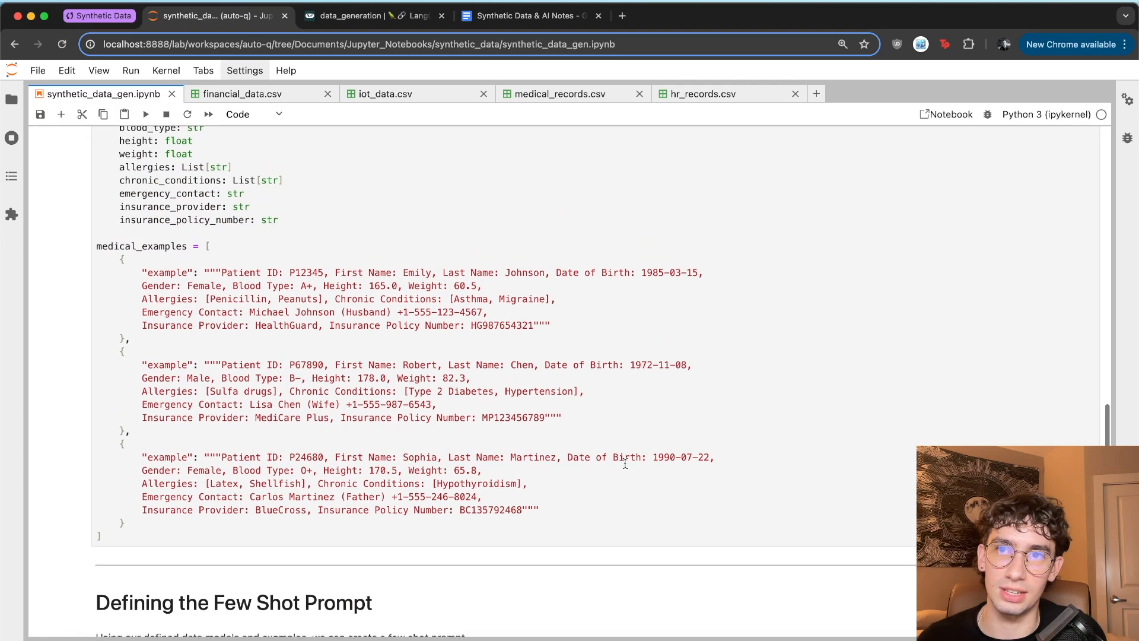
Step: Run the FewShotPromptTemplate cell and review its input variables and HR examples output
{"action": "double_click", "coordinate": [168, 272]}
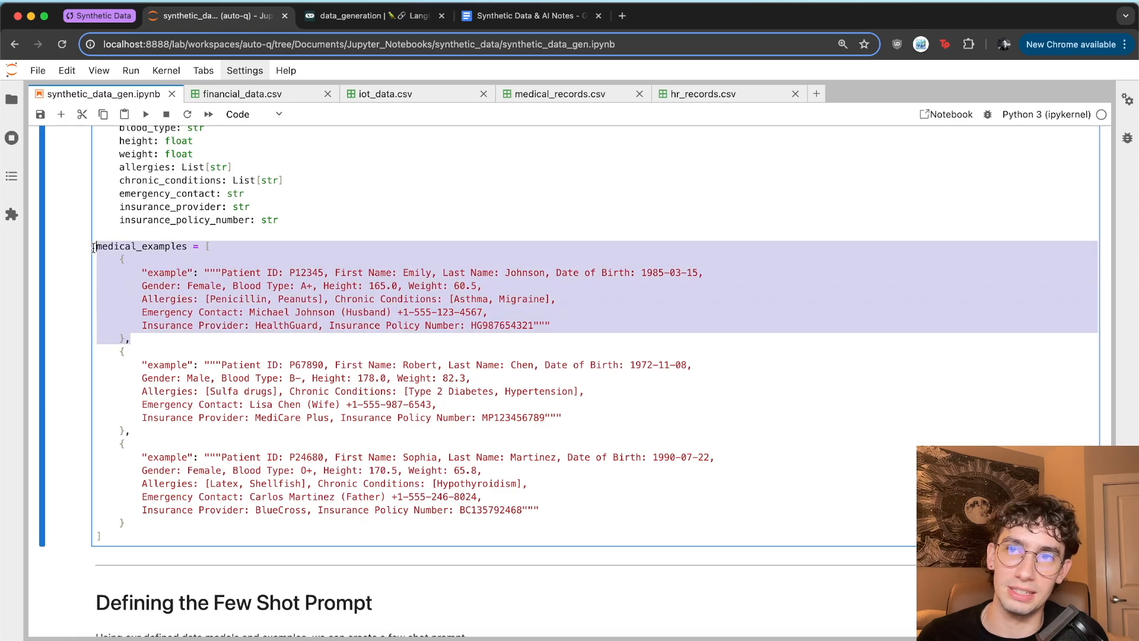
{"action": "scroll", "scroll_direction": "down", "scroll_amount": 3}
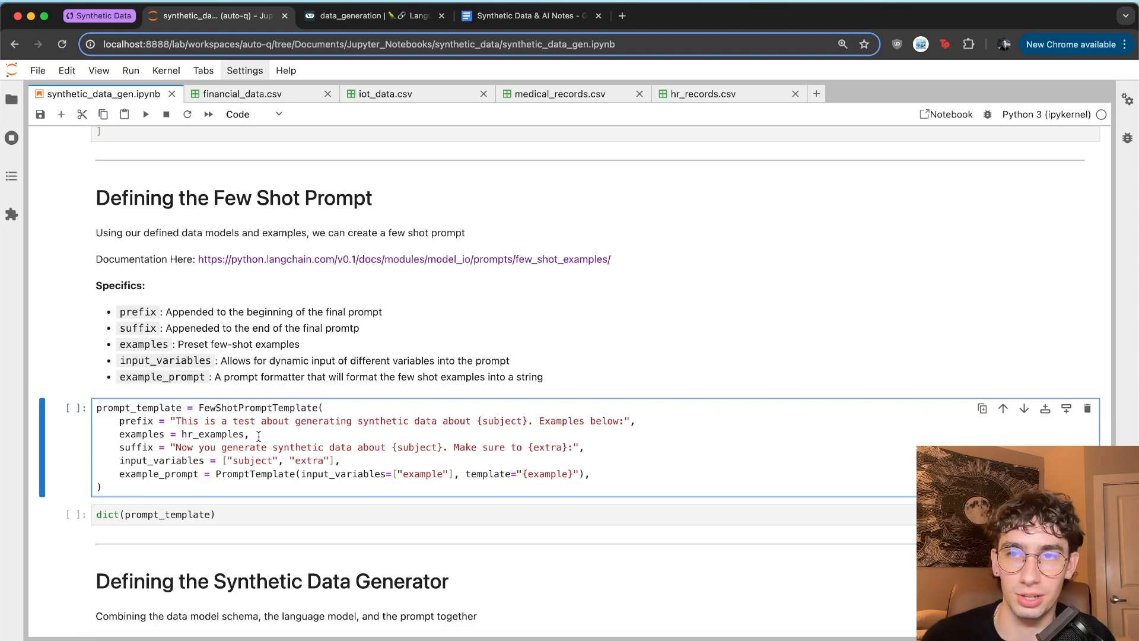
{"action": "key", "text": "Shift+Enter"}
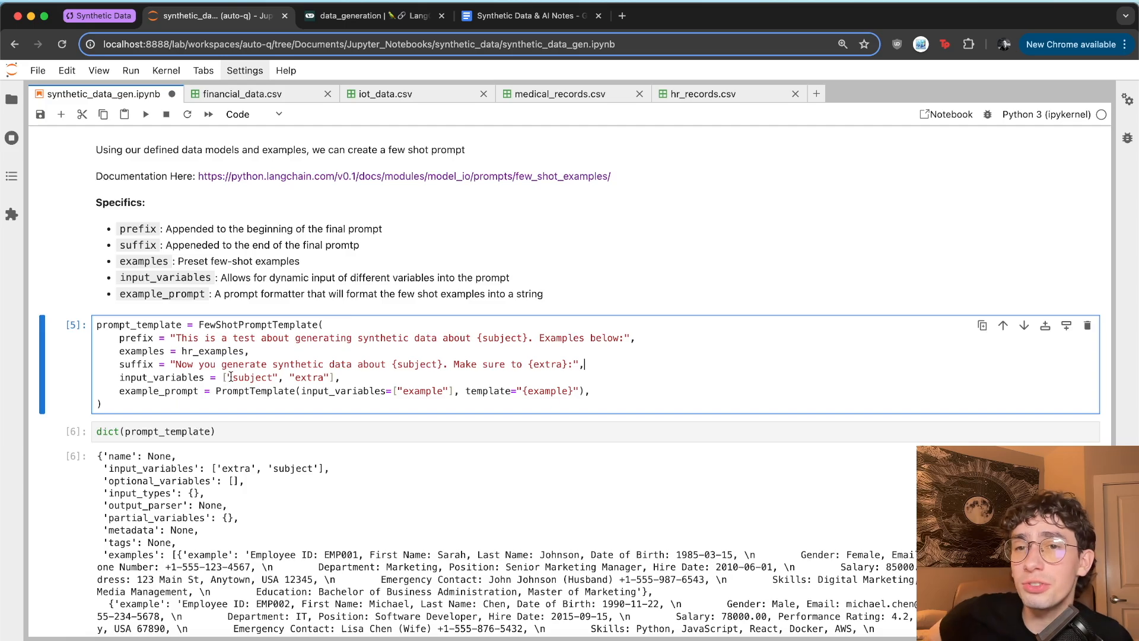
{"action": "double_click", "coordinate": [250, 377]}
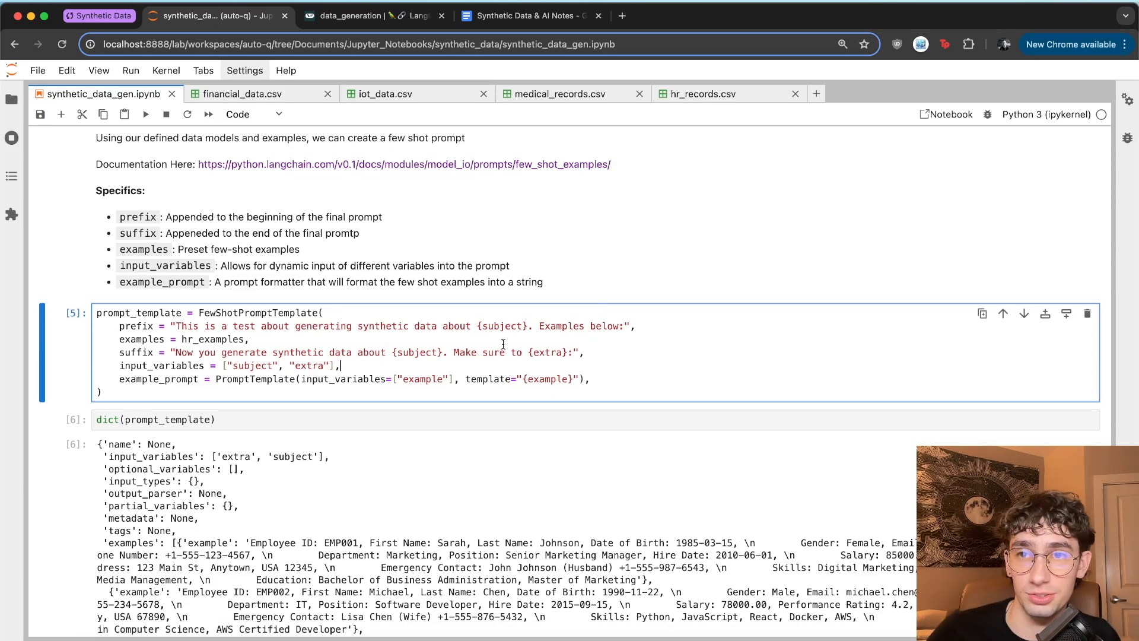
{"action": "scroll", "scroll_direction": "down", "scroll_amount": 3}
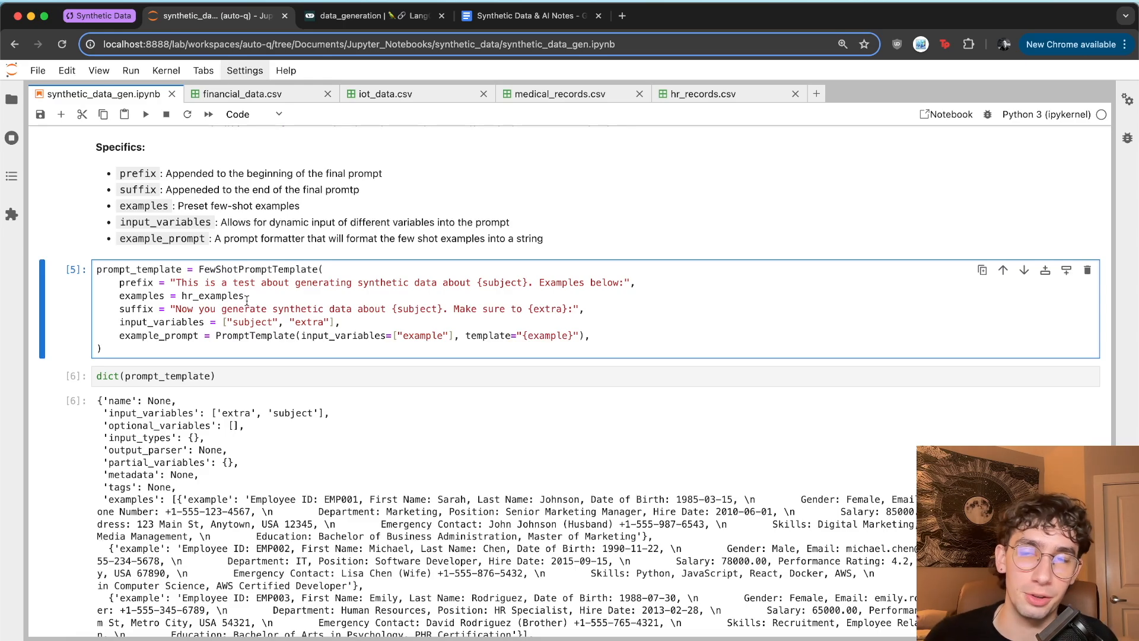
{"action": "scroll", "scroll_direction": "down", "scroll_amount": 3}
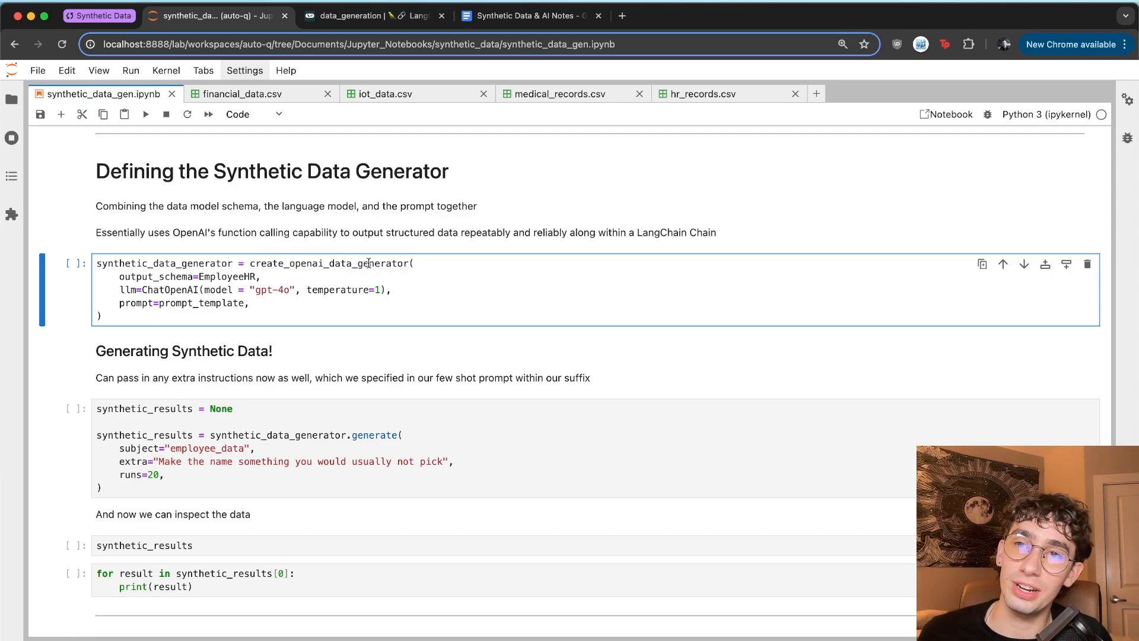
Step: Edit the generator cell near the EmployeeHR output schema, entering '1'
{"action": "double_click", "coordinate": [229, 277]}
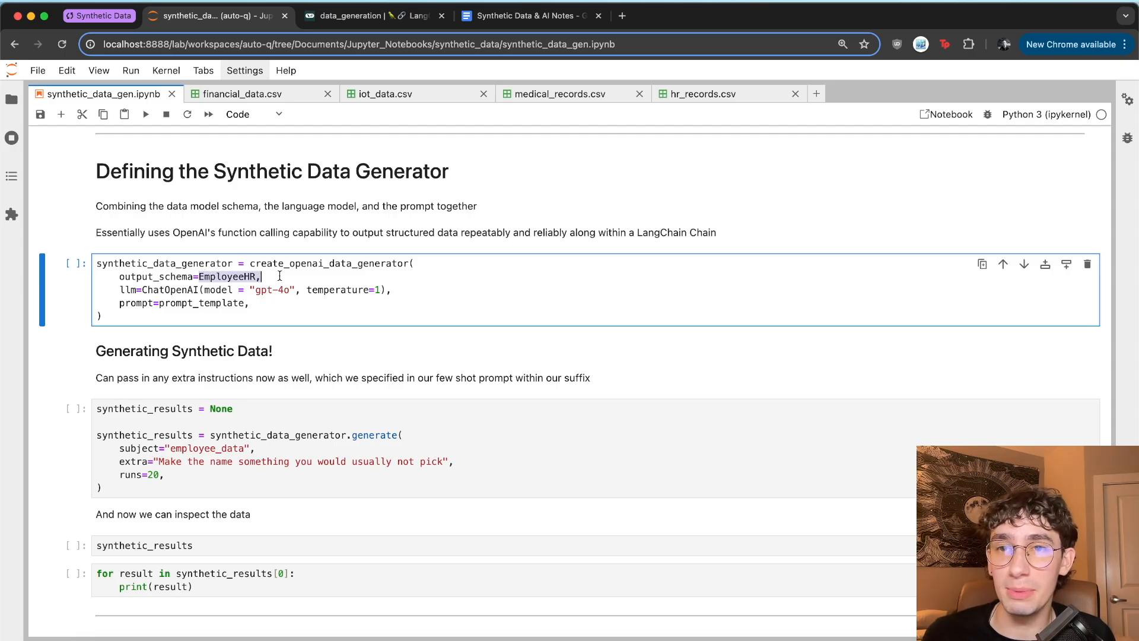
{"action": "key", "text": "Backspace"}
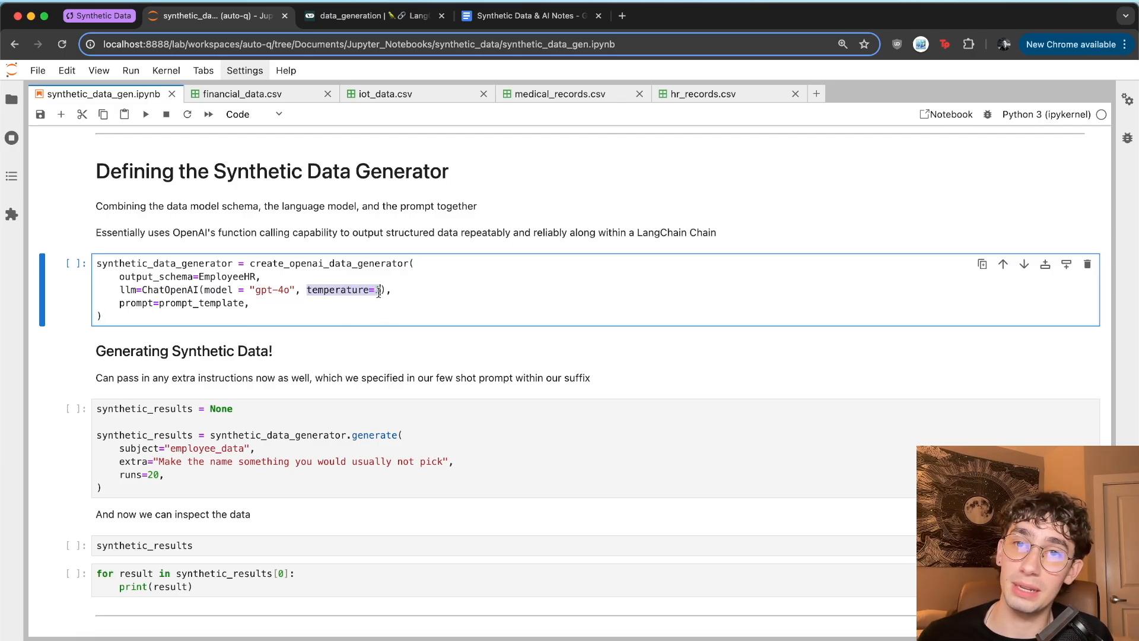
{"action": "type", "text": "1"}
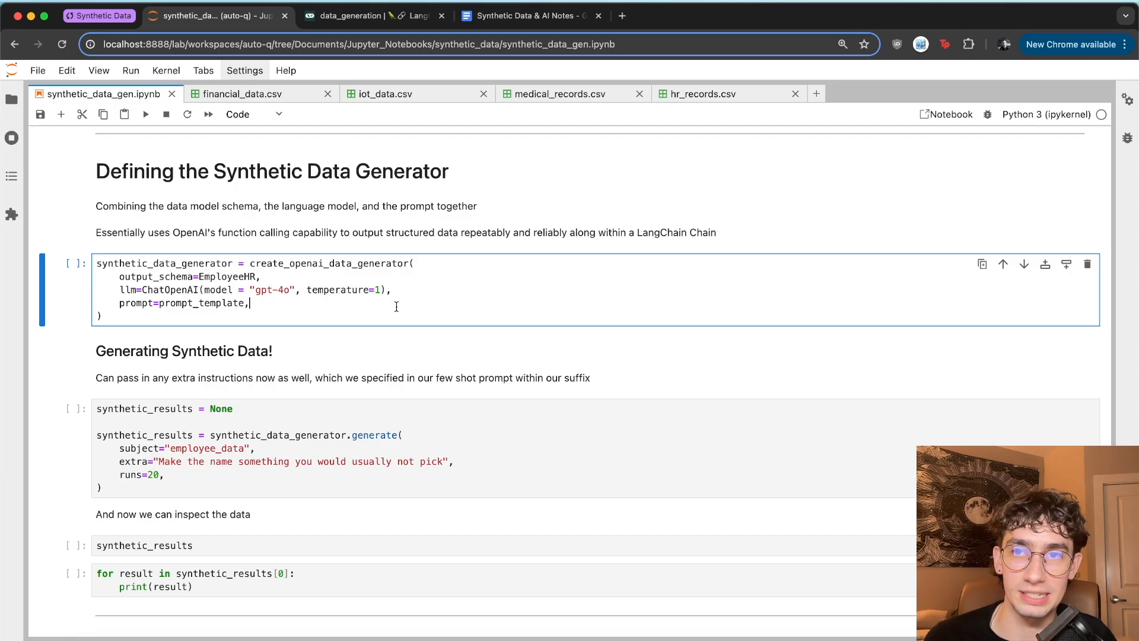
{"action": "double_click", "coordinate": [200, 303]}
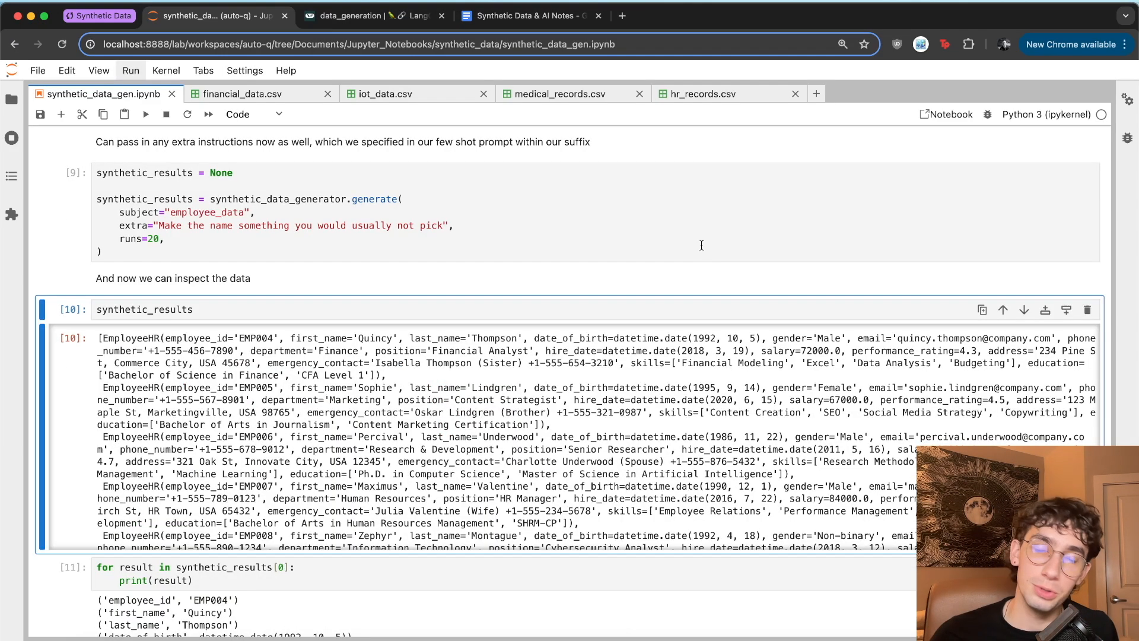
{"action": "scroll", "scroll_direction": "down", "scroll_amount": 3}
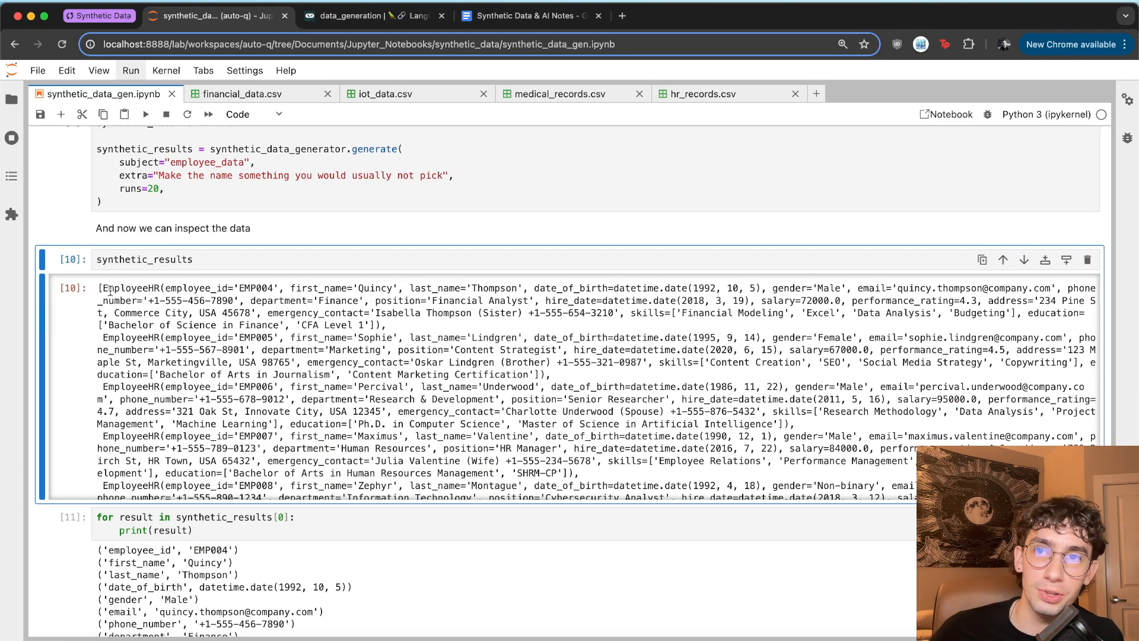
{"action": "double_click", "coordinate": [132, 288]}
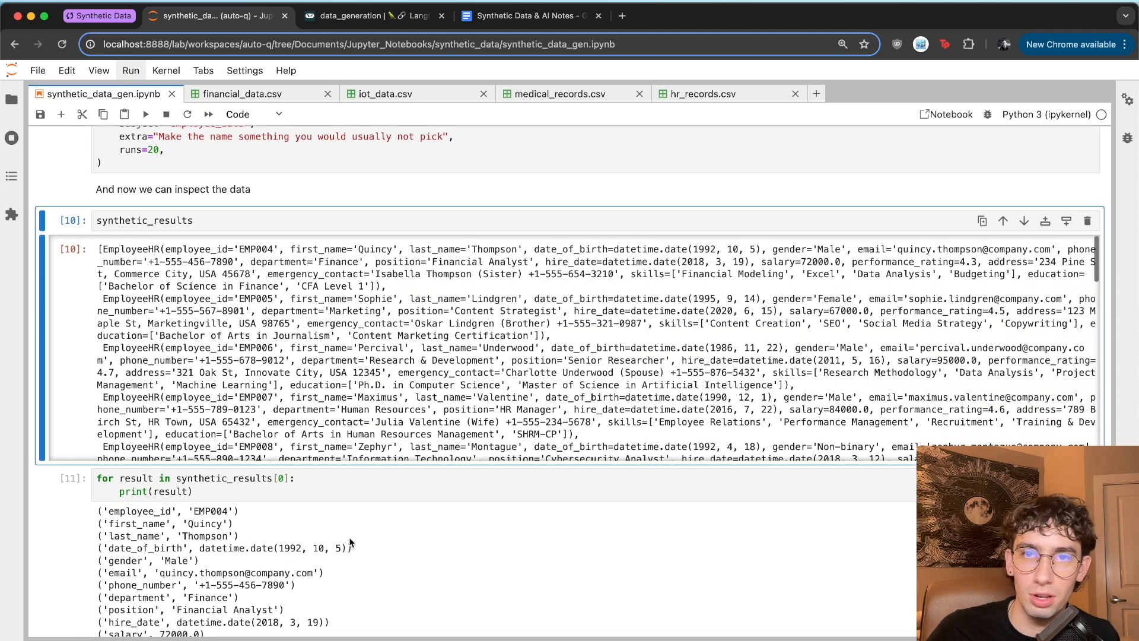
{"action": "scroll", "scroll_direction": "down", "scroll_amount": 3}
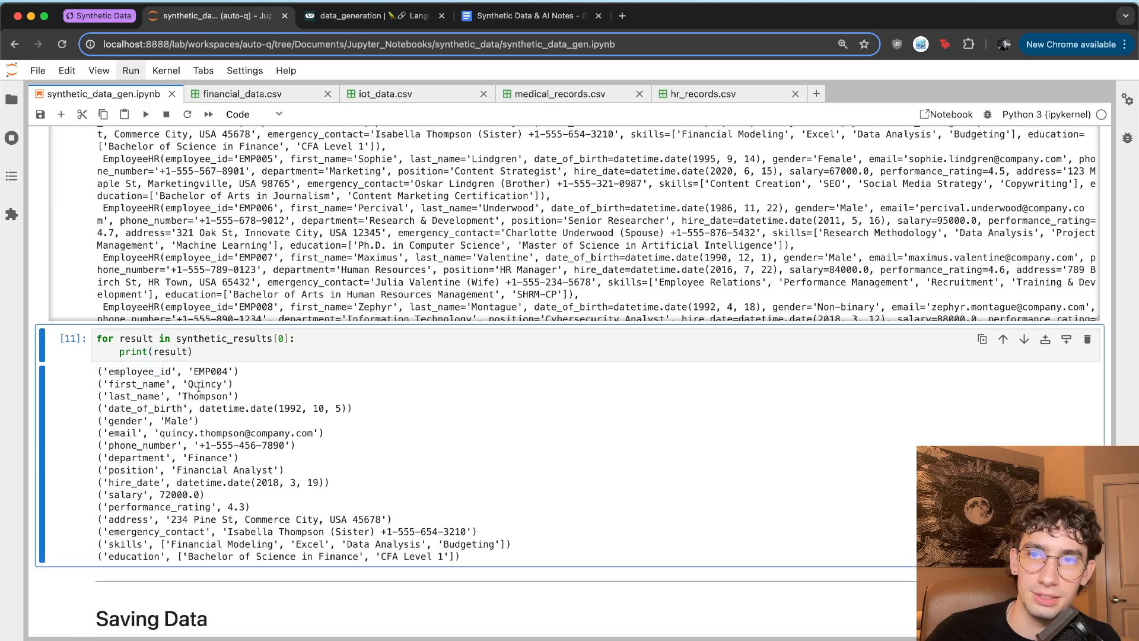
{"action": "scroll", "scroll_direction": "down", "scroll_amount": 3}
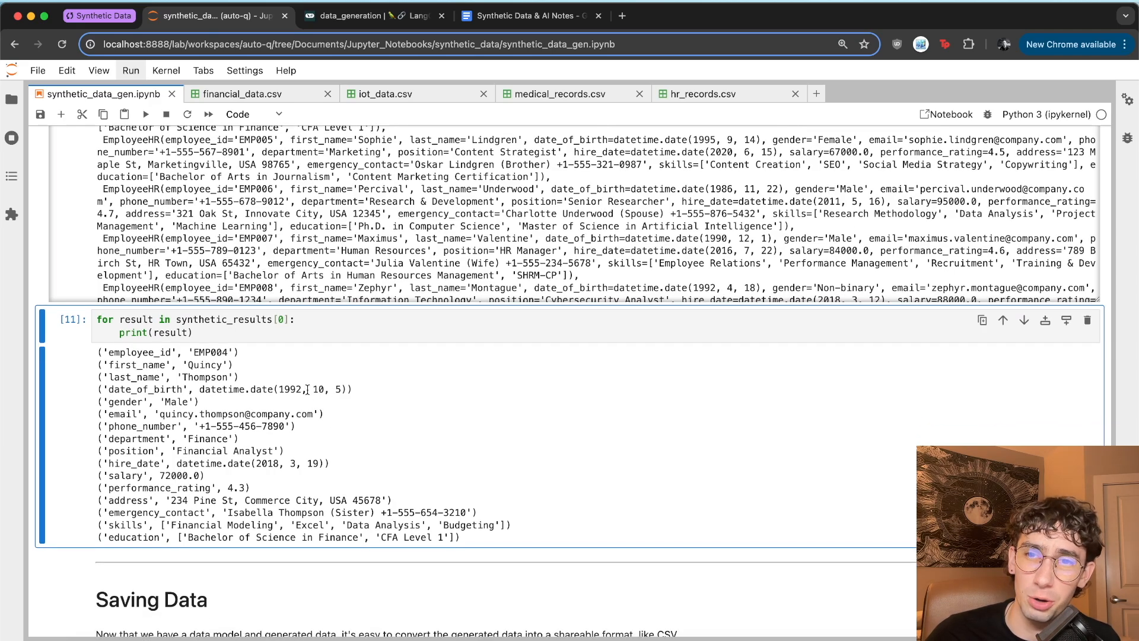
{"action": "mouse_move", "coordinate": [168, 400]}
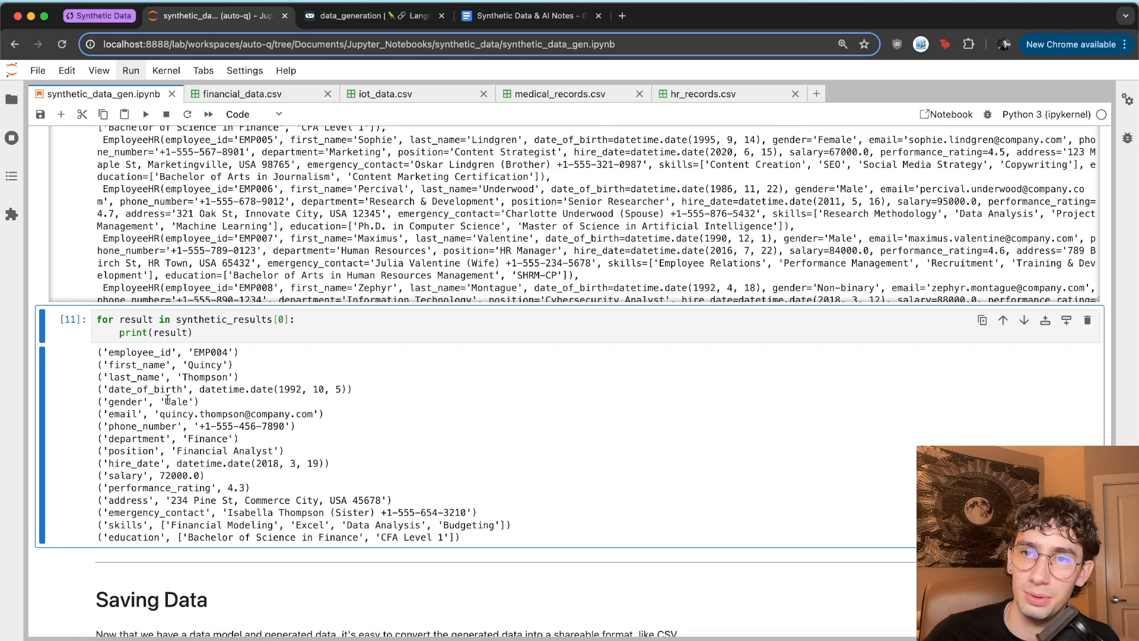
{"action": "scroll", "scroll_direction": "down", "scroll_amount": 3}
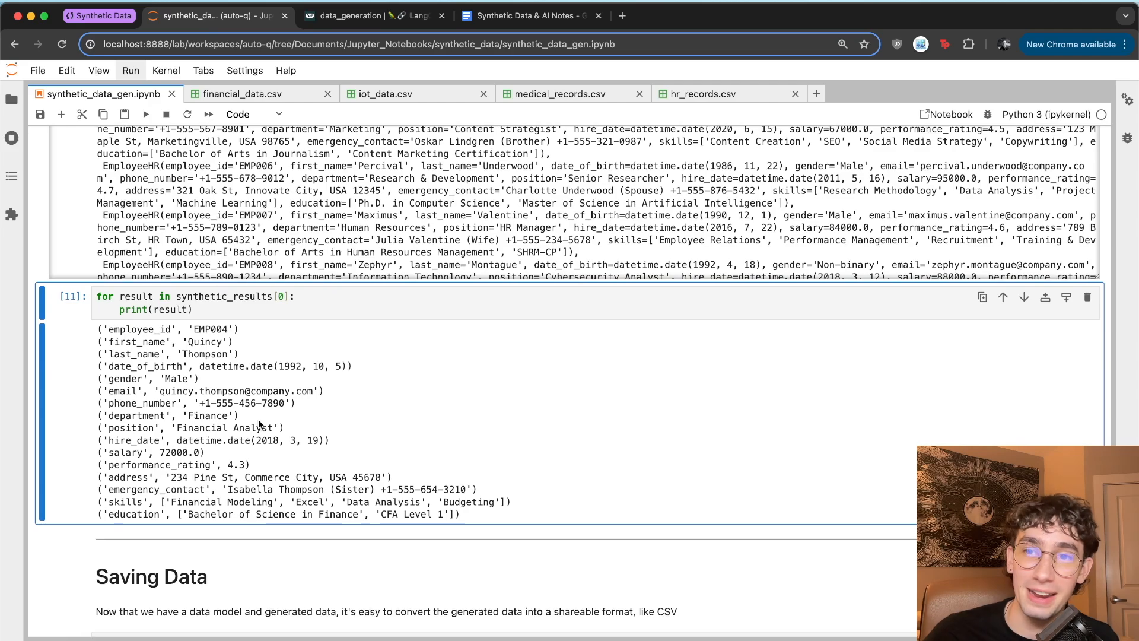
{"action": "mouse_move", "coordinate": [185, 459]}
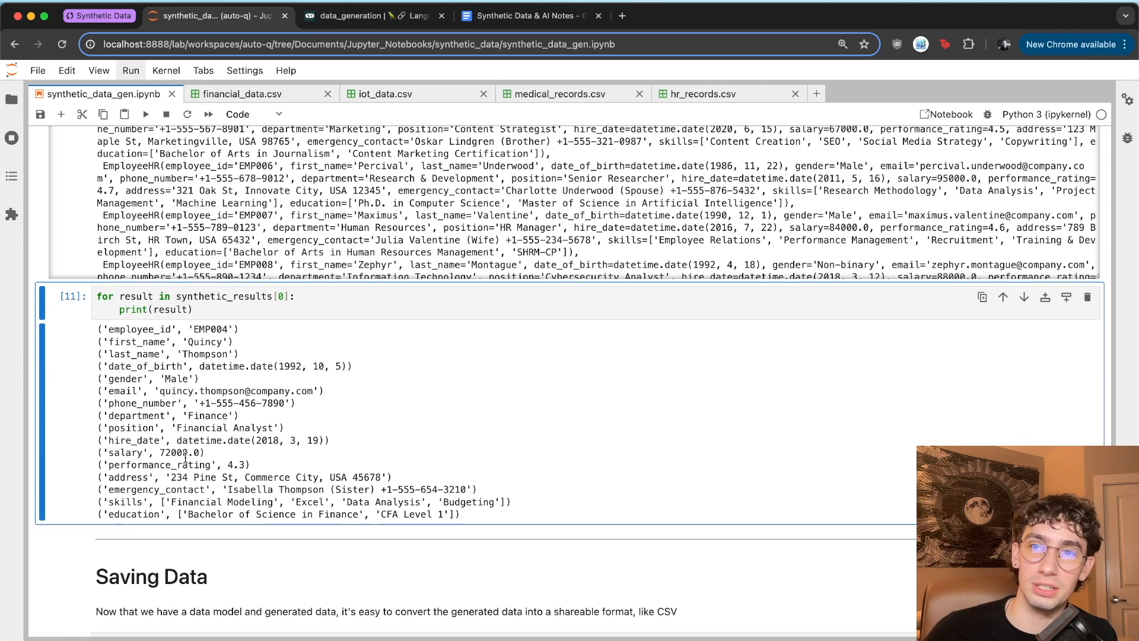
{"action": "mouse_move", "coordinate": [271, 440]}
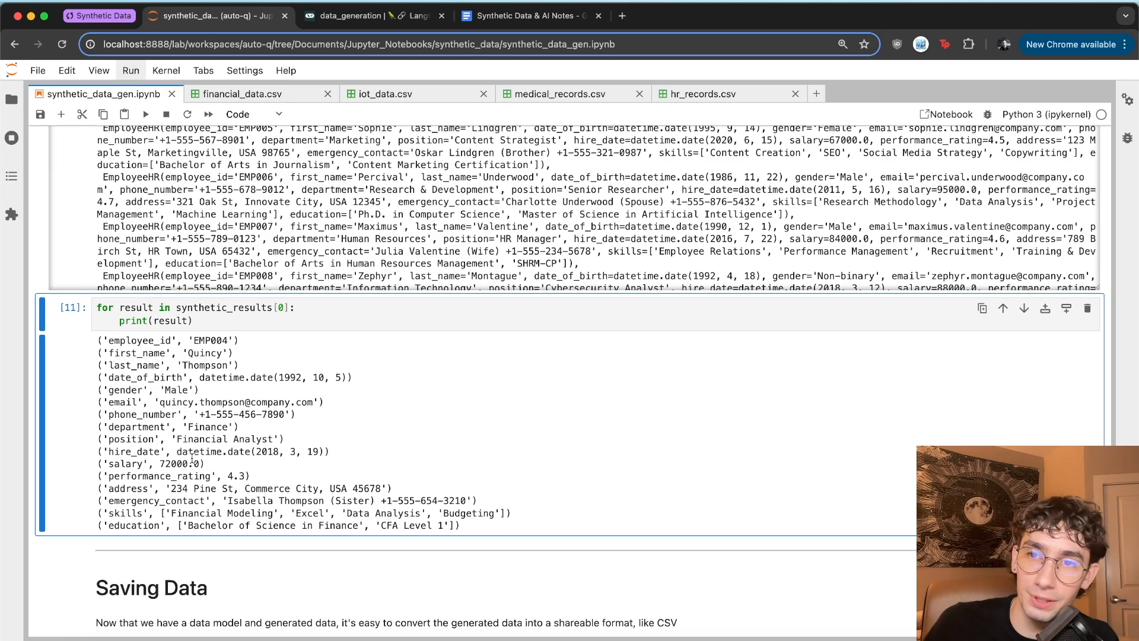
{"action": "scroll", "scroll_direction": "down", "scroll_amount": 3}
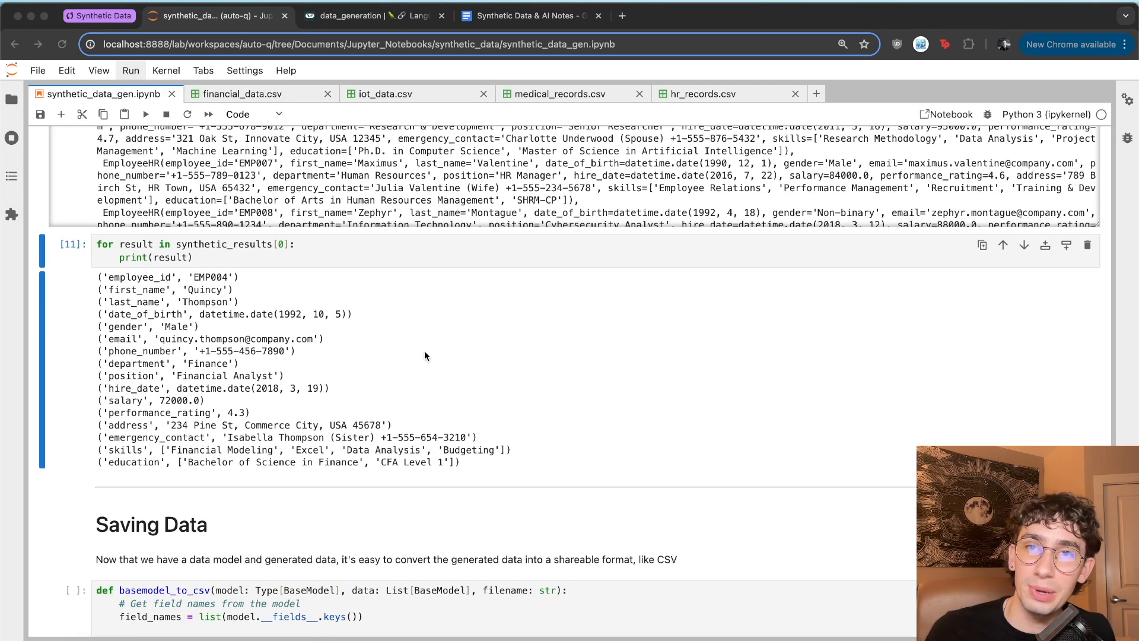
Step: Run basemodel_to_csv and open hr_records_example.csv, scrolling across its 20 employee rows
{"action": "scroll", "scroll_direction": "down", "scroll_amount": 3}
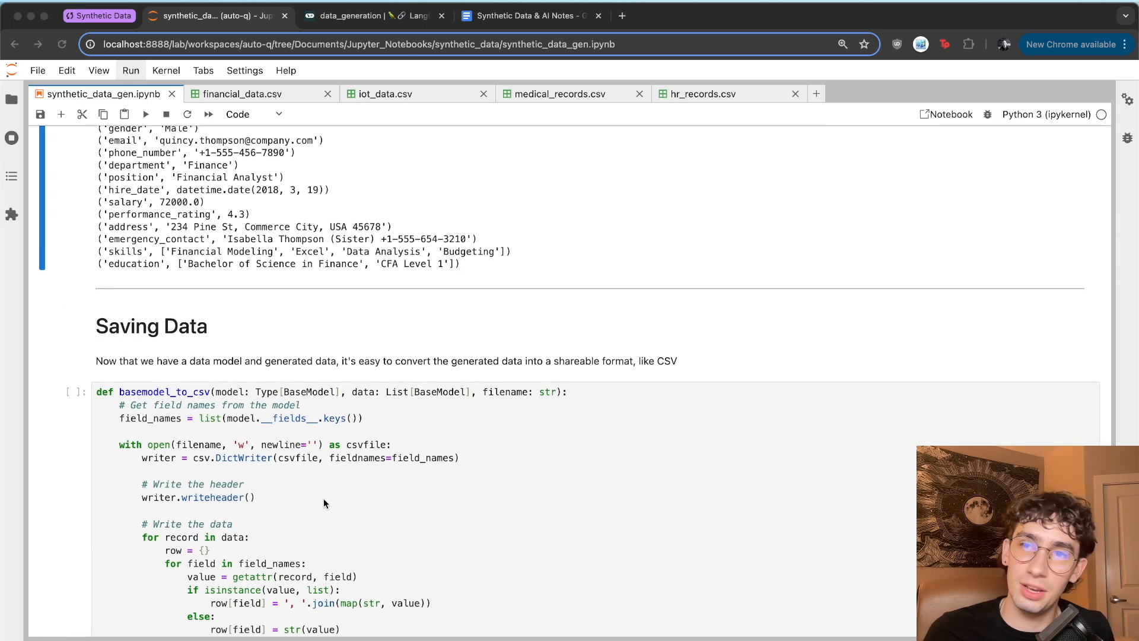
{"action": "scroll", "scroll_direction": "down", "scroll_amount": 3}
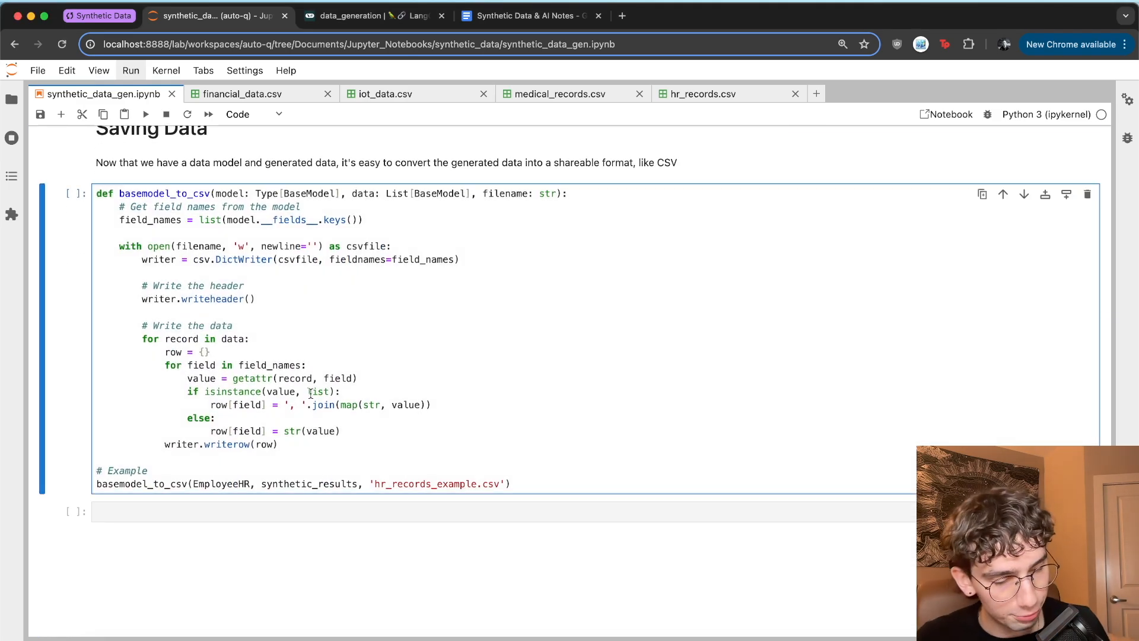
{"action": "key", "text": "Shift+Enter"}
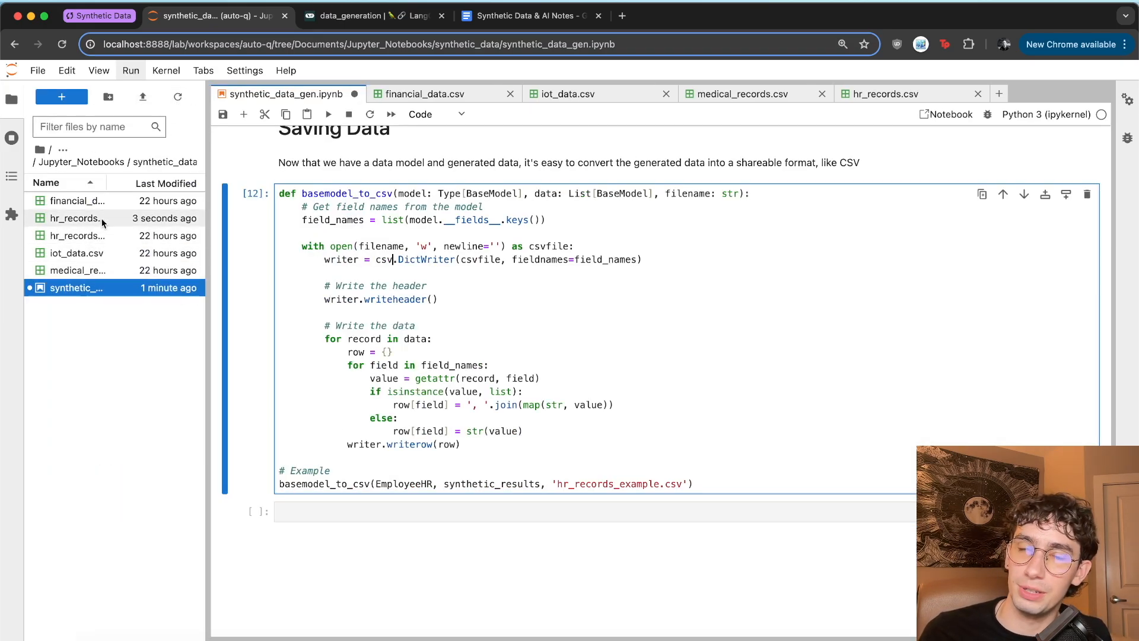
{"action": "double_click", "coordinate": [76, 218]}
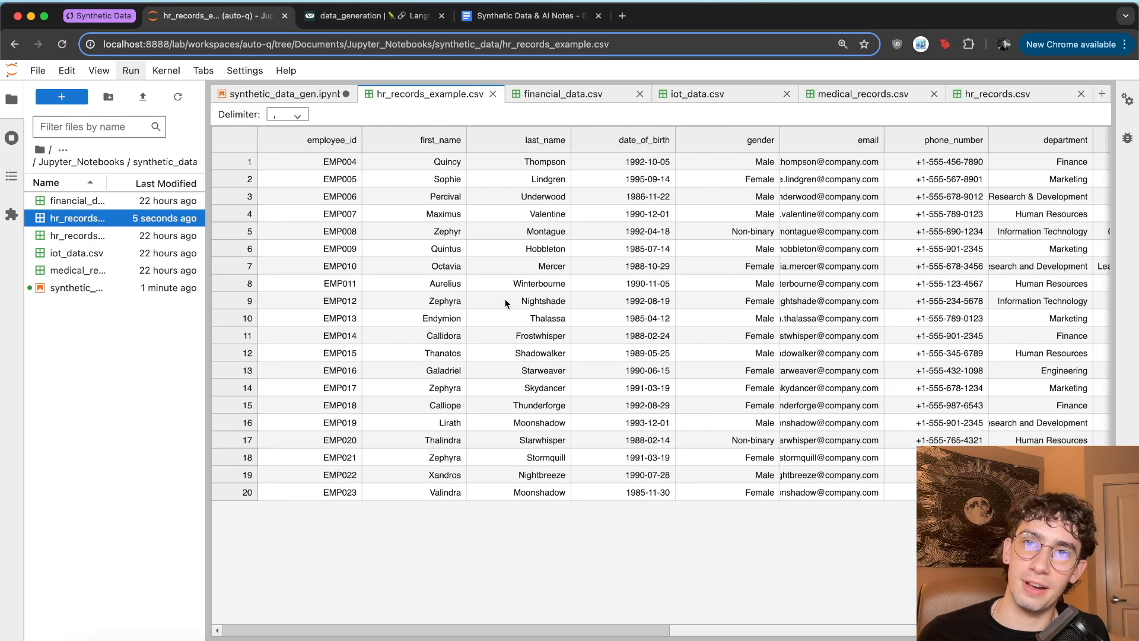
{"action": "mouse_move", "coordinate": [441, 305]}
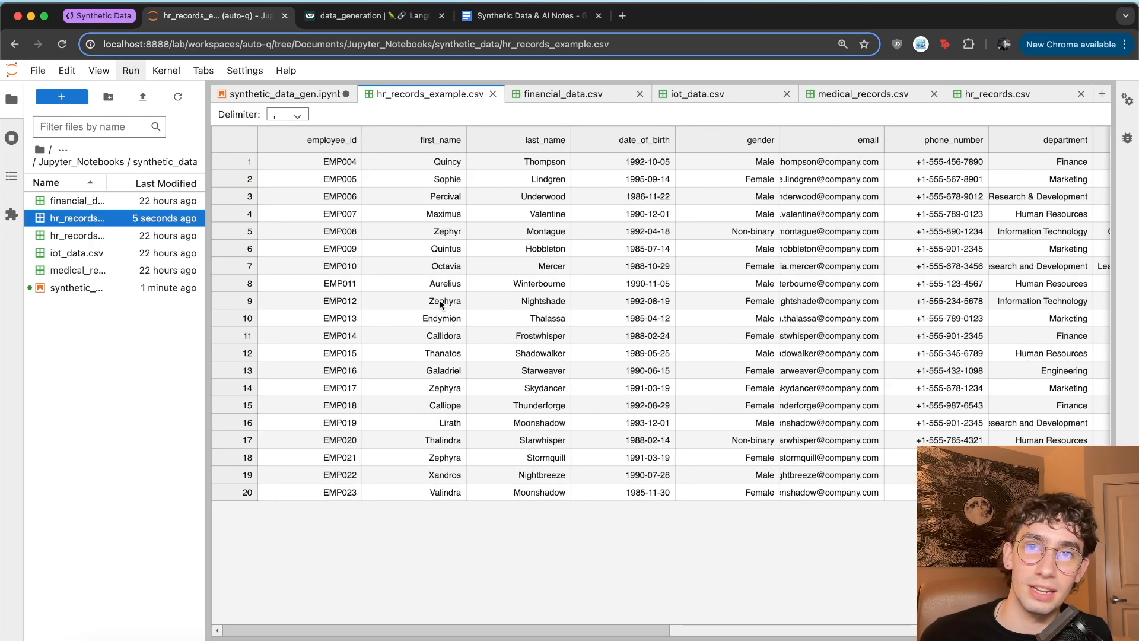
{"action": "scroll", "scroll_direction": "right", "scroll_amount": 3}
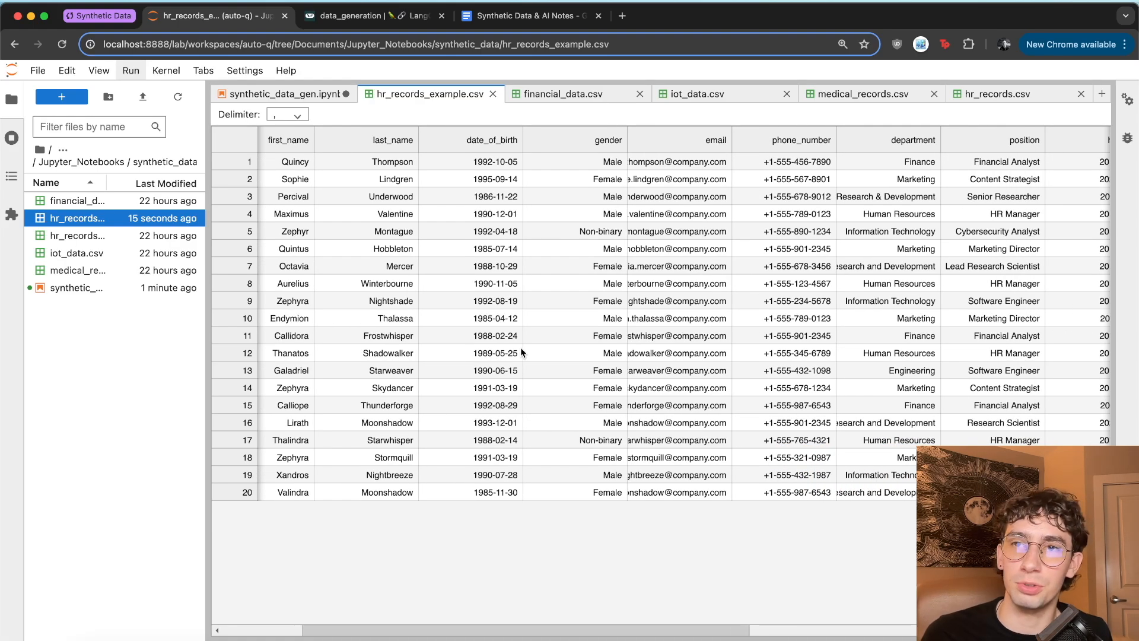
Step: Browse the financial_data.csv, iot_data.csv and medical_records.csv tables, scrolling across their columns
{"action": "left_click", "coordinate": [563, 94]}
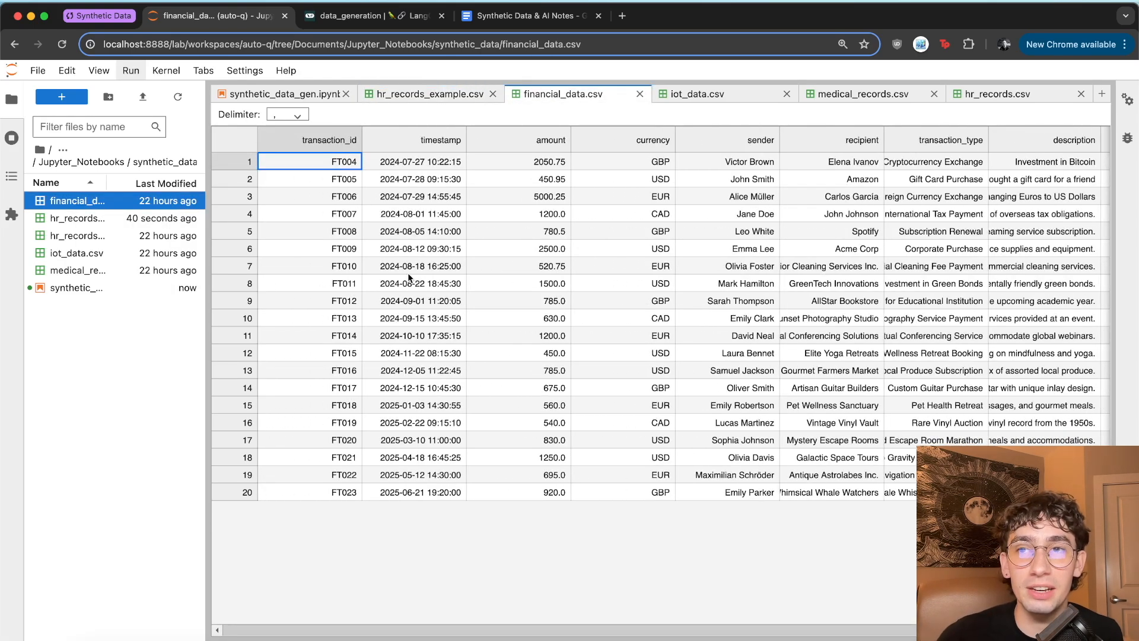
{"action": "mouse_move", "coordinate": [361, 247]}
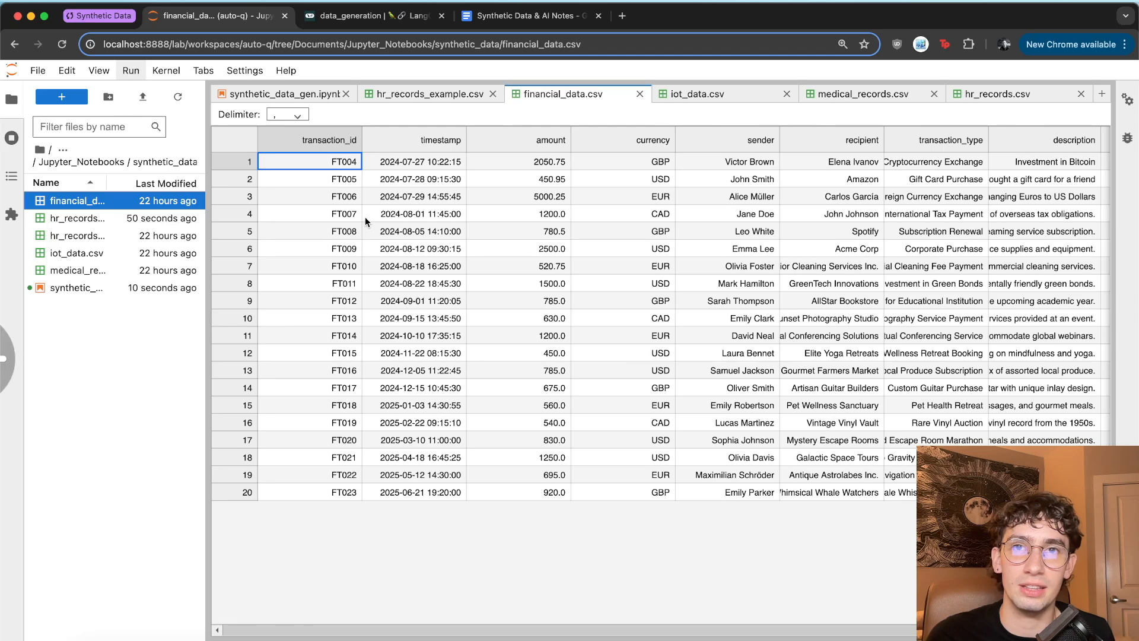
{"action": "left_click", "coordinate": [713, 94]}
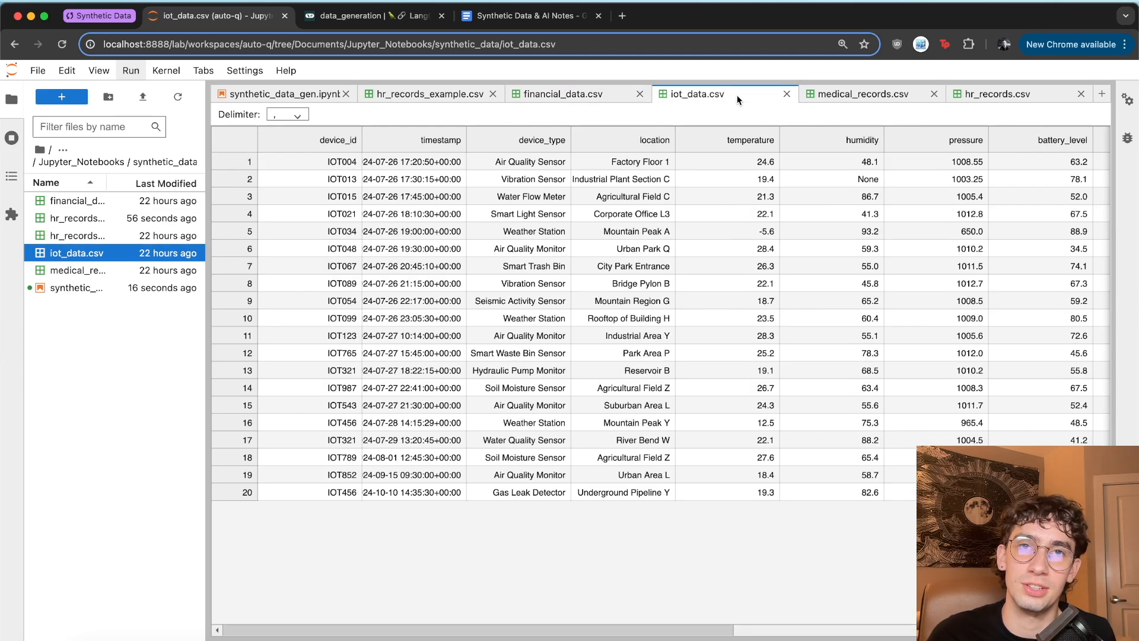
{"action": "mouse_move", "coordinate": [529, 272]}
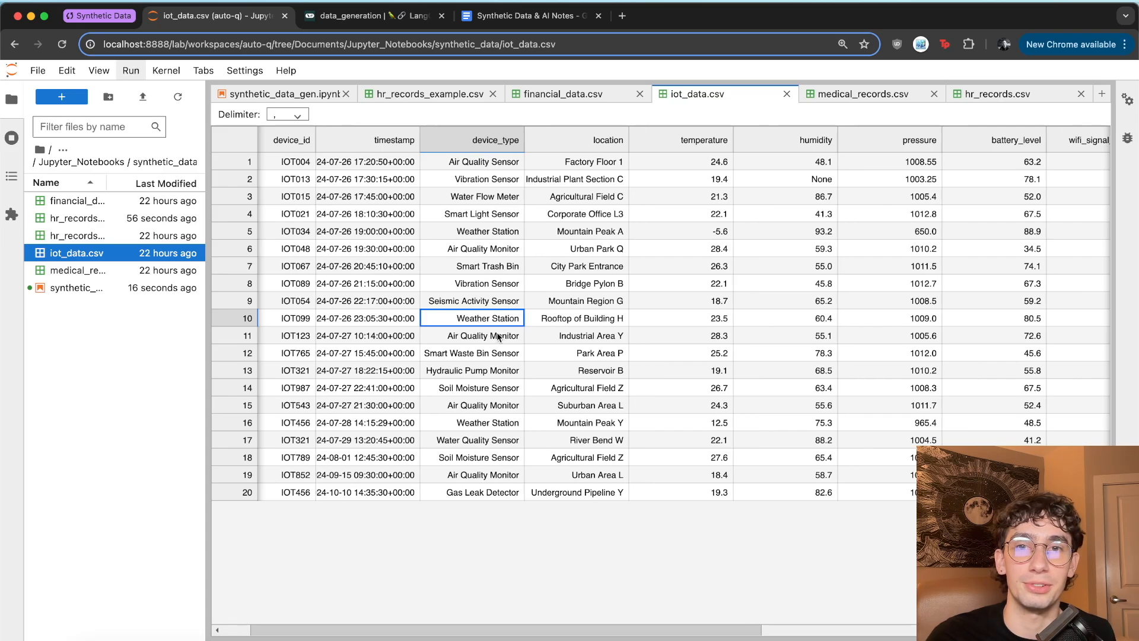
{"action": "scroll", "scroll_direction": "right", "scroll_amount": 3}
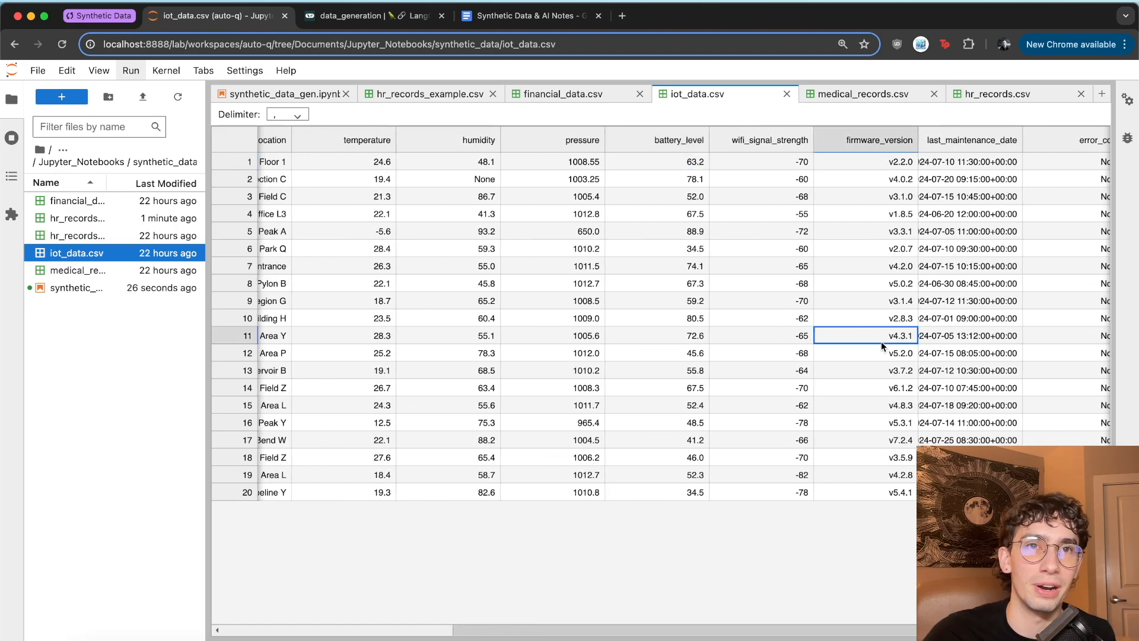
{"action": "left_click", "coordinate": [866, 94]}
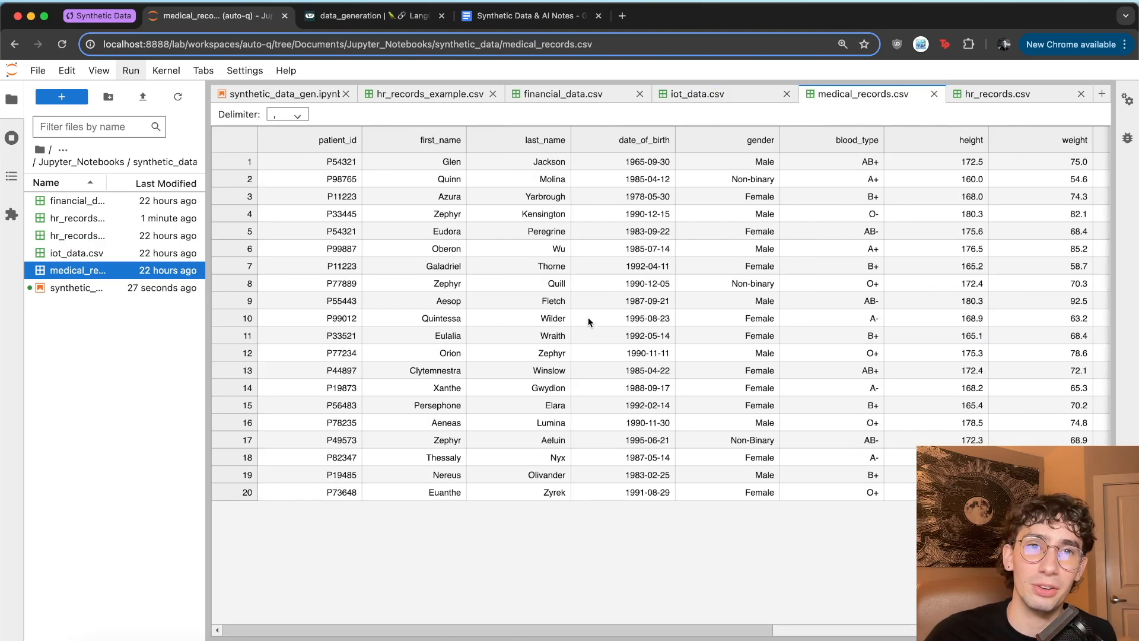
{"action": "left_click", "coordinate": [404, 249]}
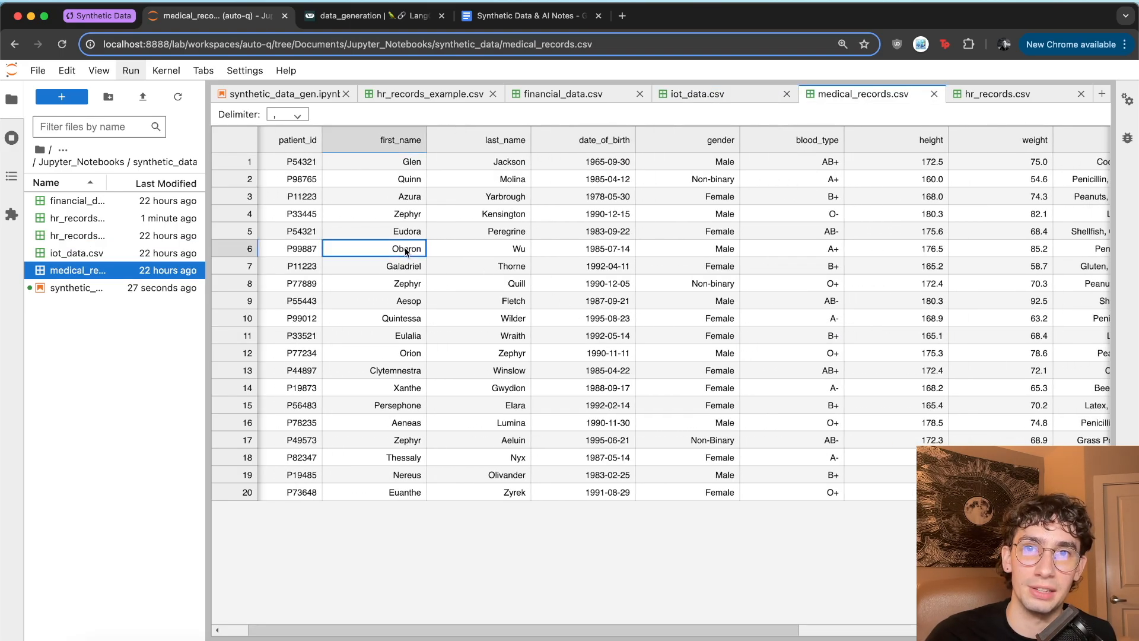
{"action": "scroll", "scroll_direction": "right", "scroll_amount": 3}
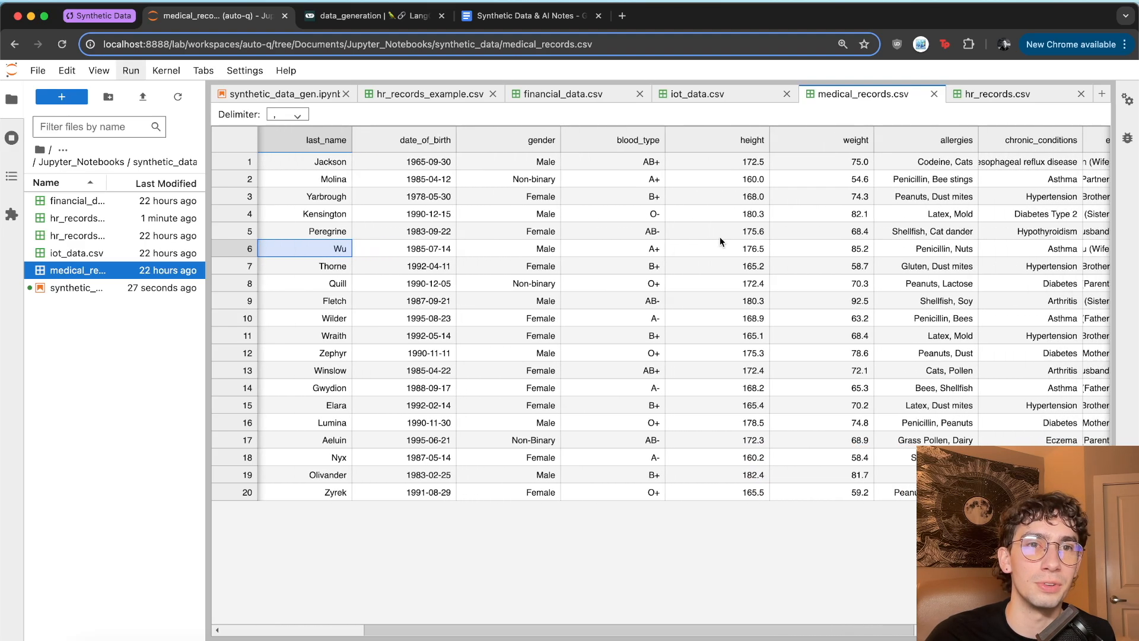
{"action": "scroll", "scroll_direction": "right", "scroll_amount": 3}
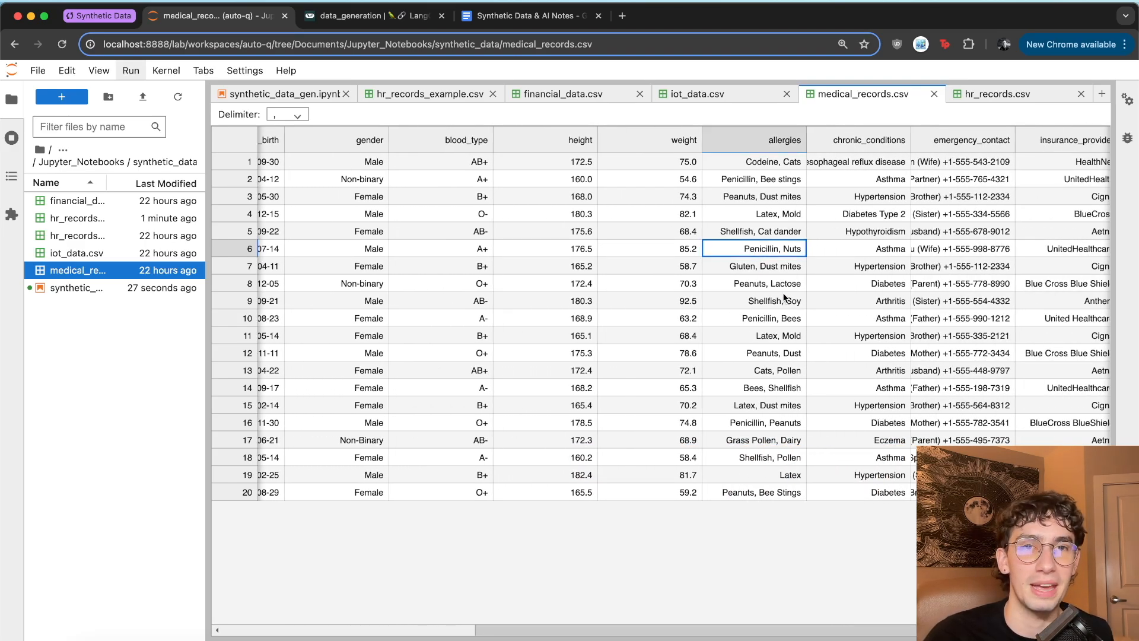